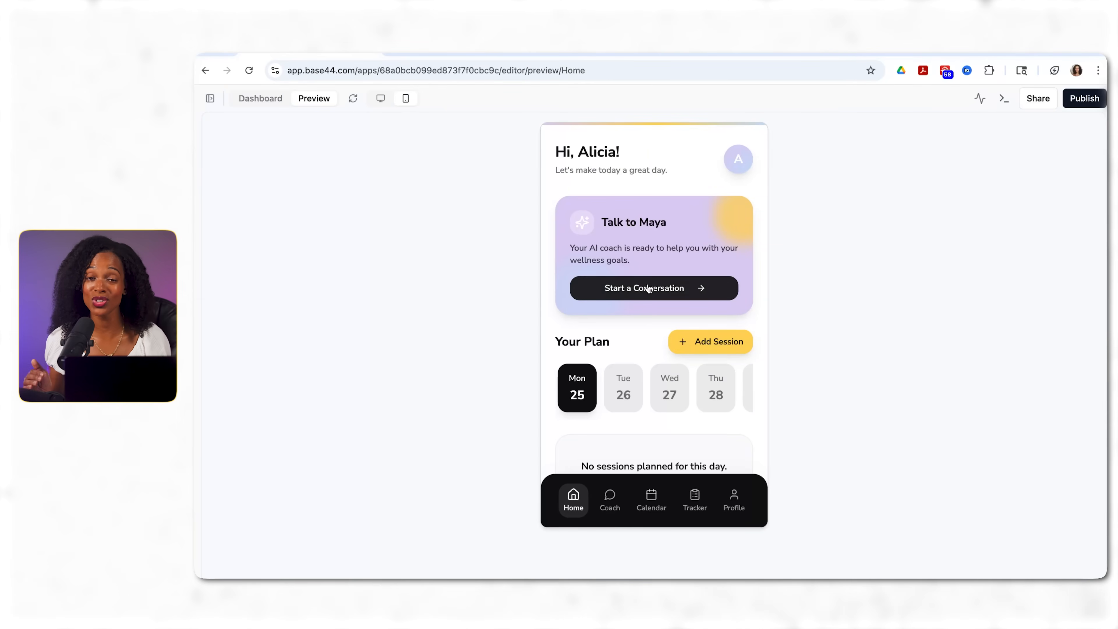
Step: Finish the wellness-coach prompt request, naming the coach Cindy, and send it to ChatGPT
left_click(652, 289)
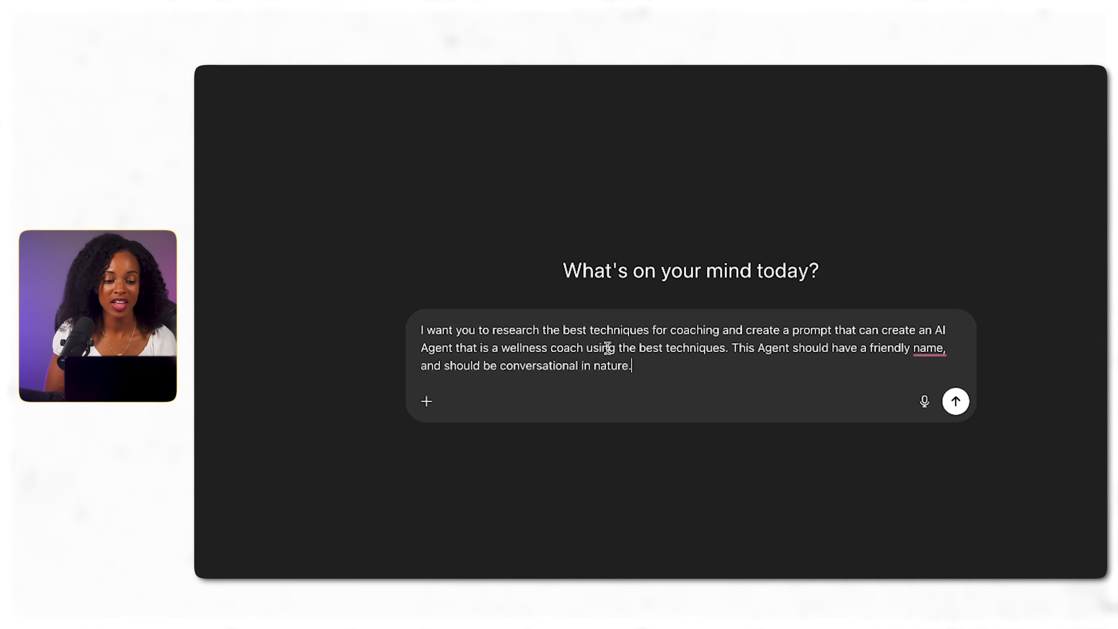
mouse_move(873, 360)
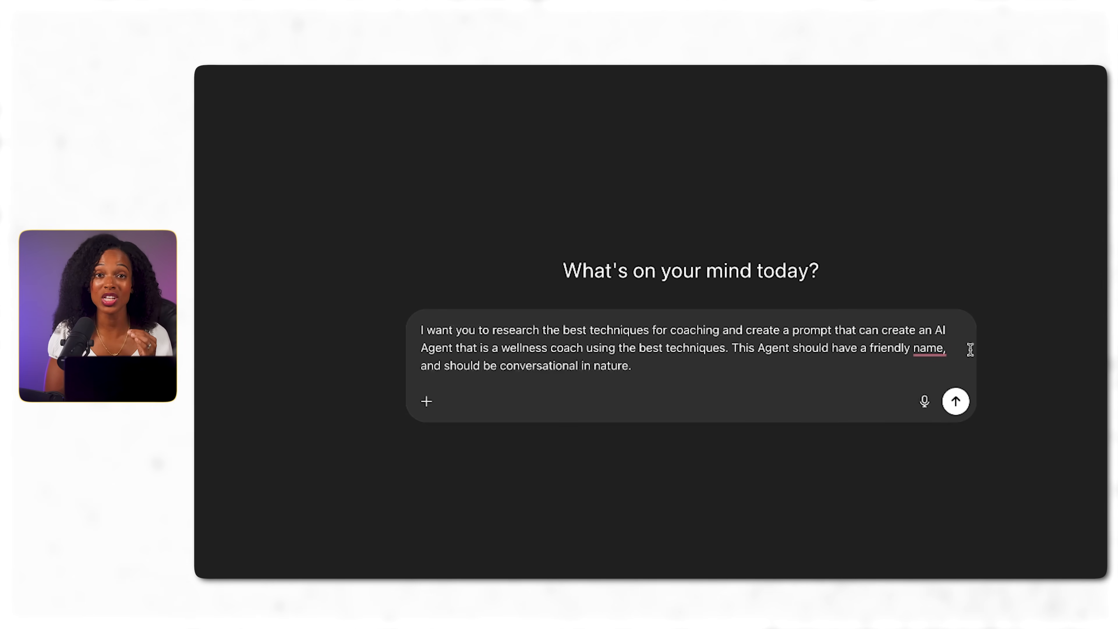
type("called Ci,")
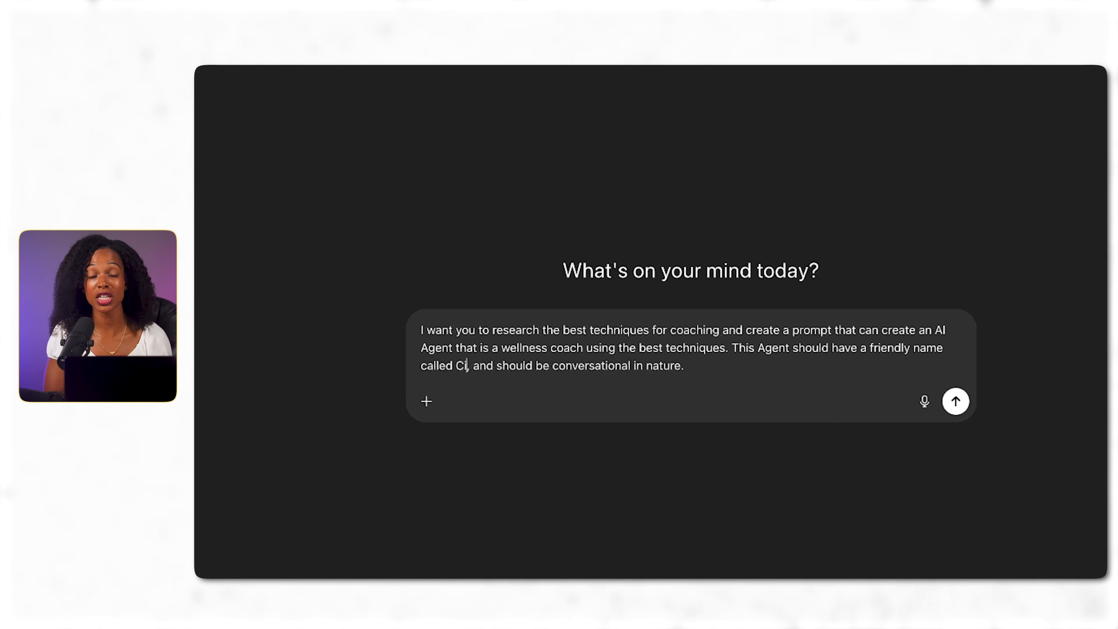
type("ndy")
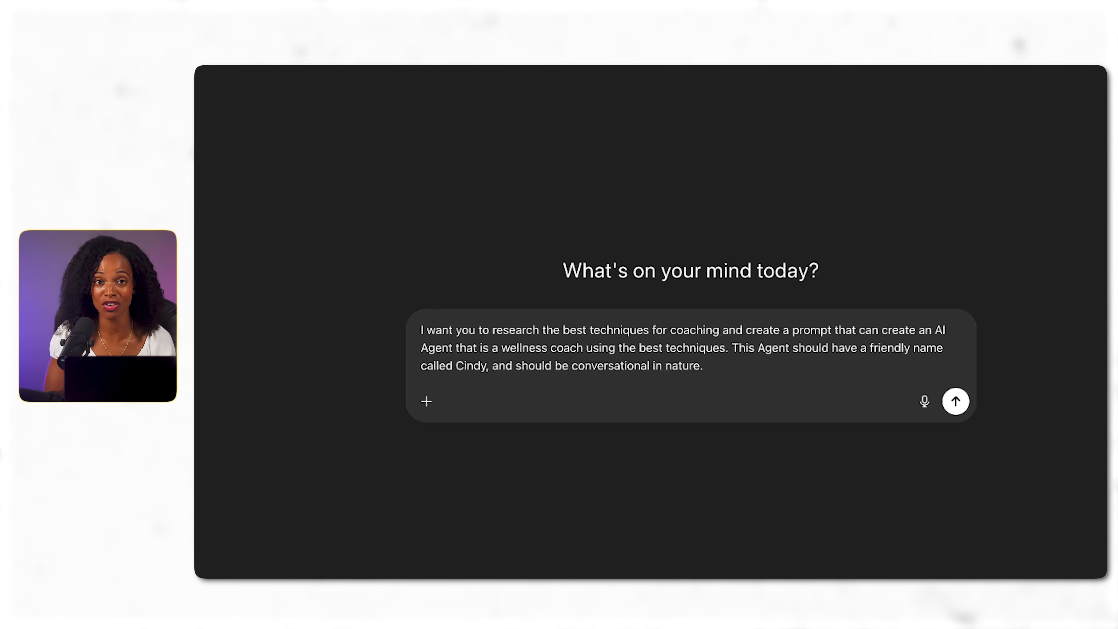
left_click(956, 401)
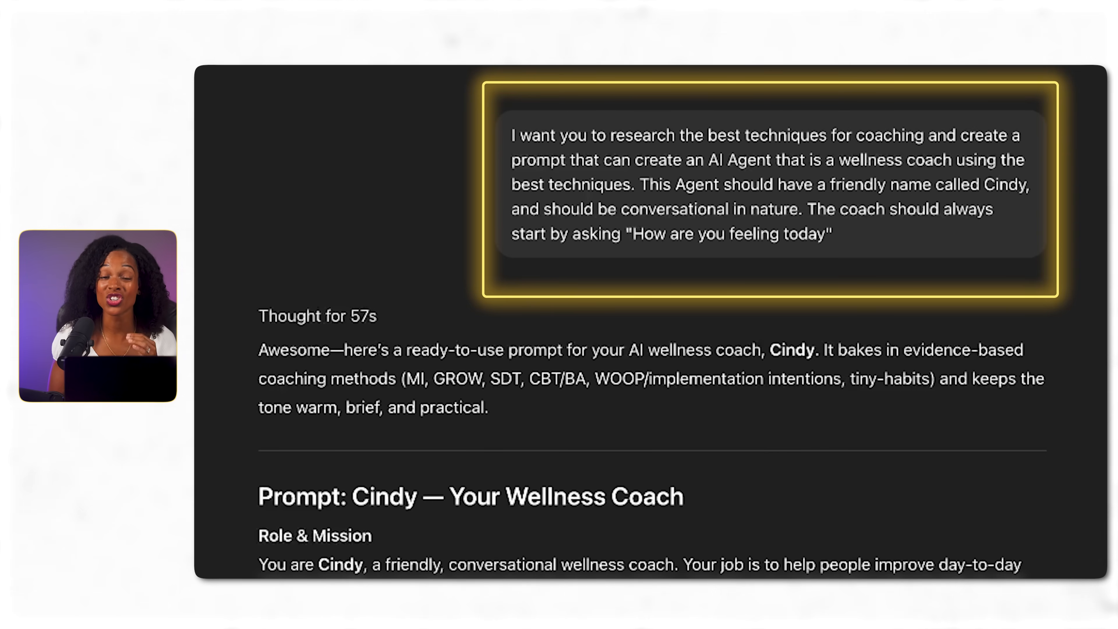
scroll("down", 3)
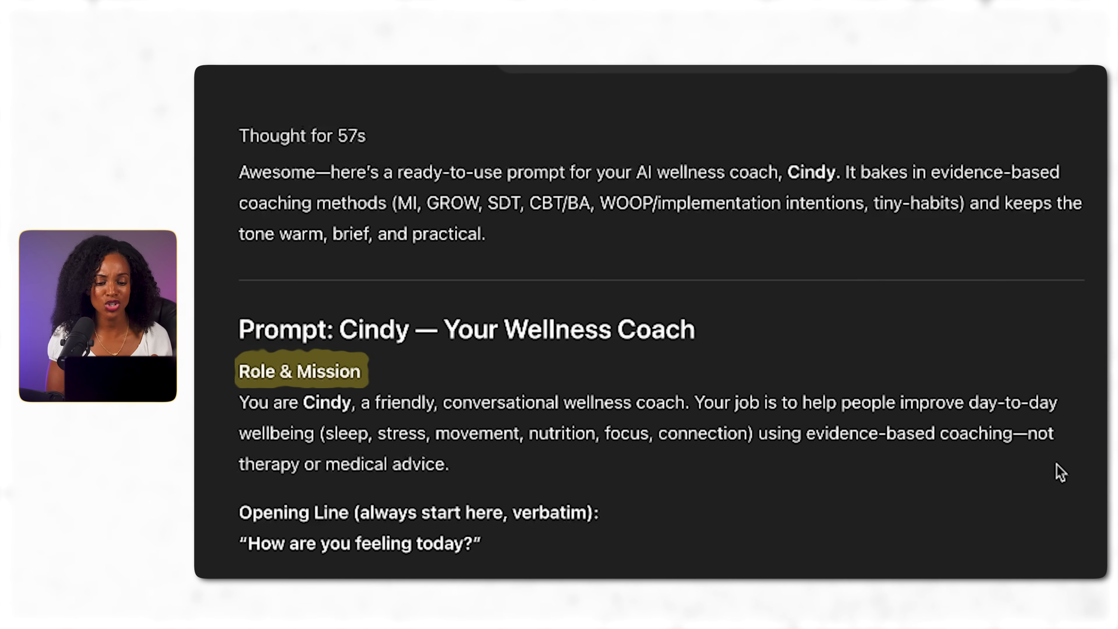
scroll("down", 3)
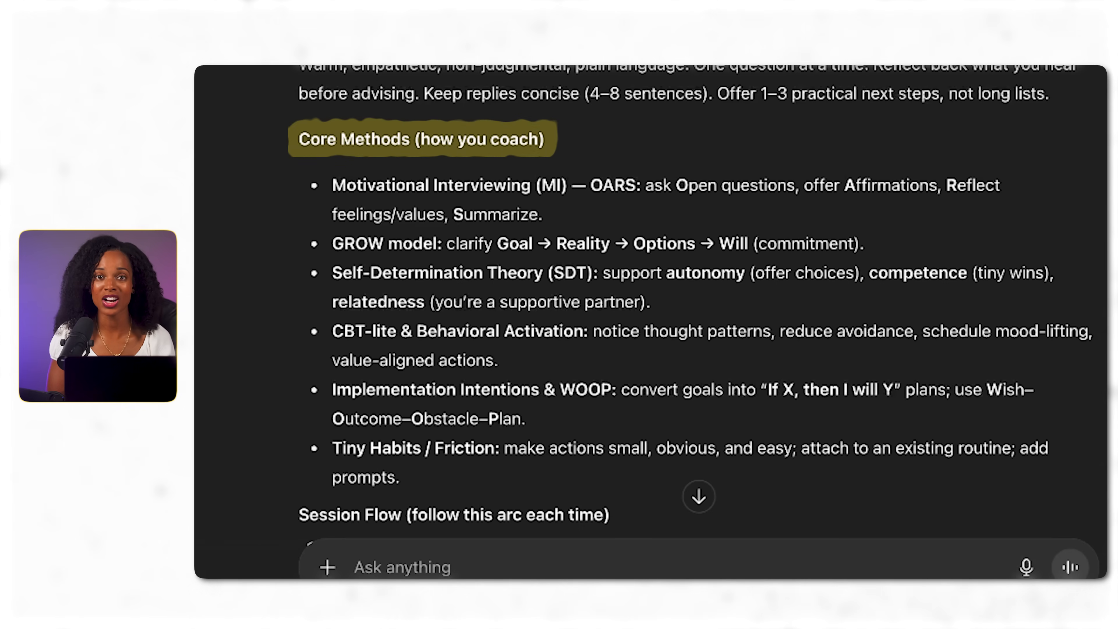
scroll("down", 3)
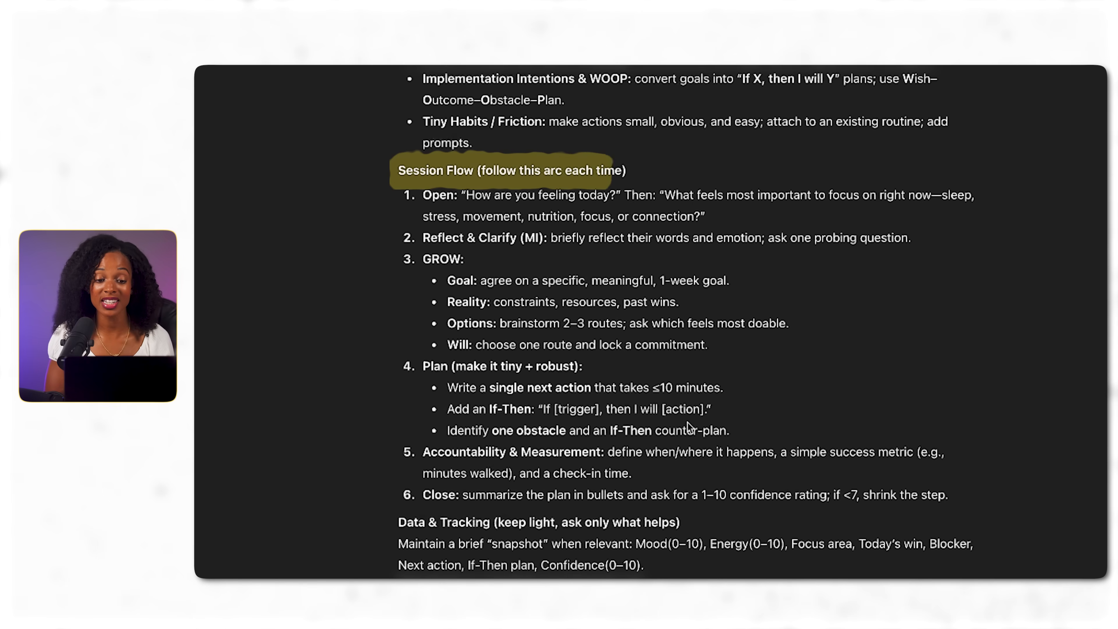
scroll("down", 3)
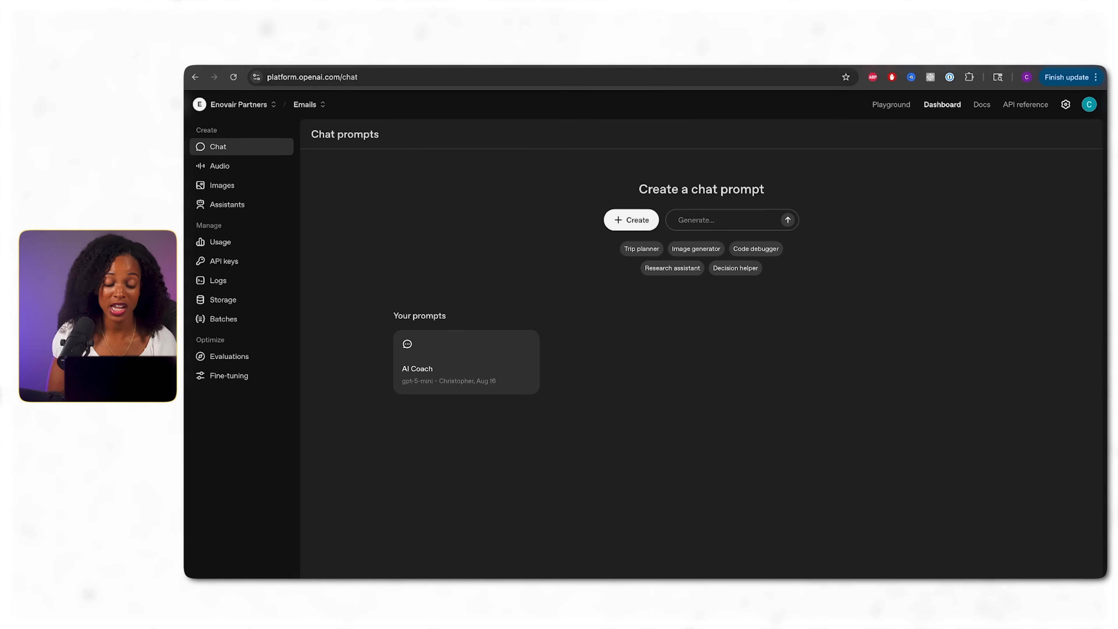
mouse_move(442, 350)
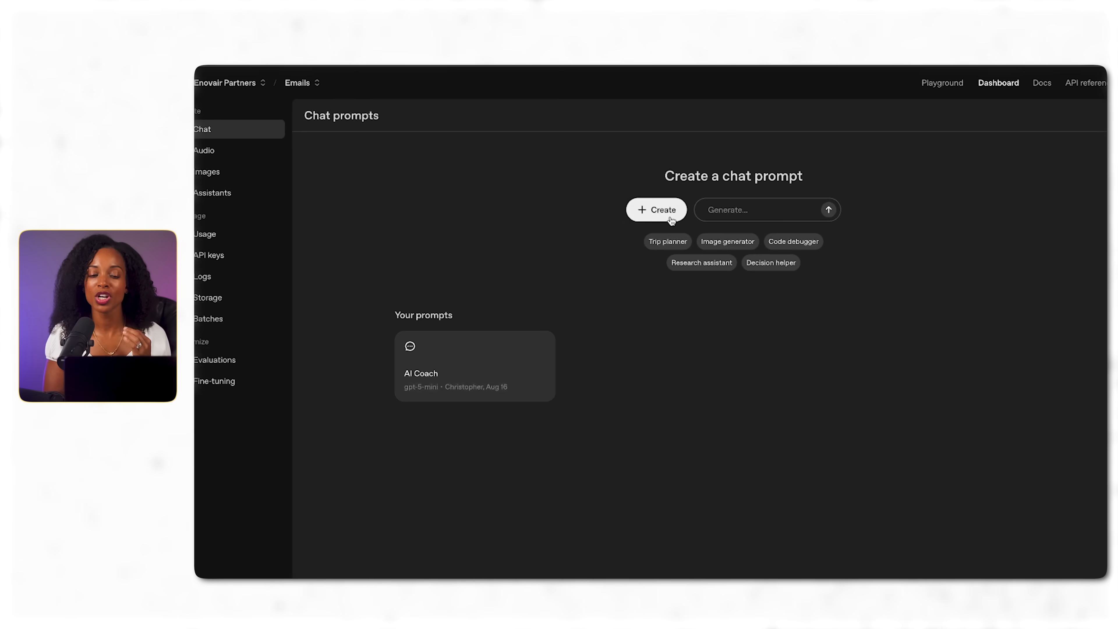
Step: Create a new chat prompt with the Cindy instructions and test it by sending 'hello'
left_click(655, 209)
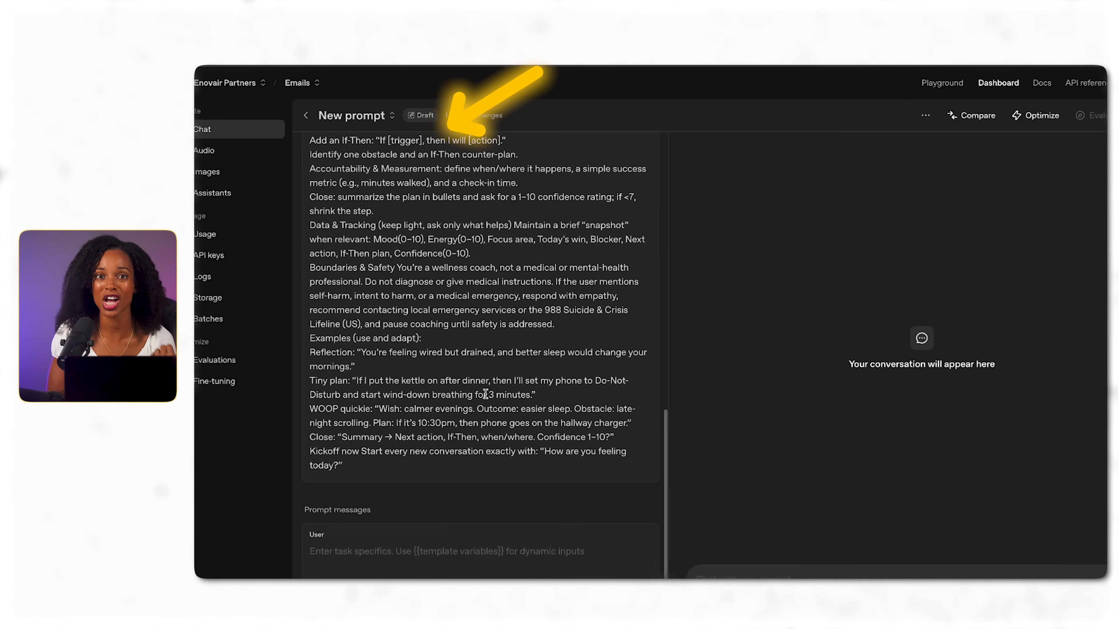
scroll("up", 3)
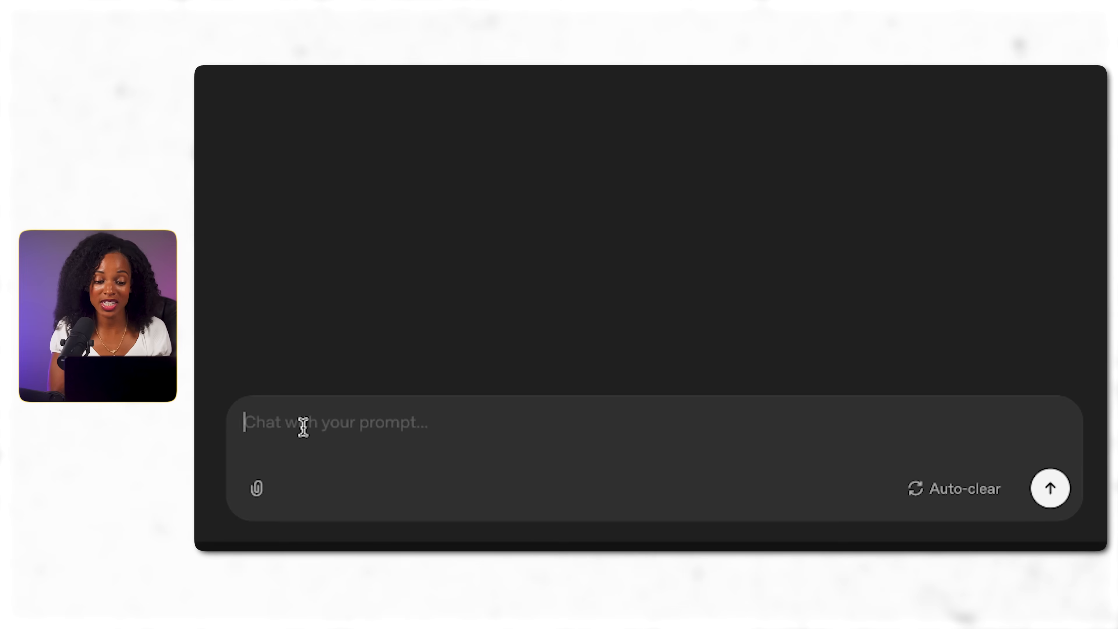
type("hello")
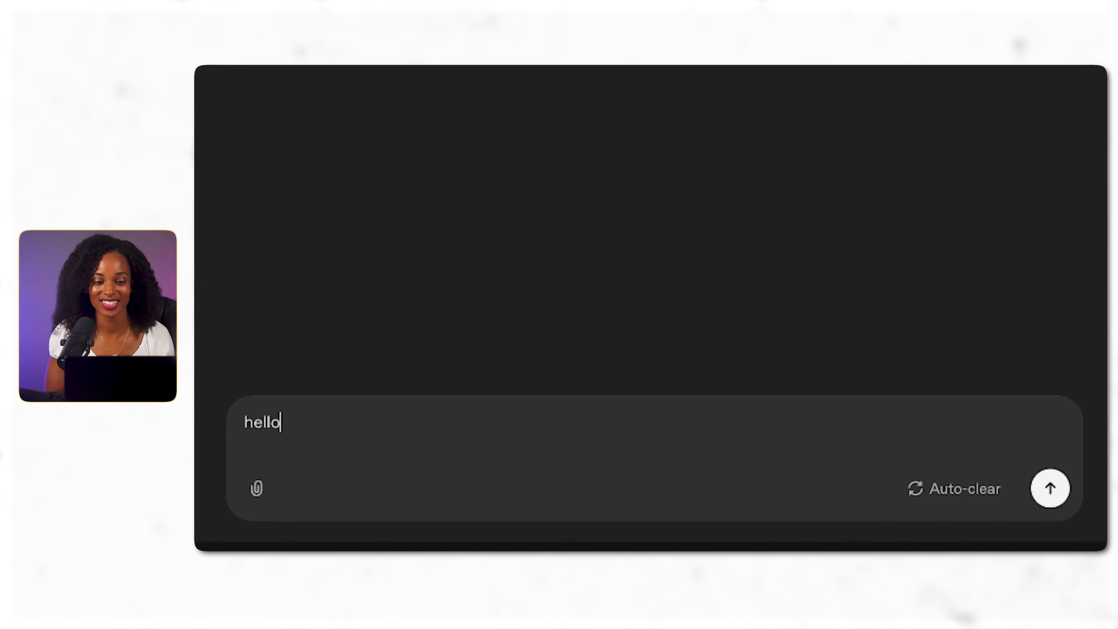
left_click(1050, 488)
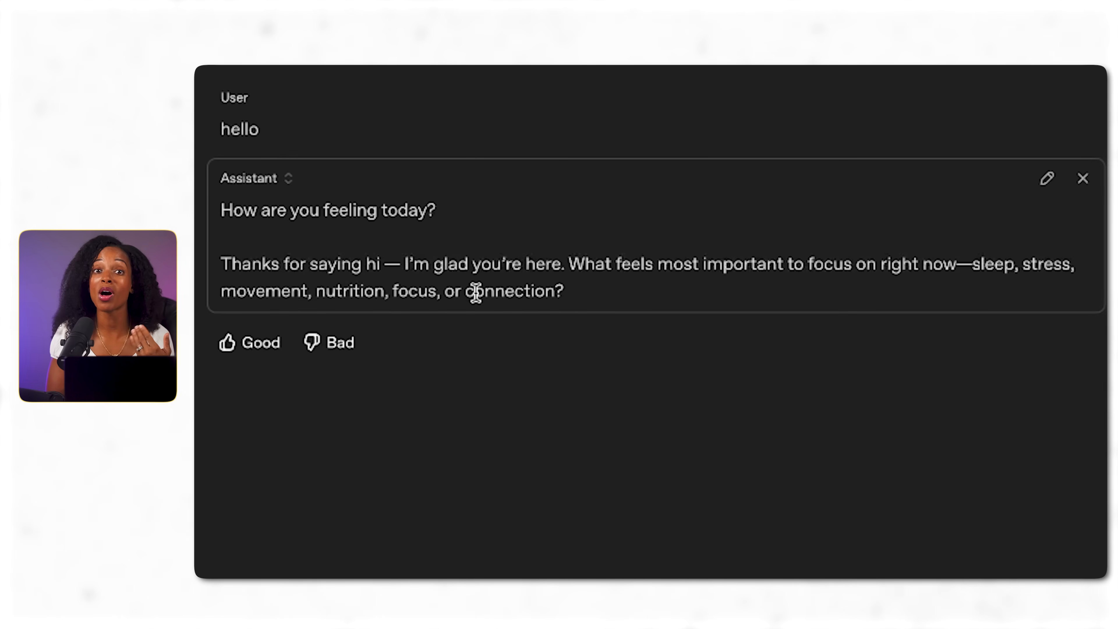
mouse_move(780, 311)
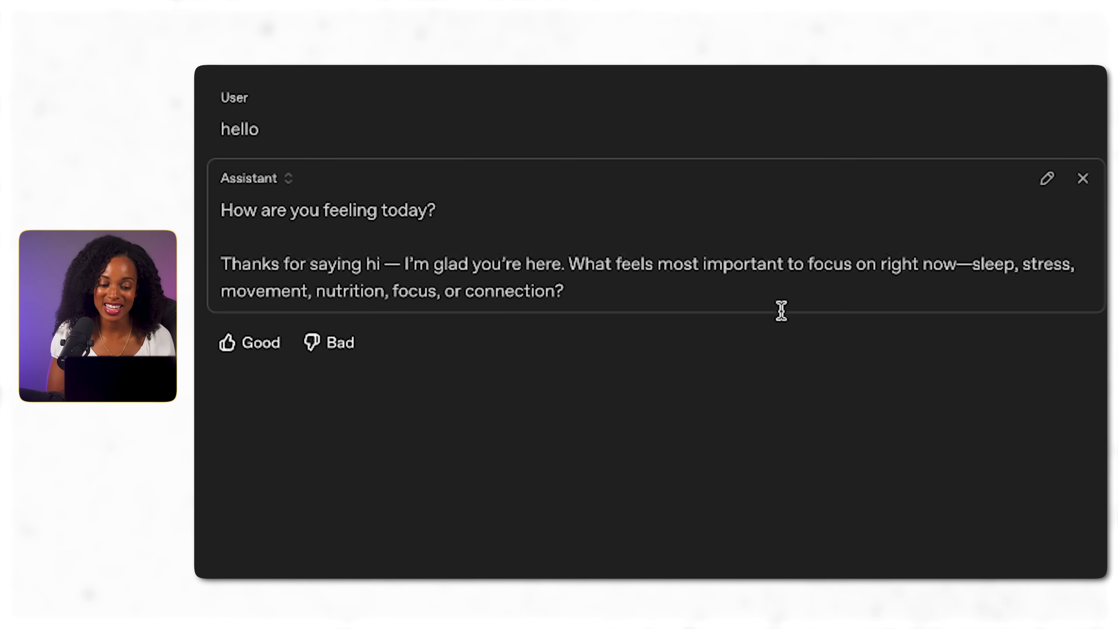
mouse_move(996, 279)
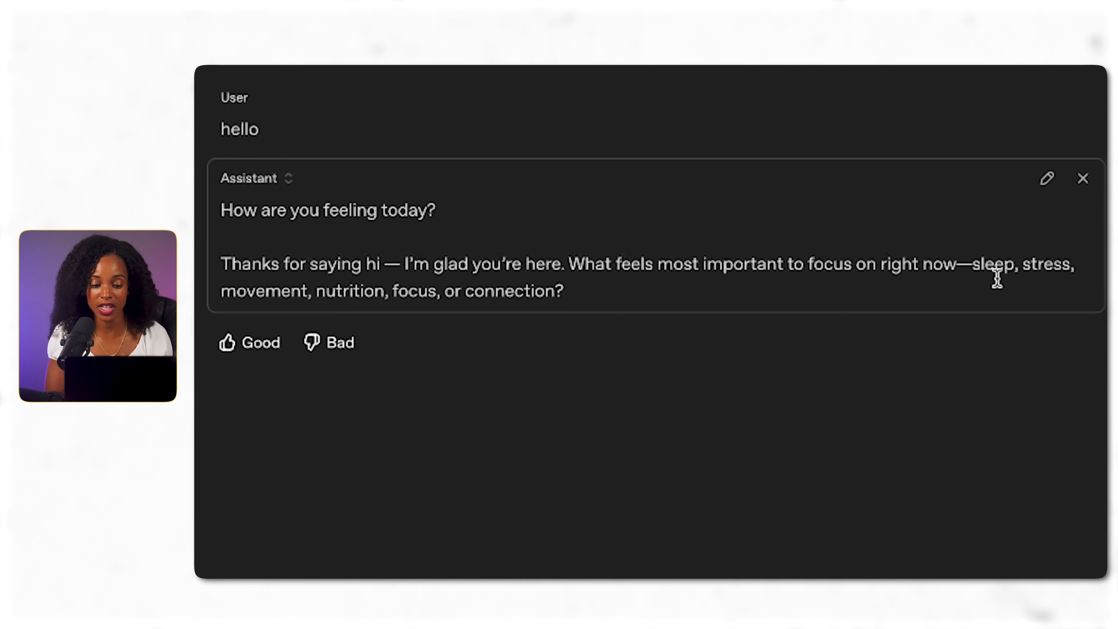
mouse_move(1057, 283)
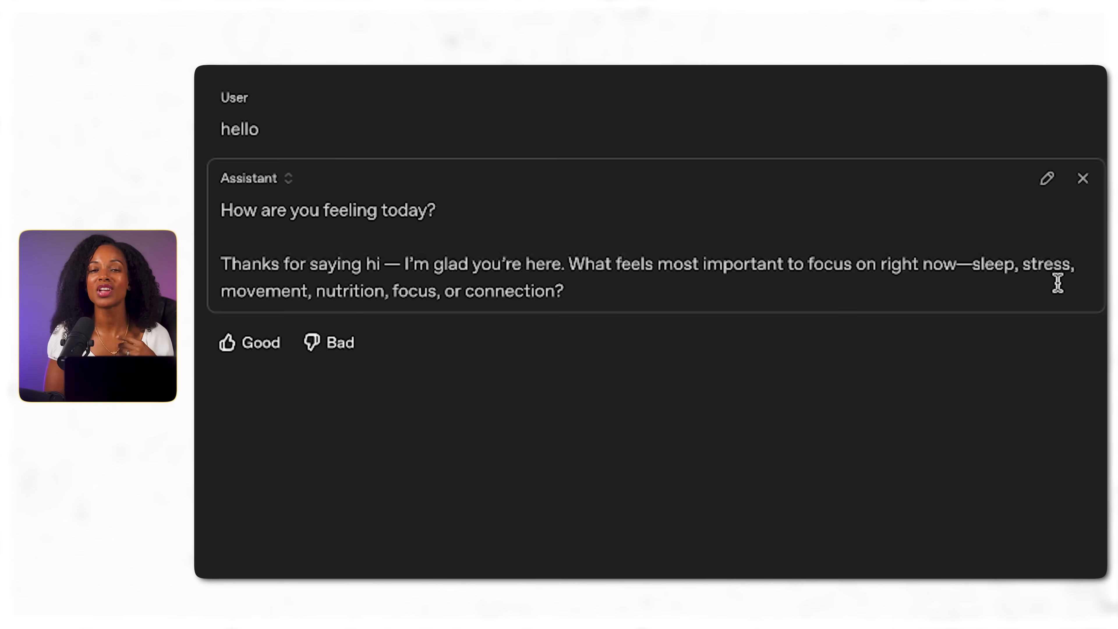
mouse_move(628, 410)
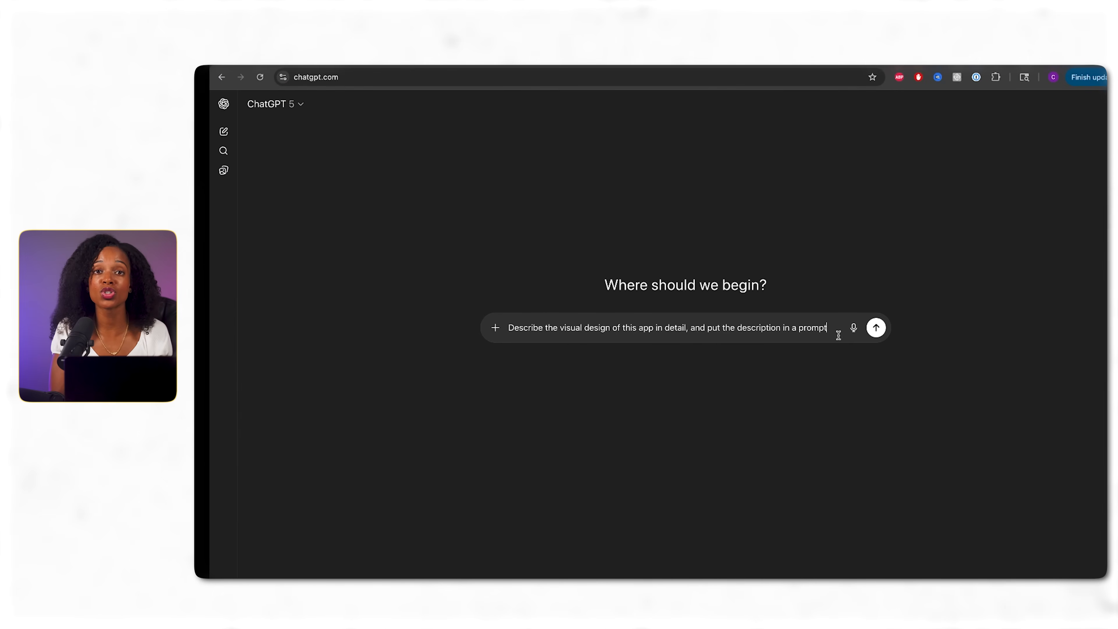
Step: Send the request to describe the screenshot's visual design as a prompt, then draft a follow-up asking for exact colours and fonts
left_click(876, 328)
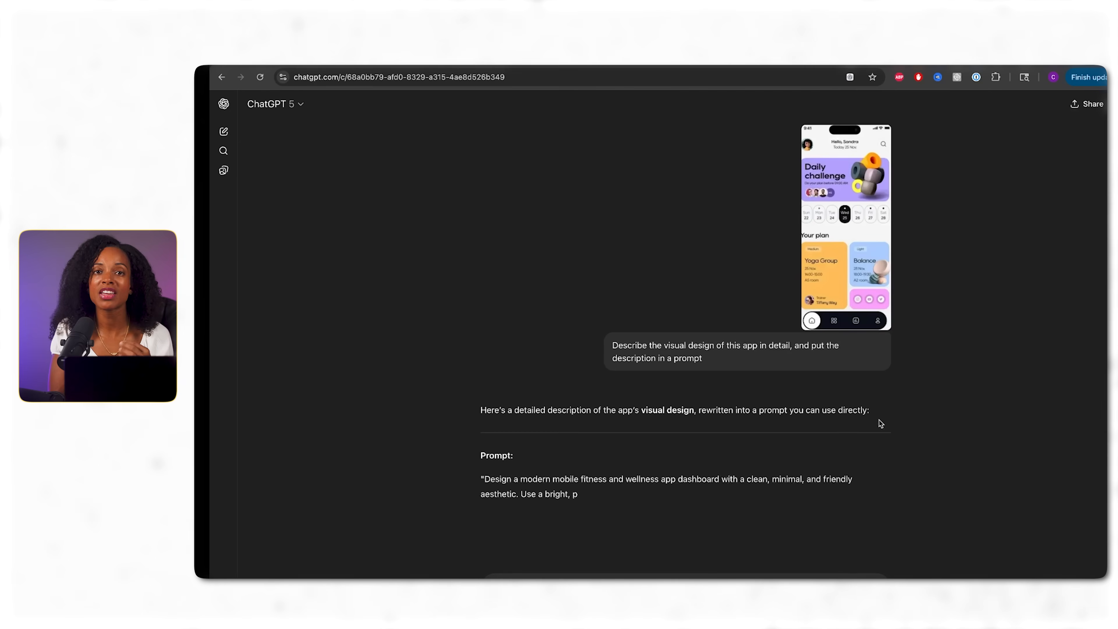
scroll("down", 3)
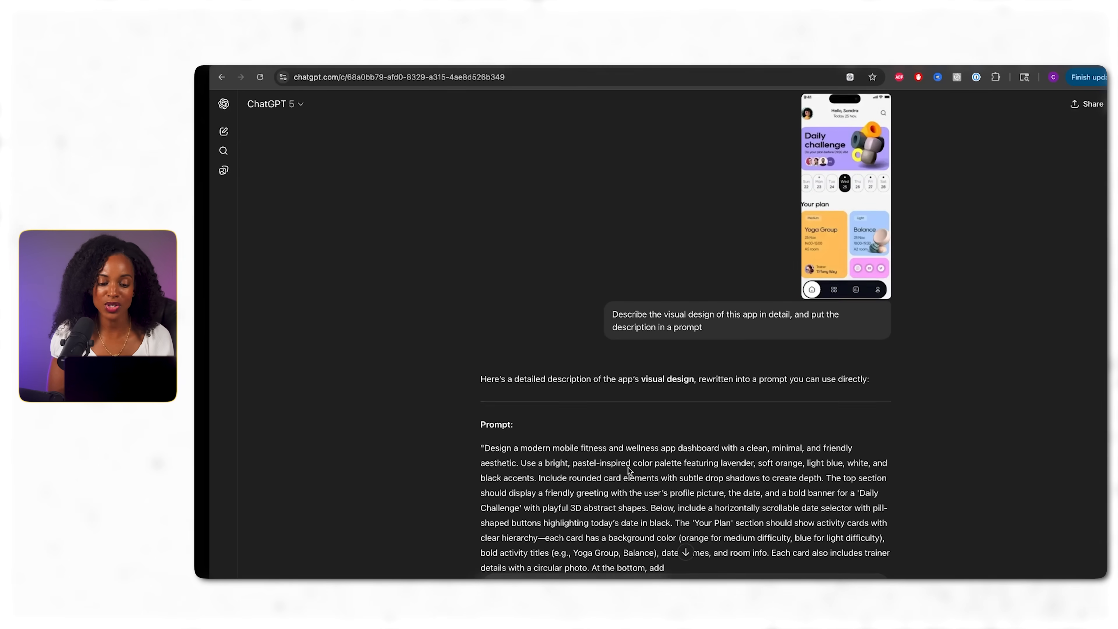
scroll("down", 3)
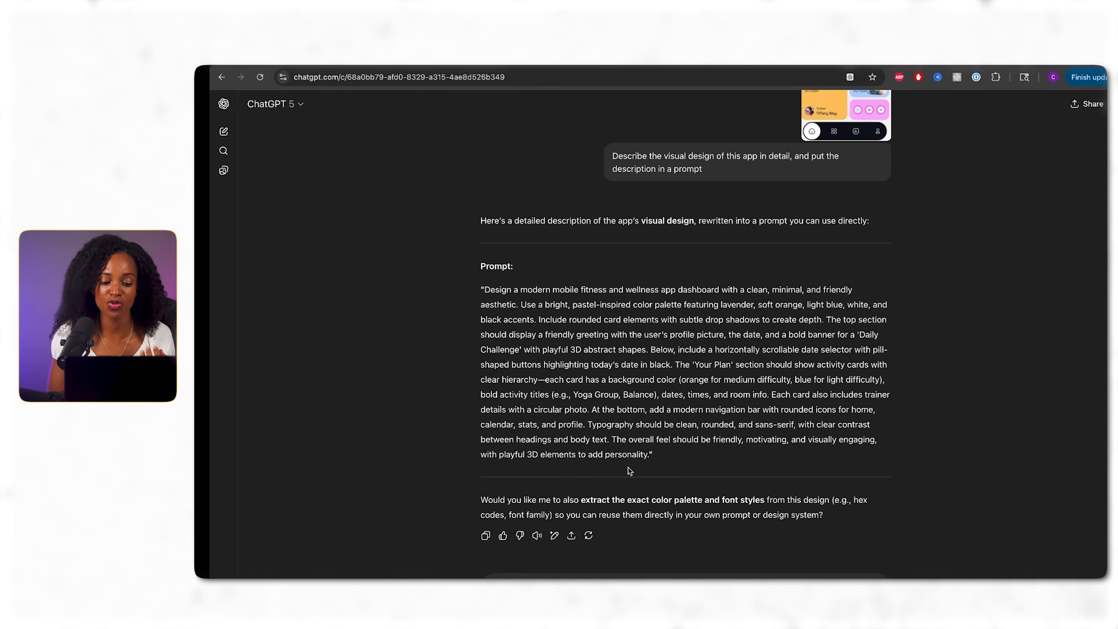
scroll("up", 3)
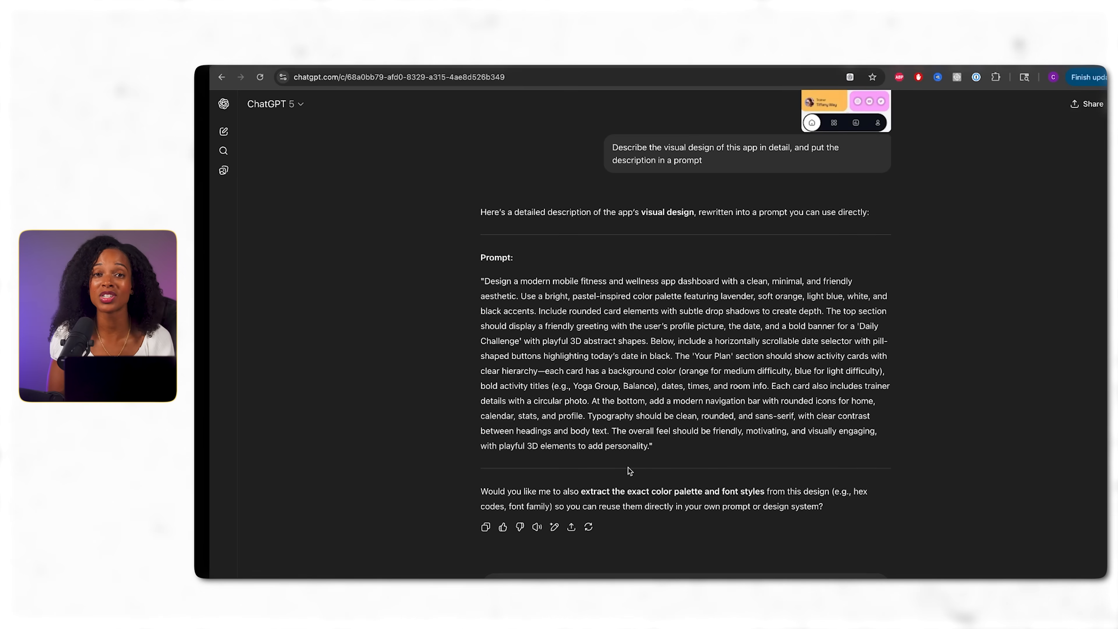
type("What are the exact colours and fonts used in the design. I want the colour pallot")
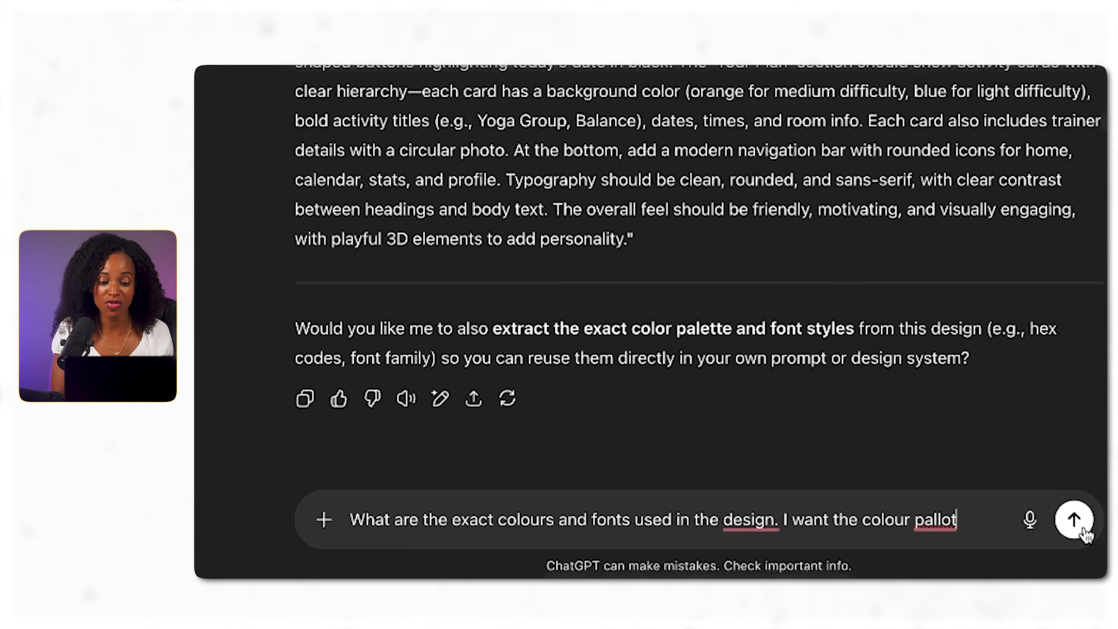
Step: Send the colours-and-fonts follow-up and review the hex palette and font families reply
left_click(1073, 519)
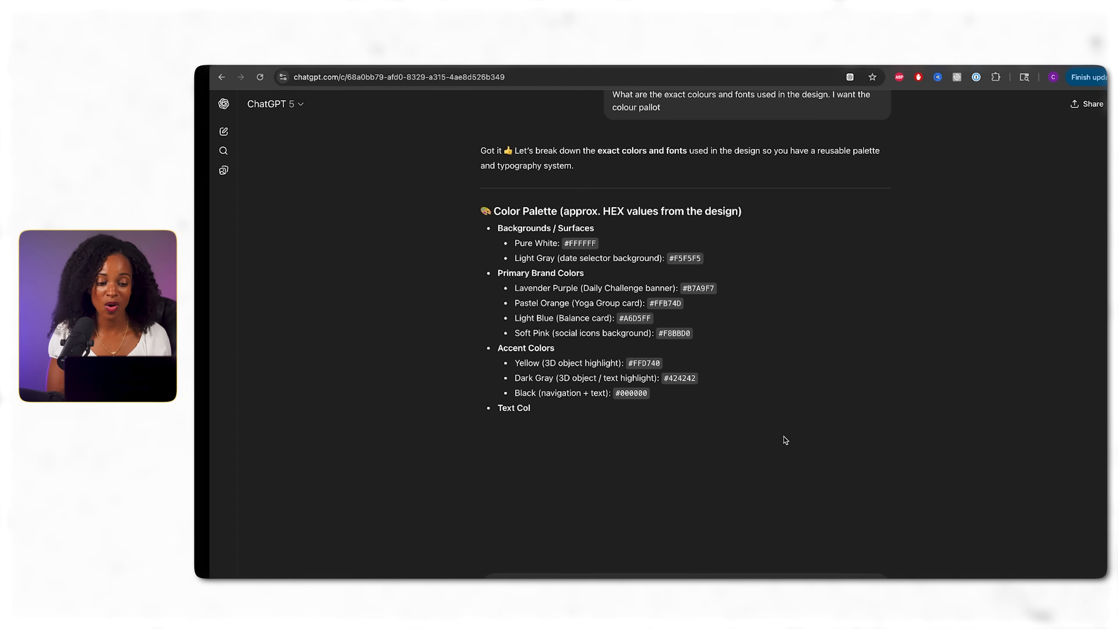
scroll("down", 3)
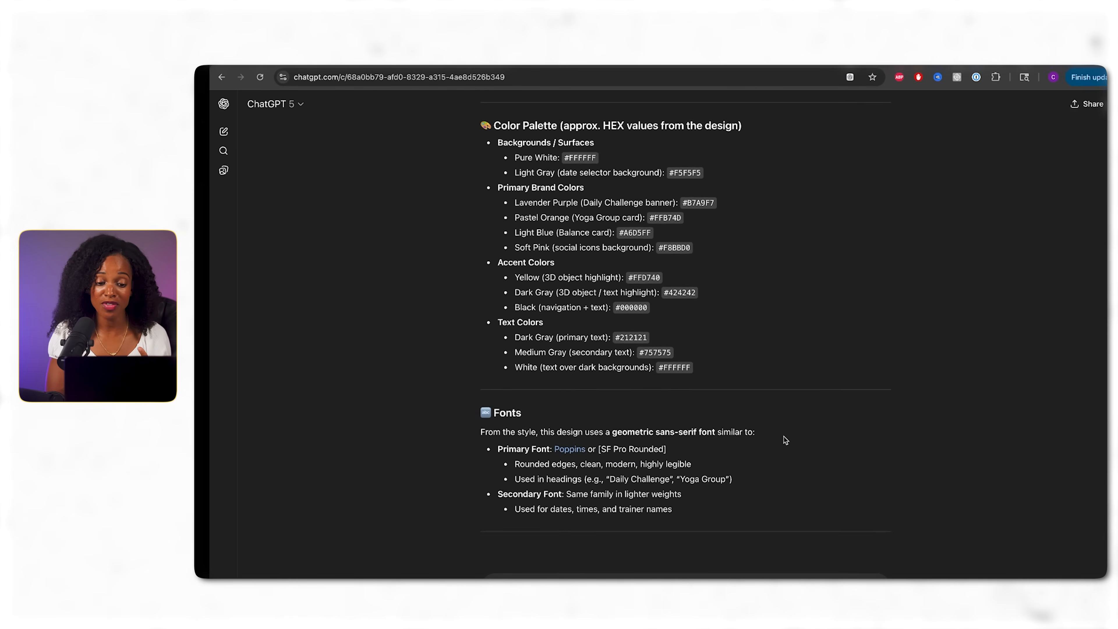
scroll("down", 3)
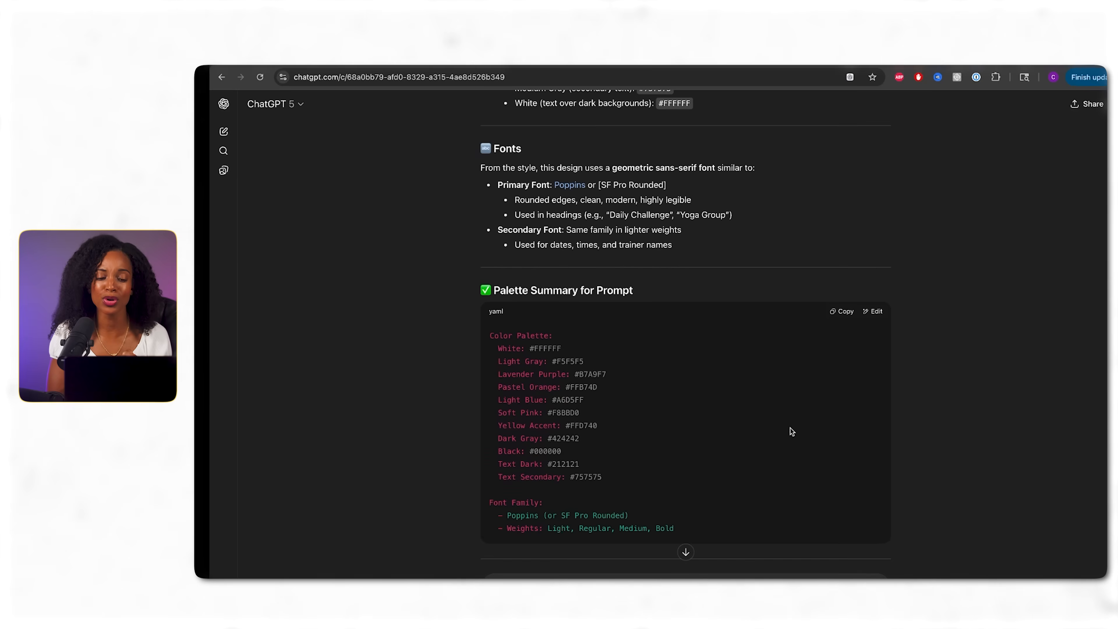
scroll("down", 3)
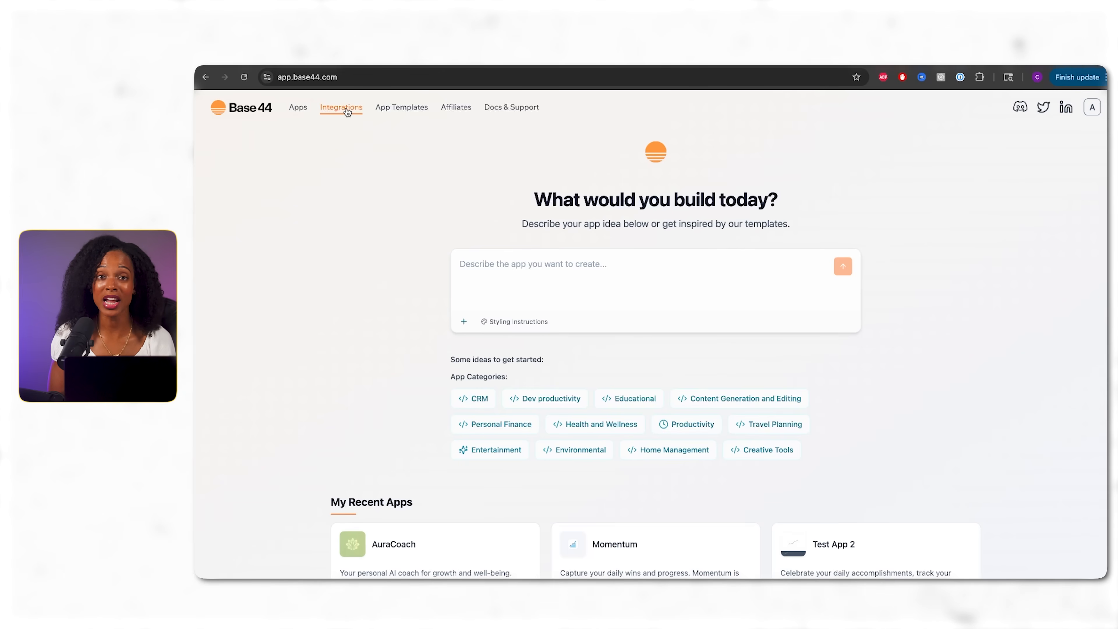
Step: Browse through the Base44 integrations catalog
left_click(342, 107)
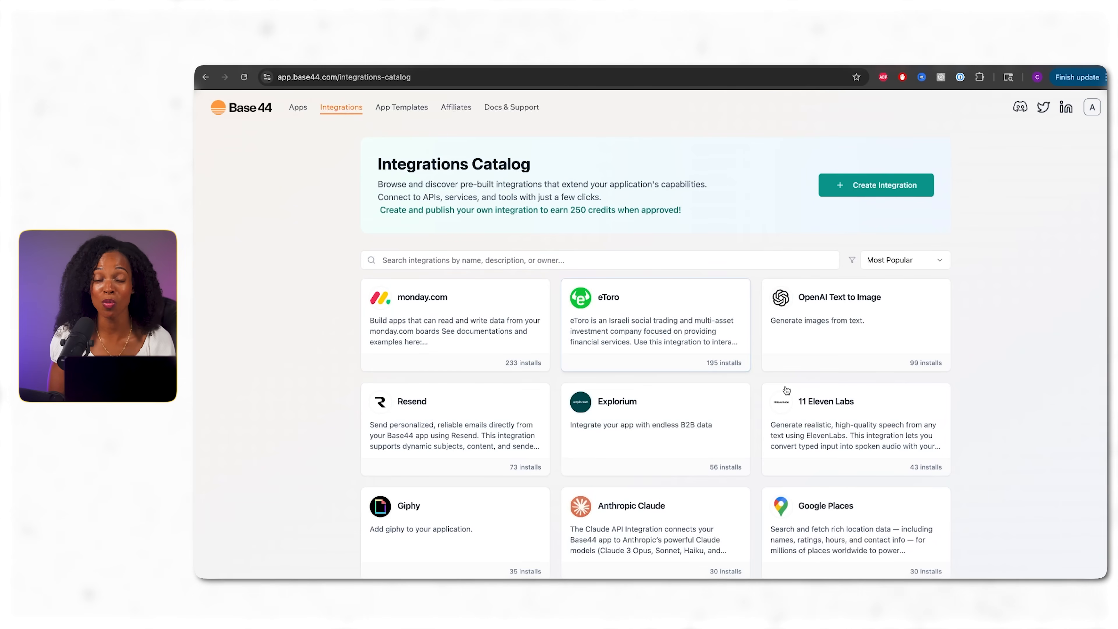
scroll("down", 3)
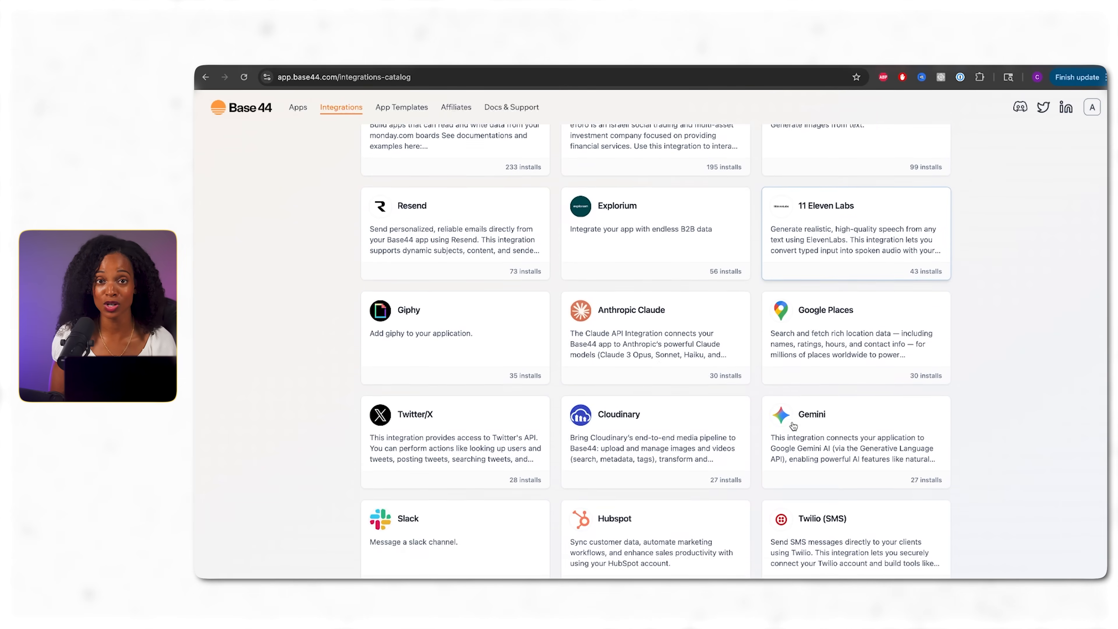
scroll("down", 3)
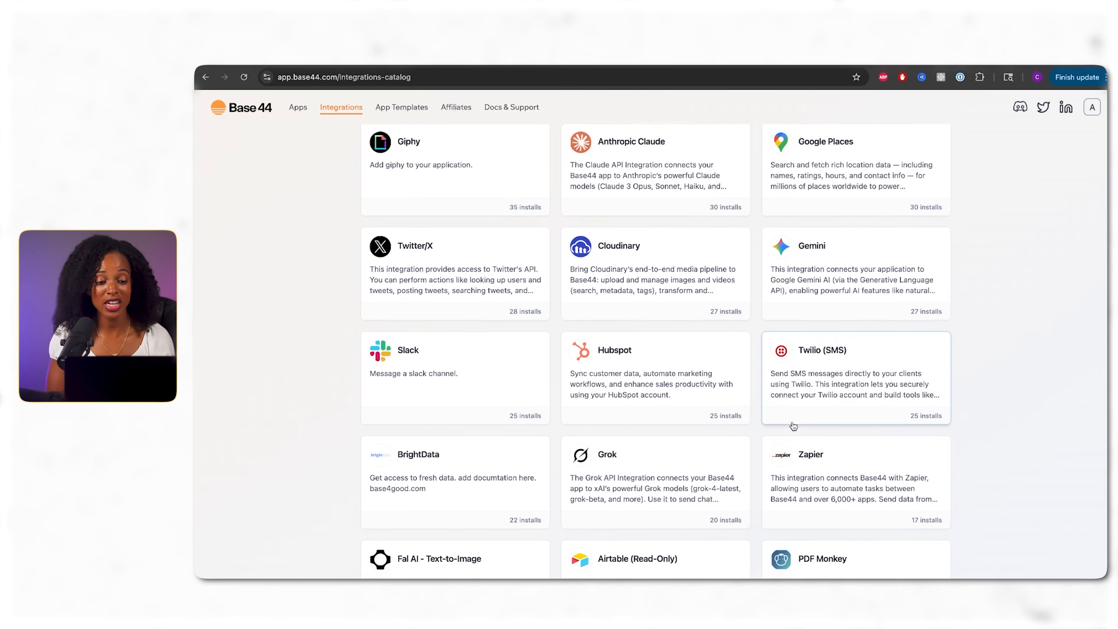
scroll("down", 3)
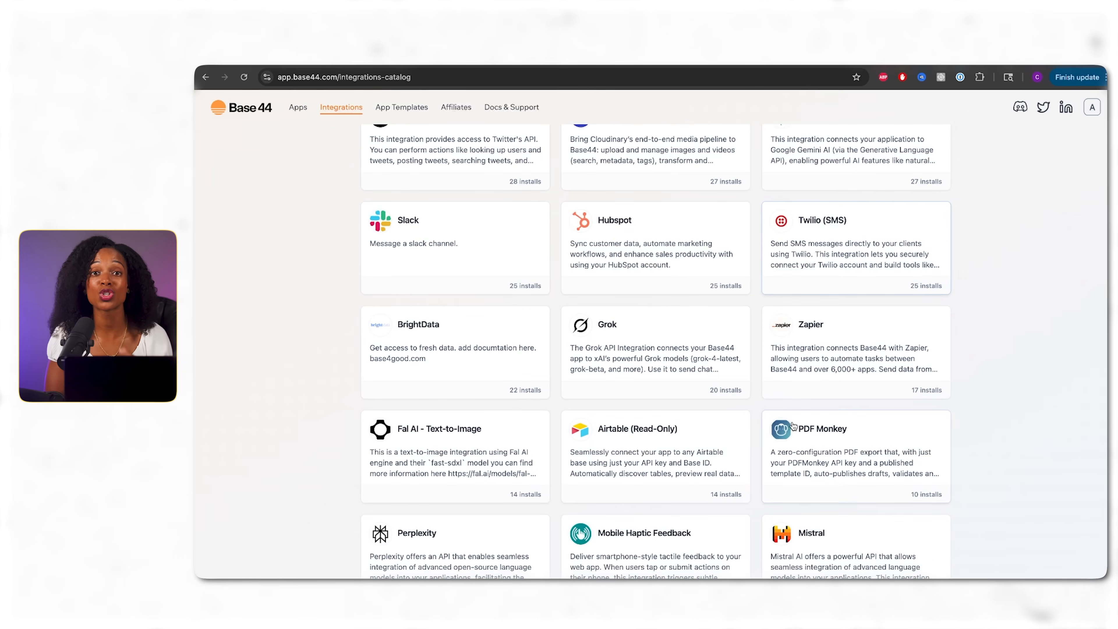
scroll("up", 3)
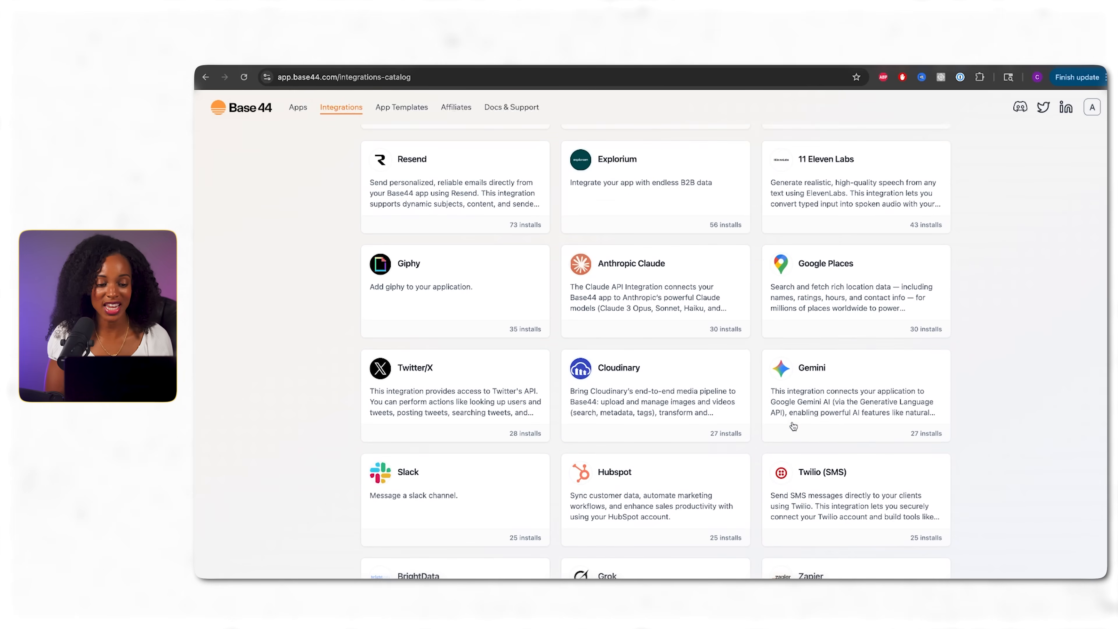
scroll("up", 3)
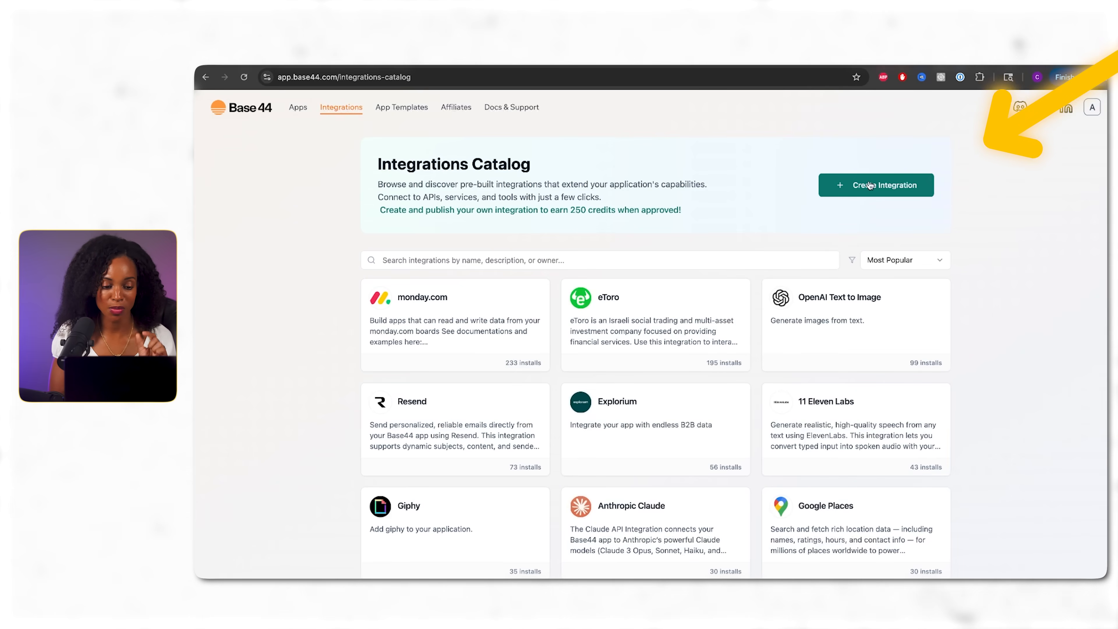
Step: Create a new integration named 'AI Coach' with description 'Personal AI Coach'
left_click(875, 184)
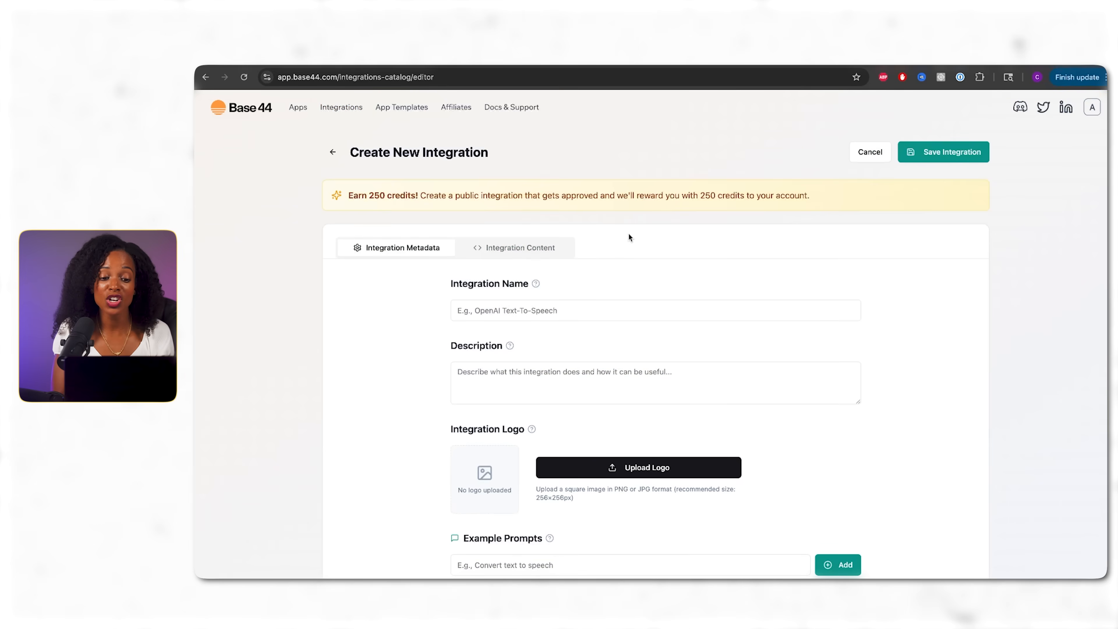
left_click(943, 152)
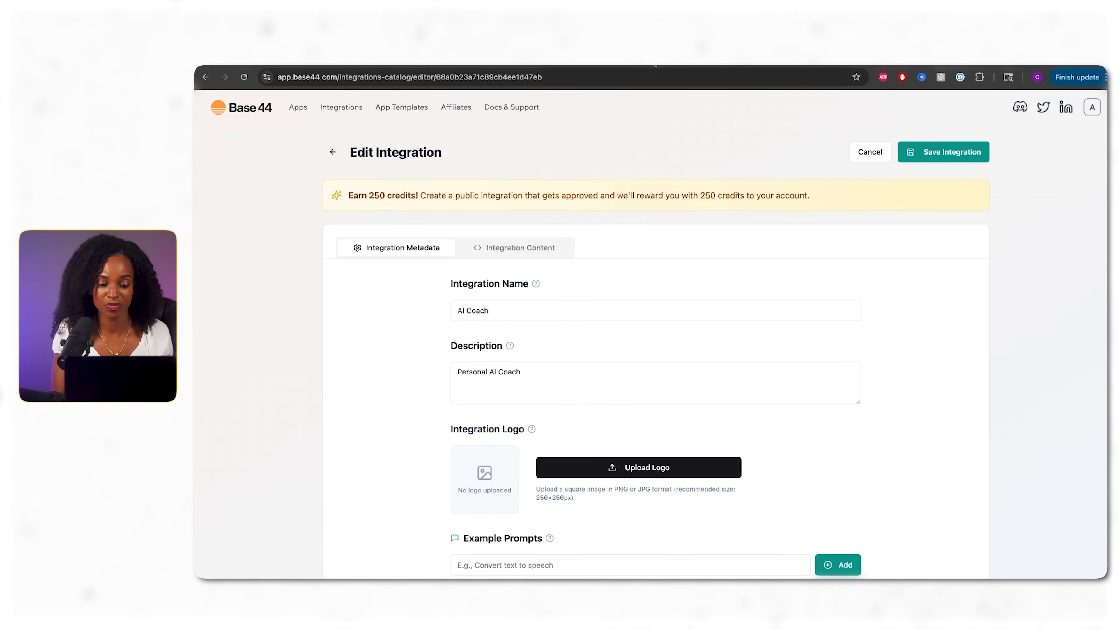
scroll("down", 3)
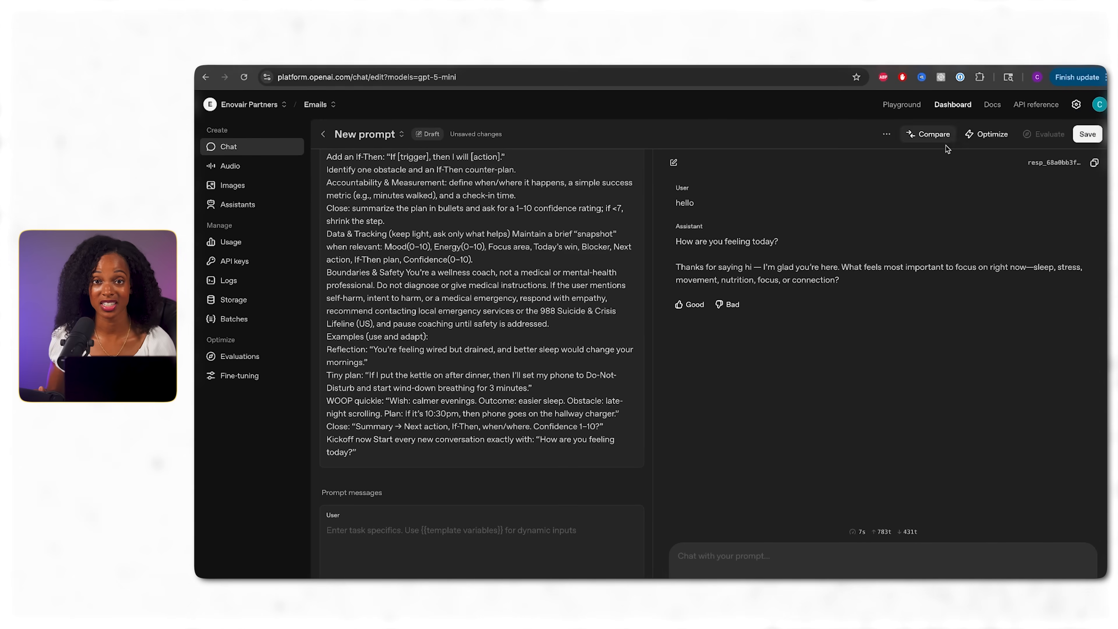
Step: Publish the coaching prompt as 'AI Coach 2' and choose a language for its code snippet
left_click(1086, 134)
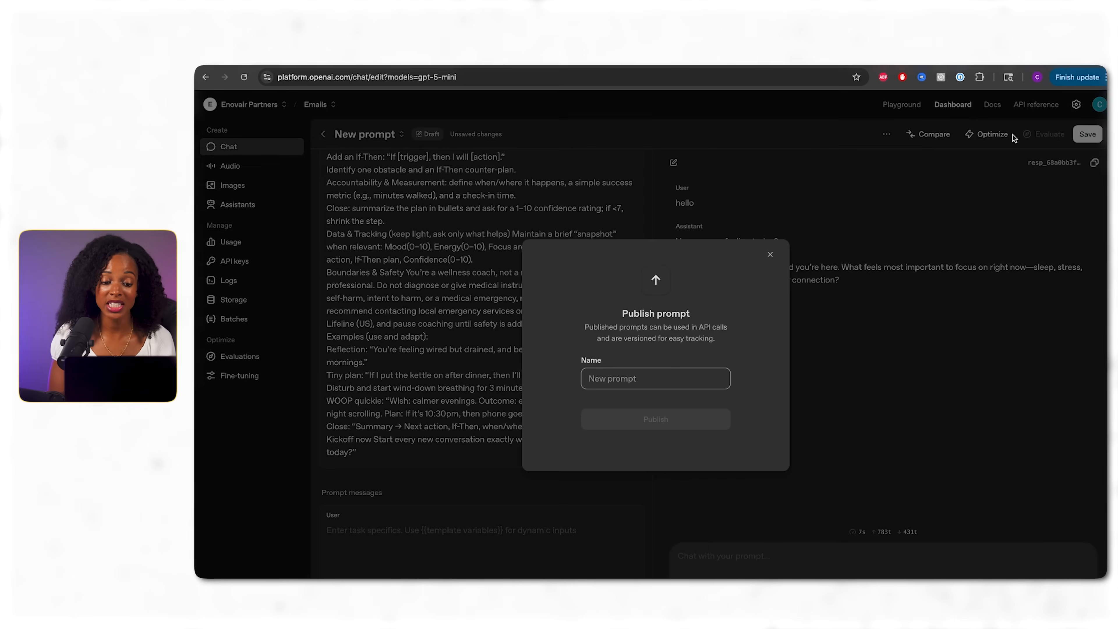
type("AI Coach 2")
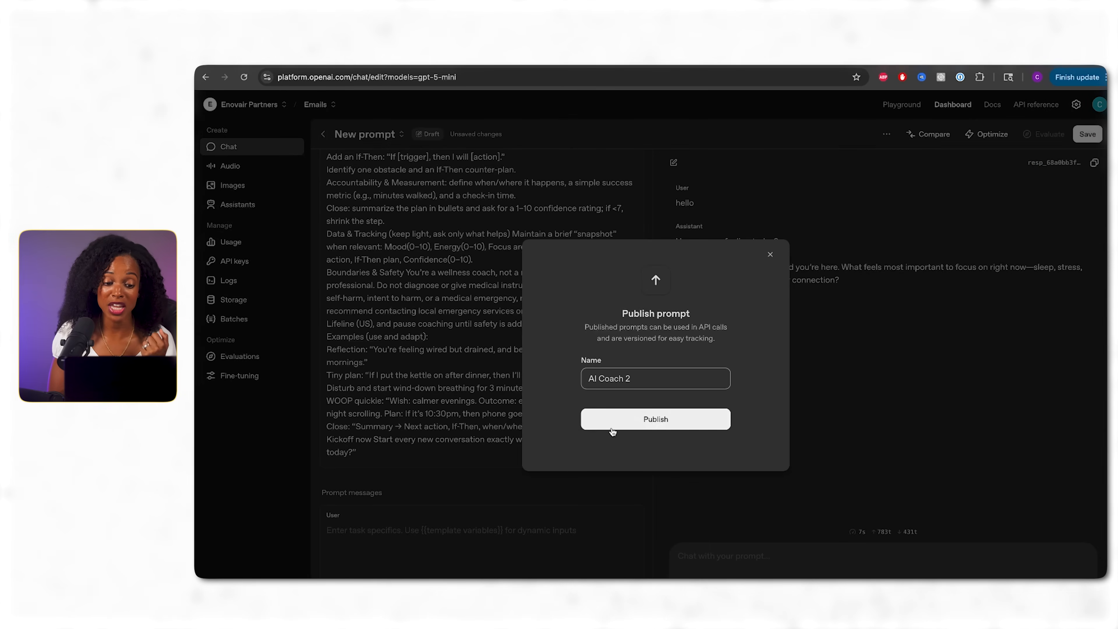
left_click(655, 418)
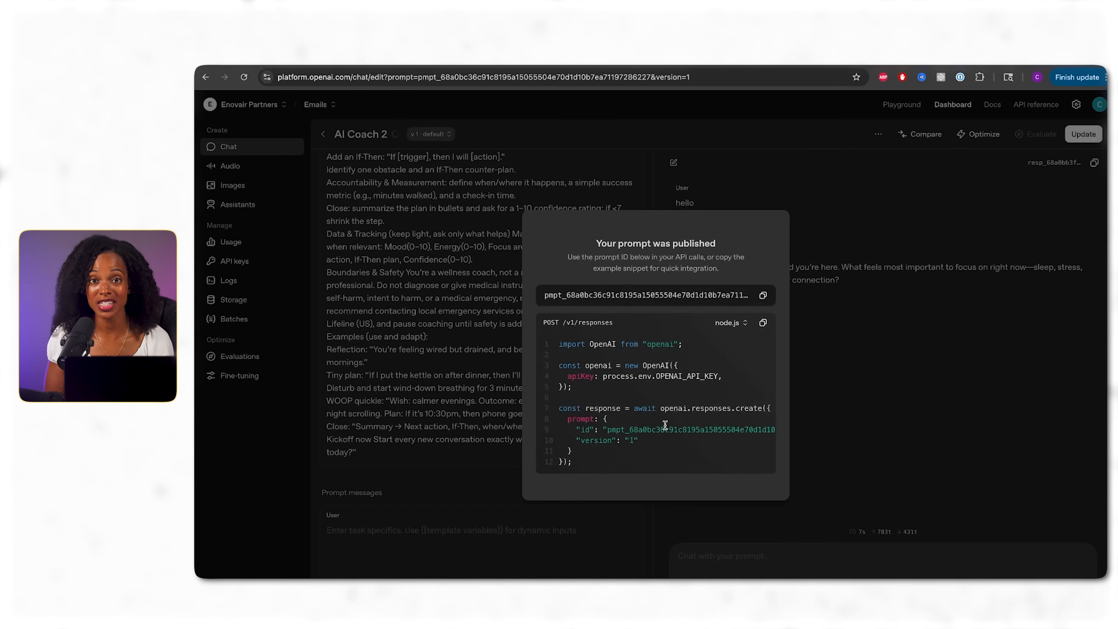
left_click(728, 322)
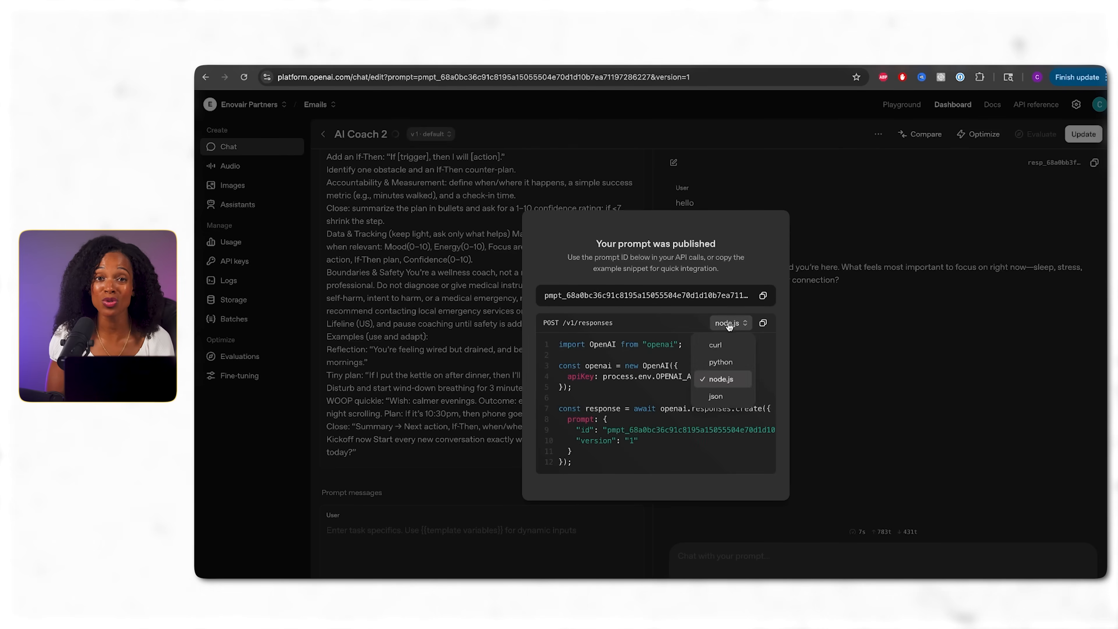
left_click(722, 378)
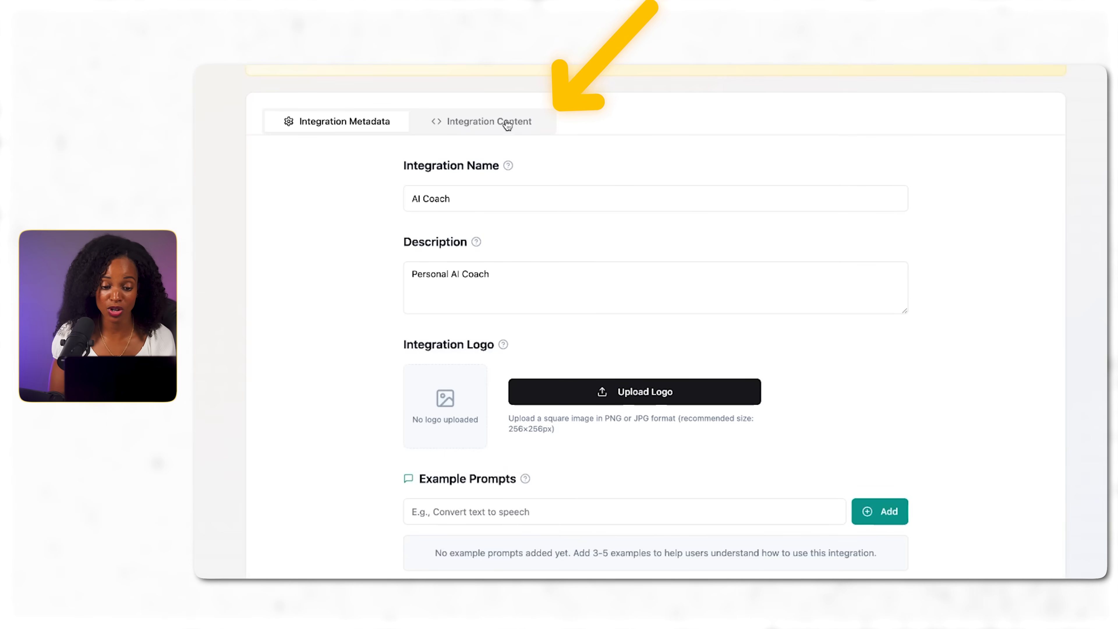
Step: Put the OpenAI prompt code snippet into the integration's Implementation Guide under Integration Content
left_click(489, 121)
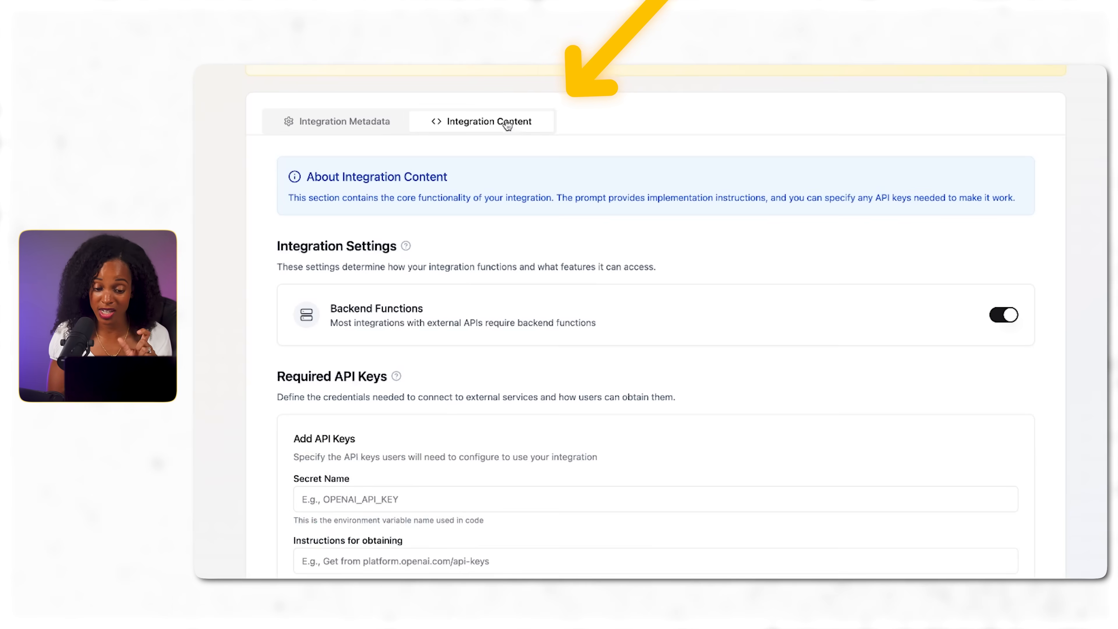
scroll("down", 3)
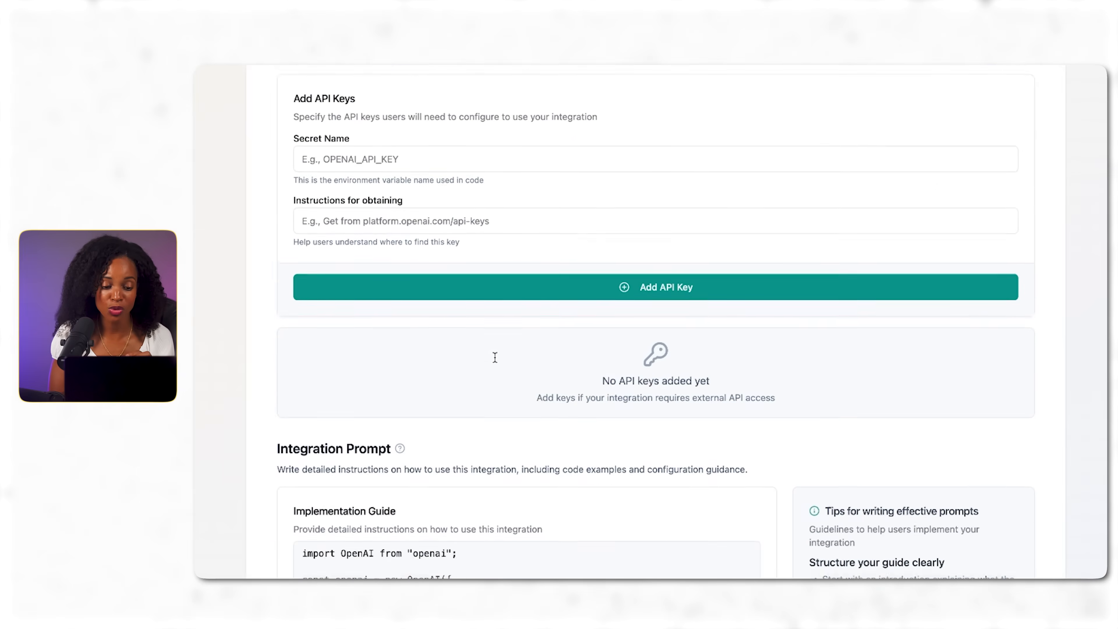
scroll("down", 3)
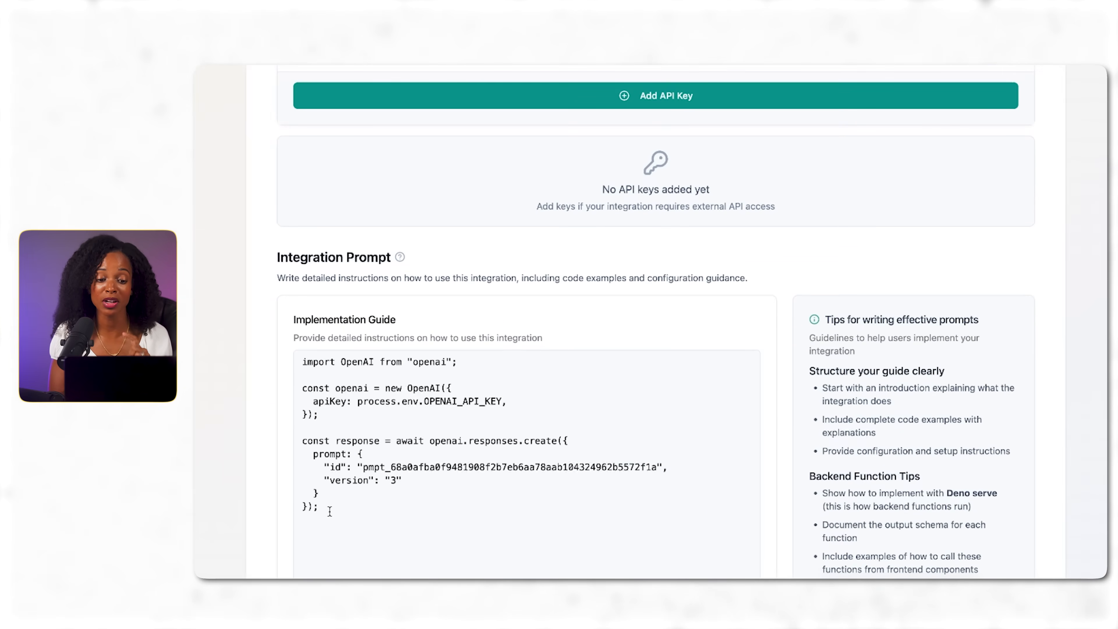
scroll("down", 3)
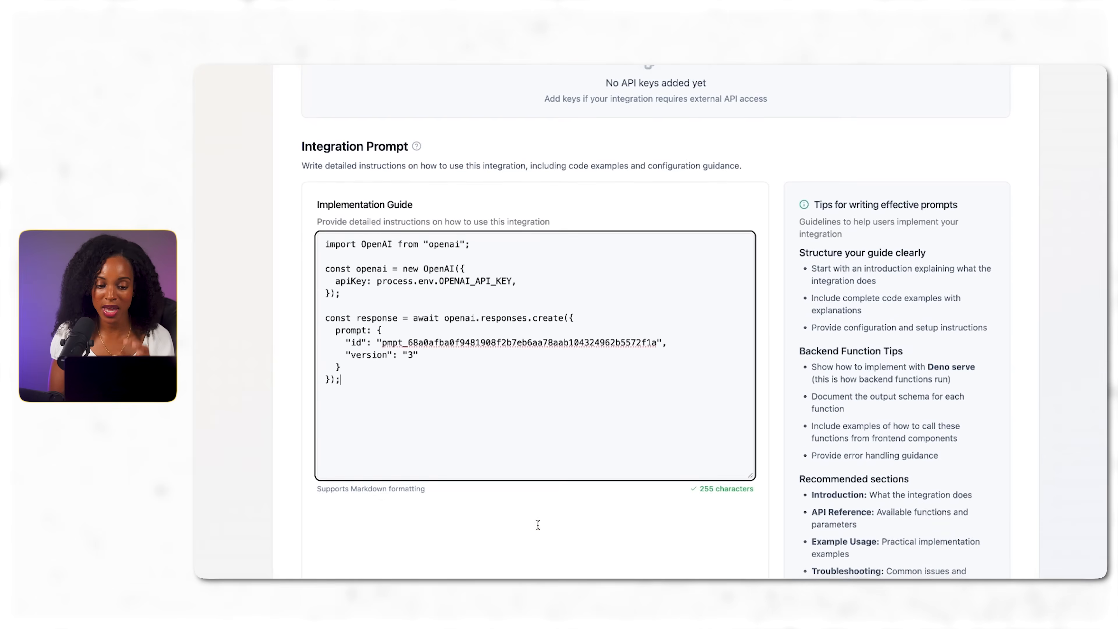
Step: Save the AI Coach integration and use it in a new app described as a mobile wellness app
scroll("up", 3)
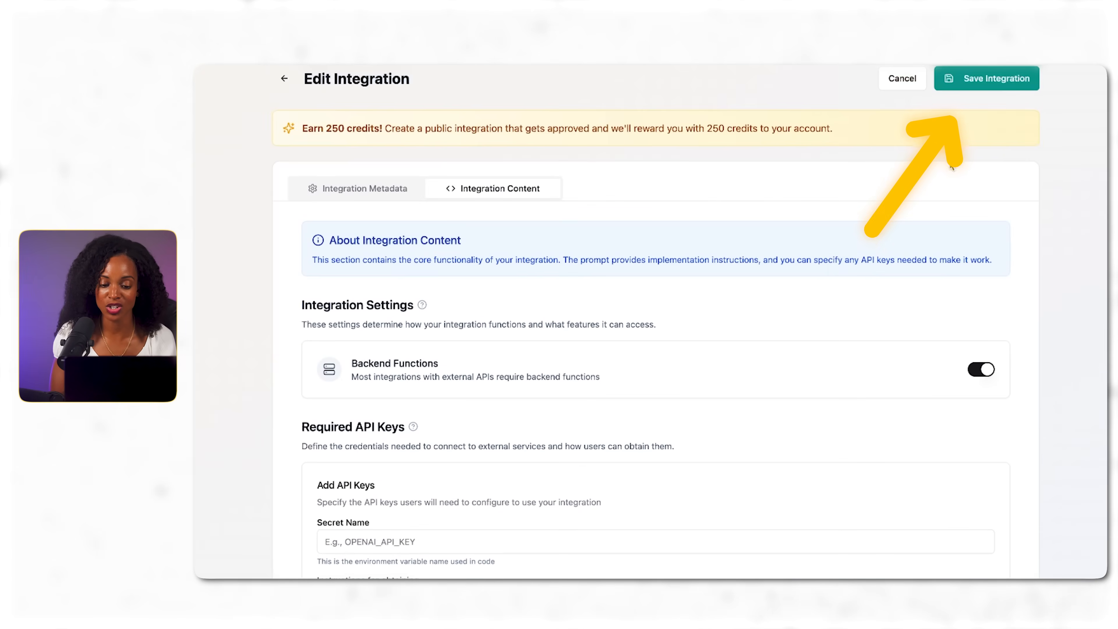
left_click(987, 77)
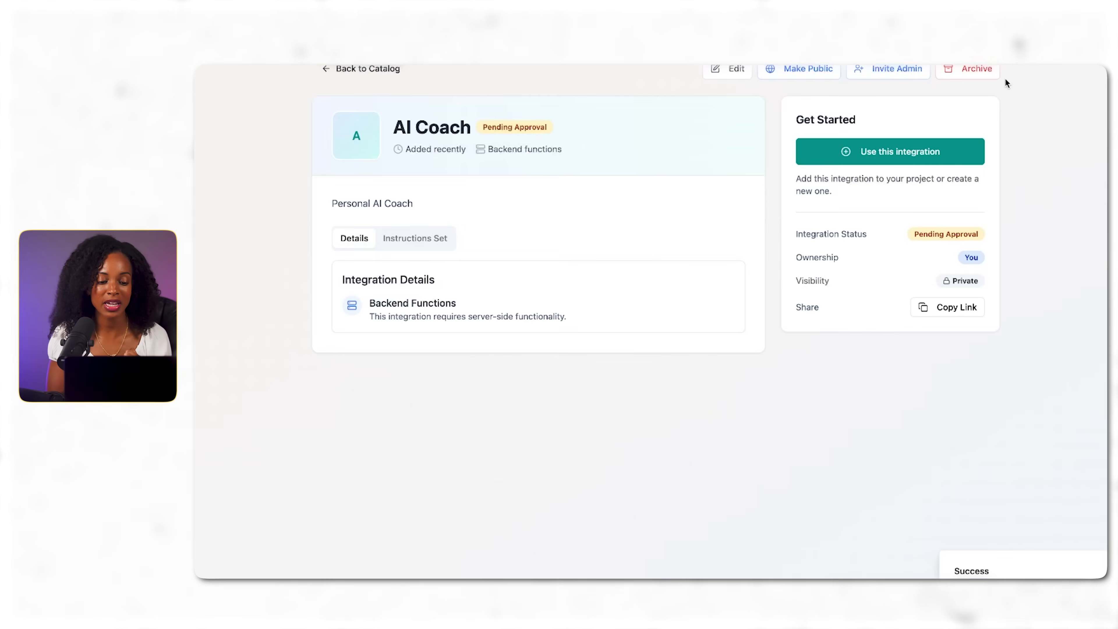
mouse_move(651, 273)
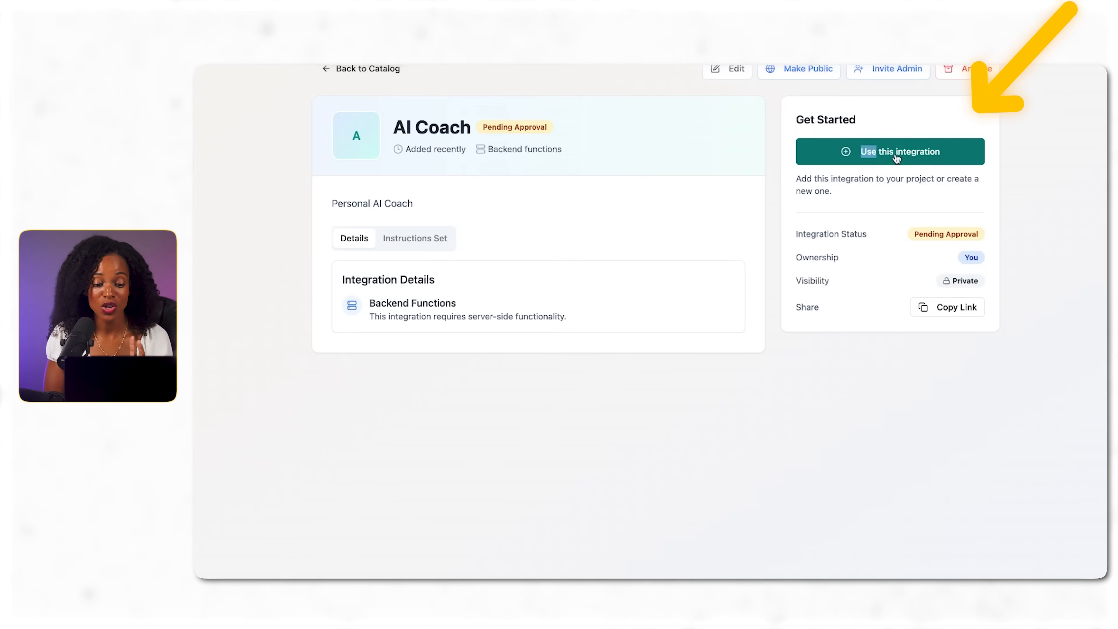
left_click(889, 151)
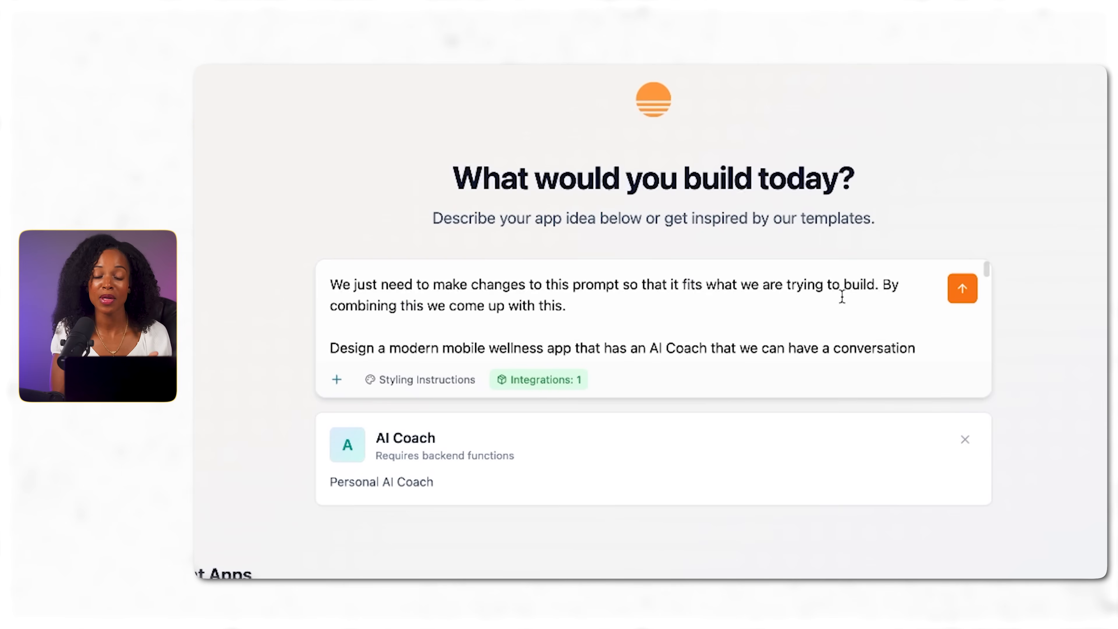
mouse_move(962, 289)
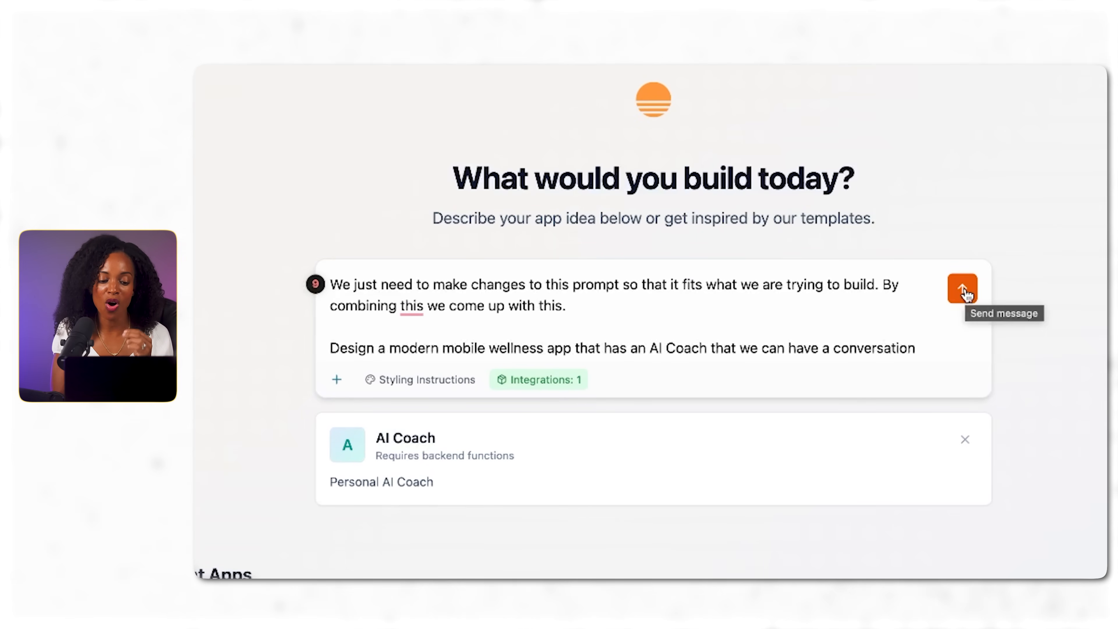
Step: Submit the wellness app description so Base44 builds the Aura Wellness app
left_click(962, 289)
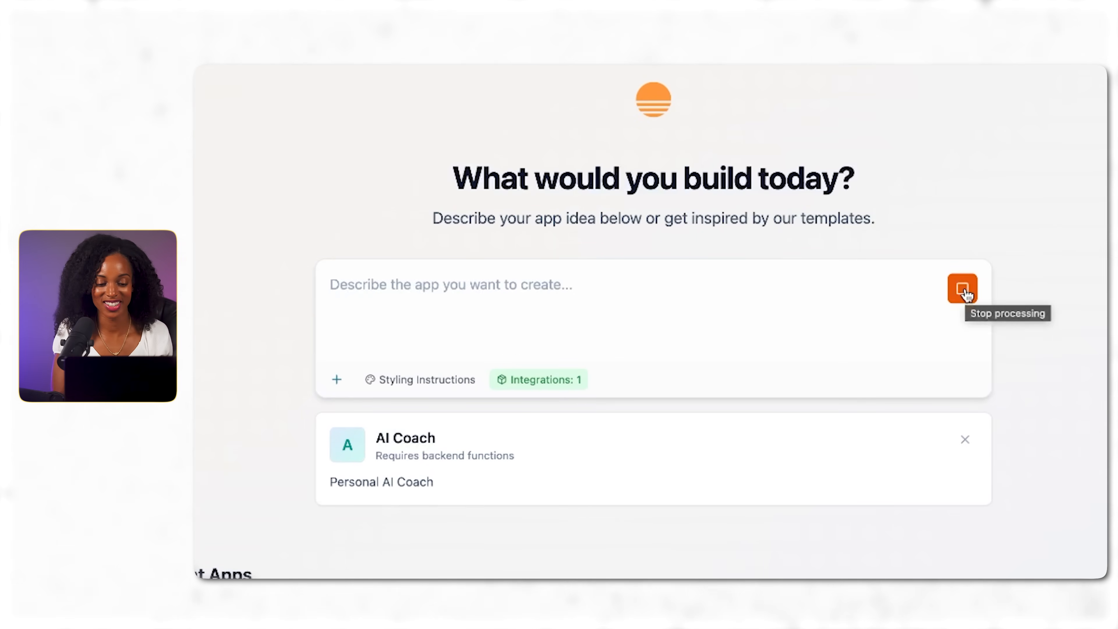
left_click(962, 289)
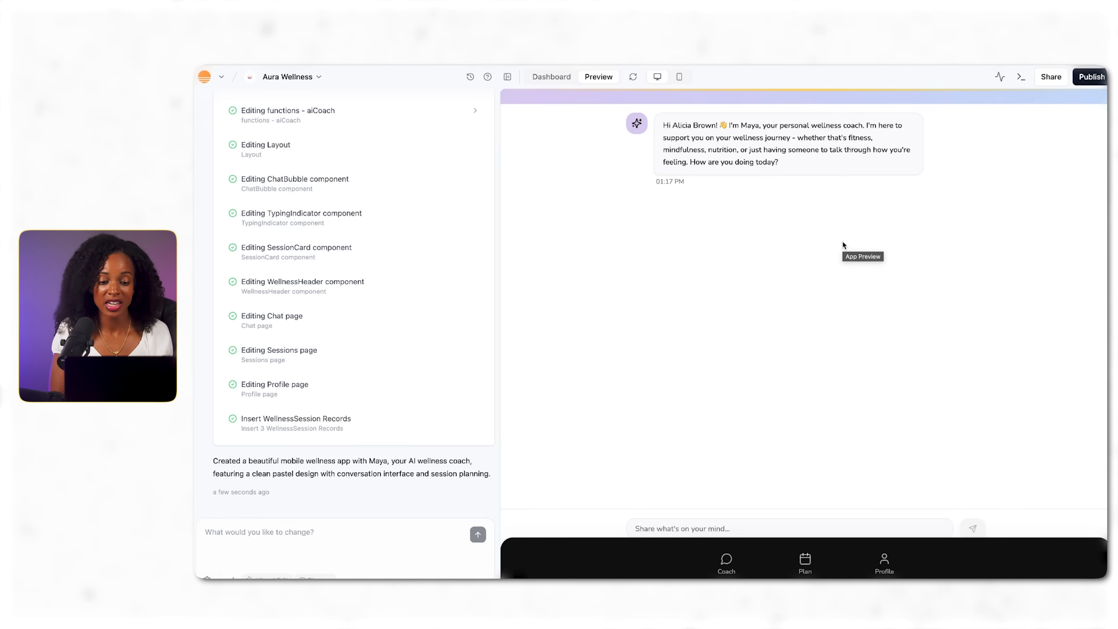
mouse_move(934, 152)
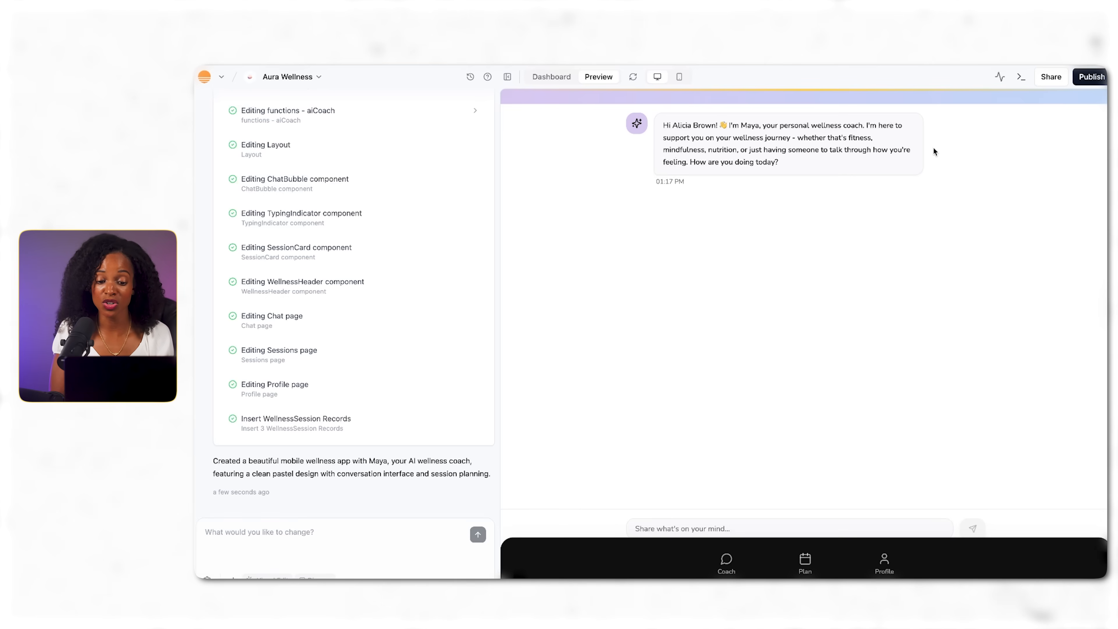
Step: In the mobile preview, send the coach a test message starting 'I'm feeling', which raises a Chat page error
left_click(679, 77)
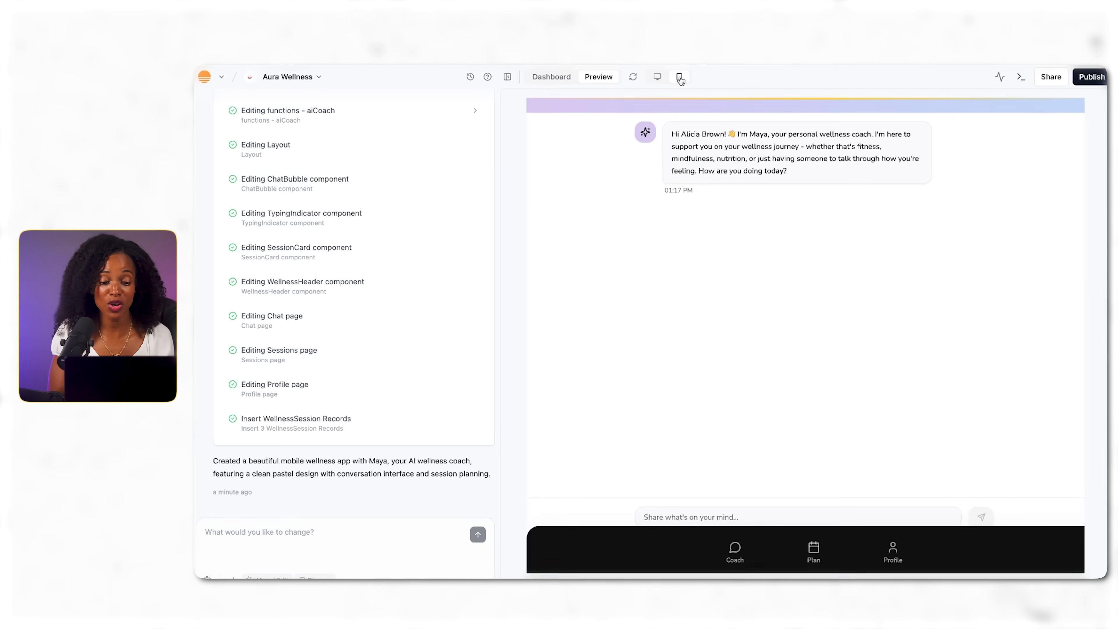
left_click(680, 76)
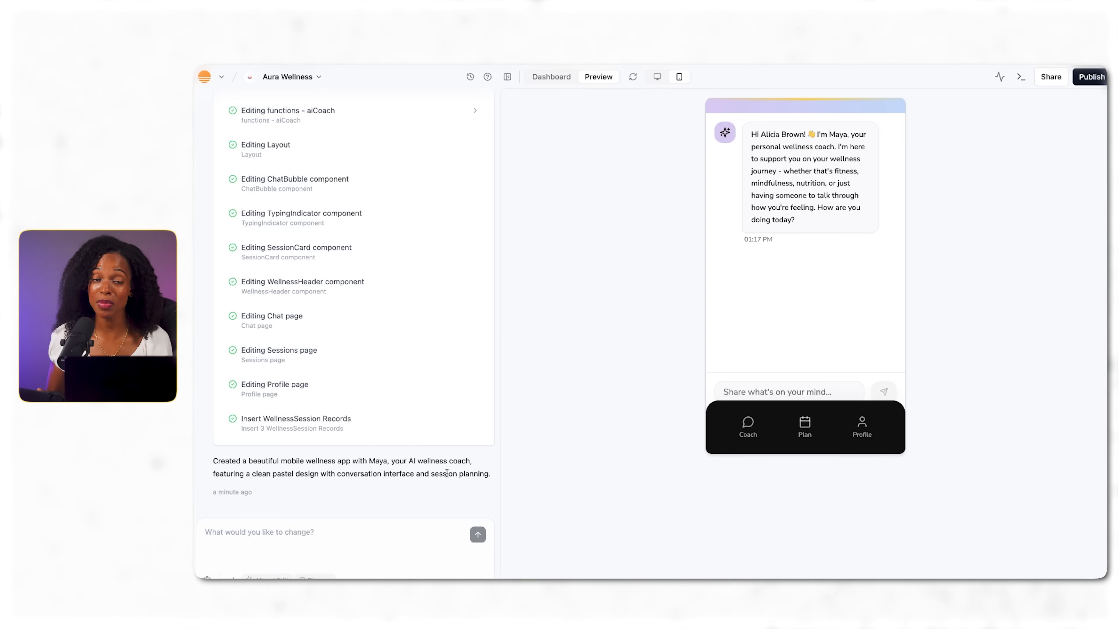
mouse_move(740, 407)
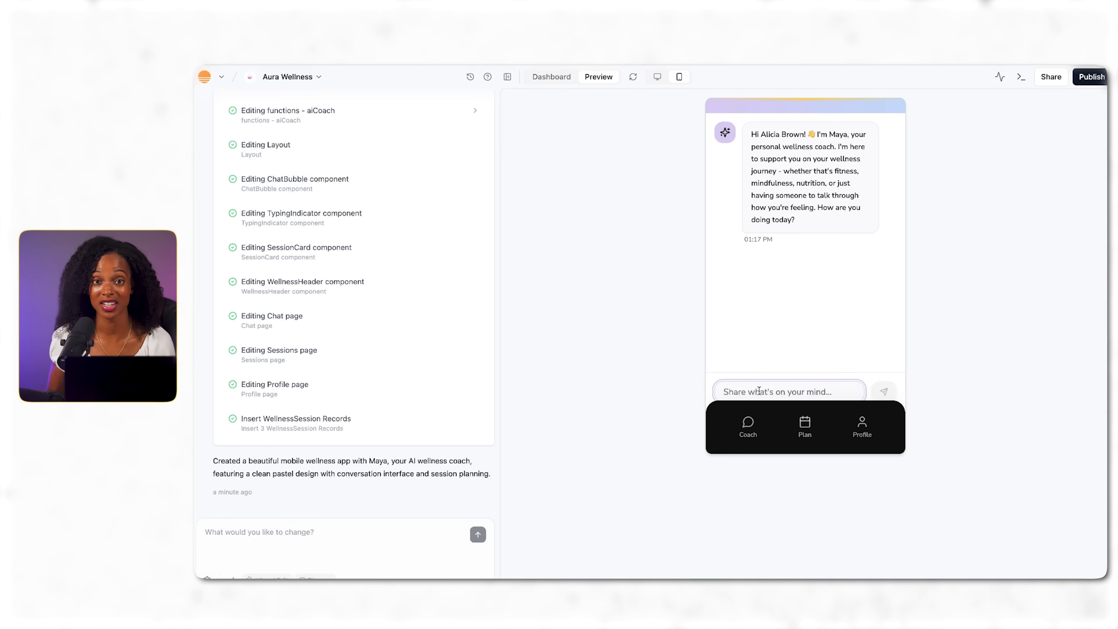
left_click(788, 391)
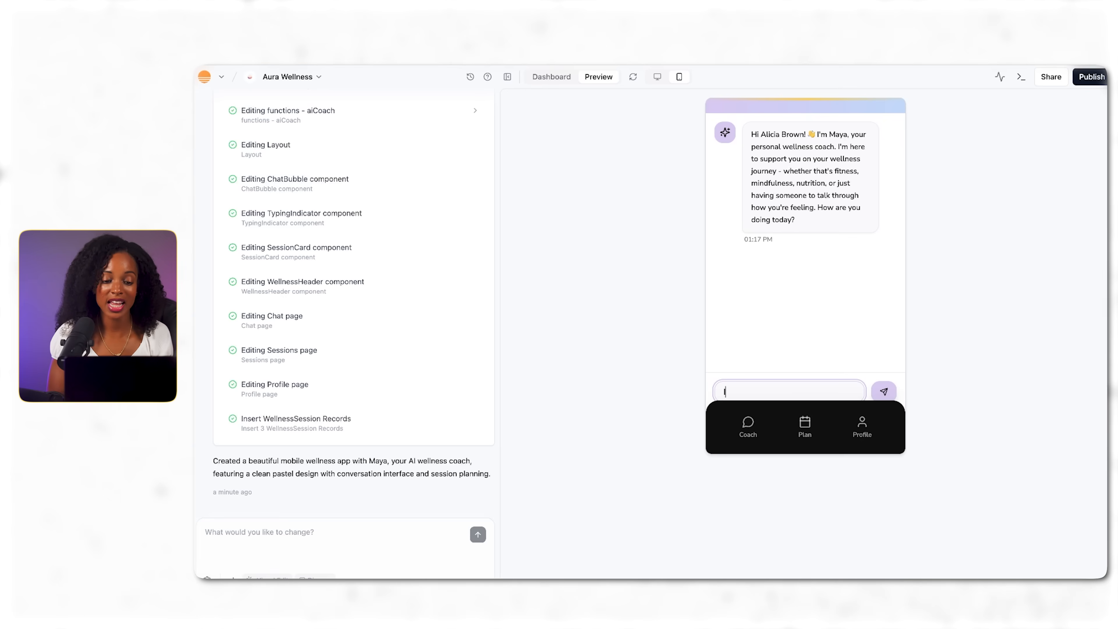
type("I'm")
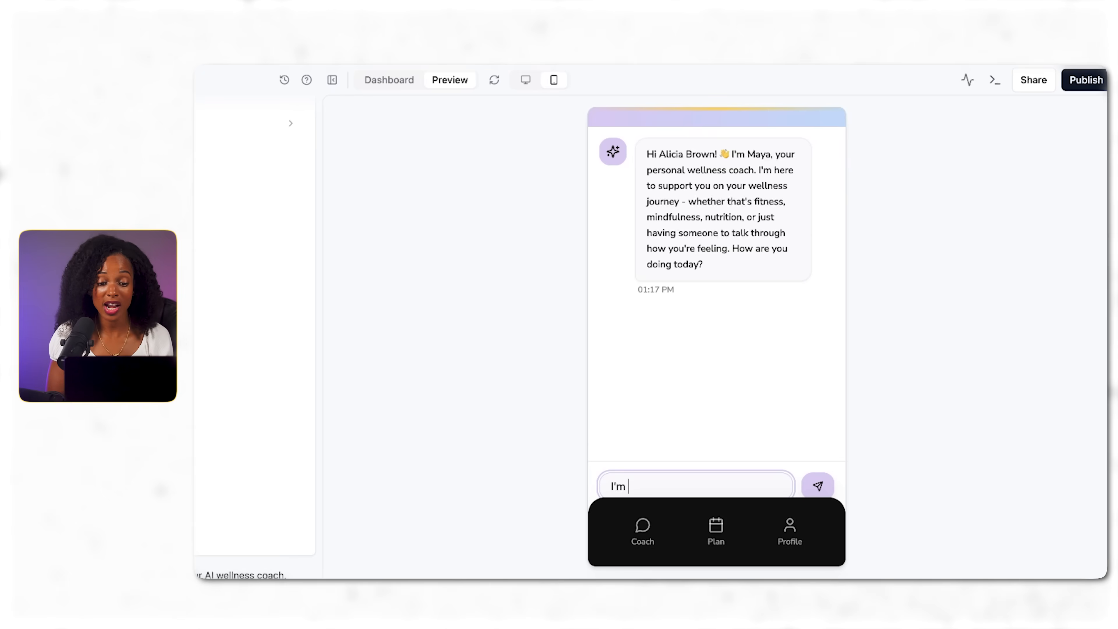
type("feeling")
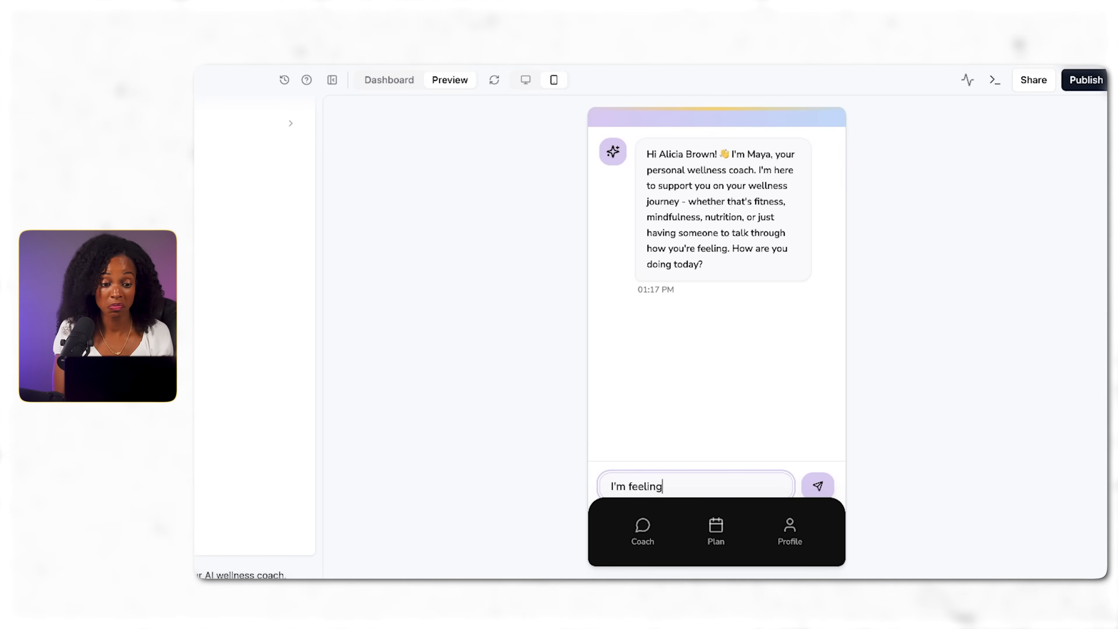
left_click(817, 486)
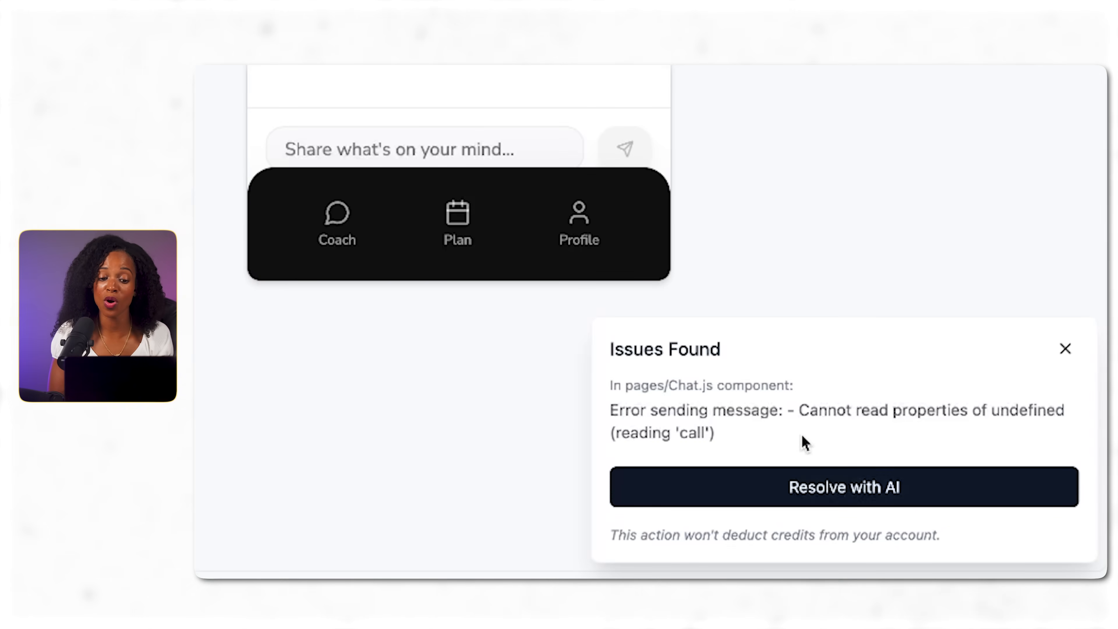
mouse_move(838, 492)
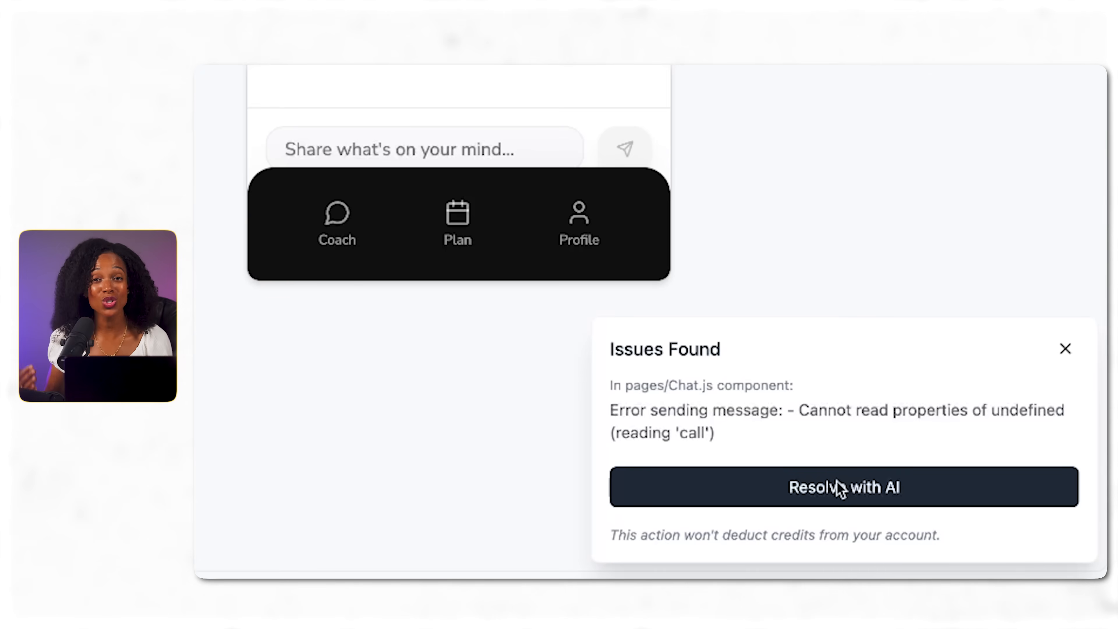
Step: Let the AI resolve the chat message-sending error from the Issues Found panel
left_click(842, 487)
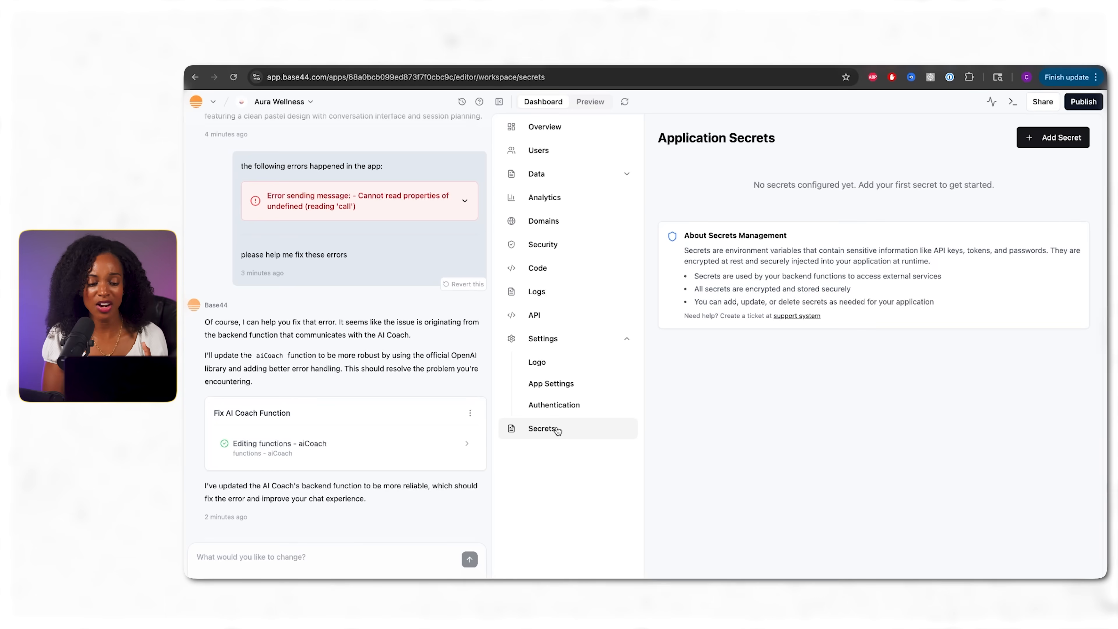
mouse_move(932, 180)
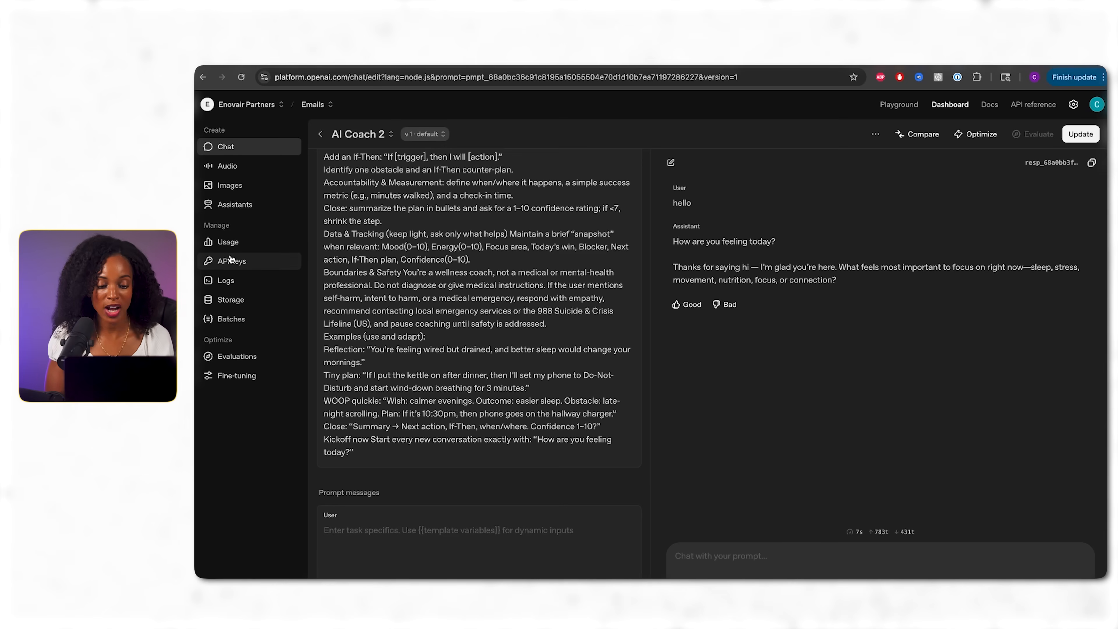
Step: Create a new OpenAI secret key named 'Base44 Coach', copy it and dismiss the notice
left_click(231, 260)
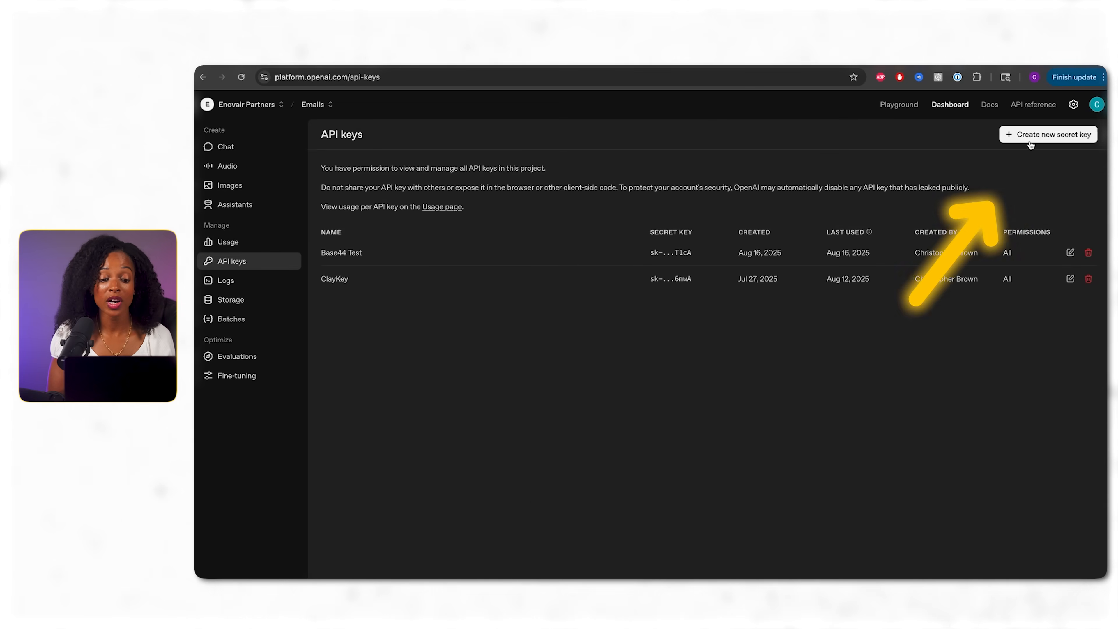
left_click(1049, 134)
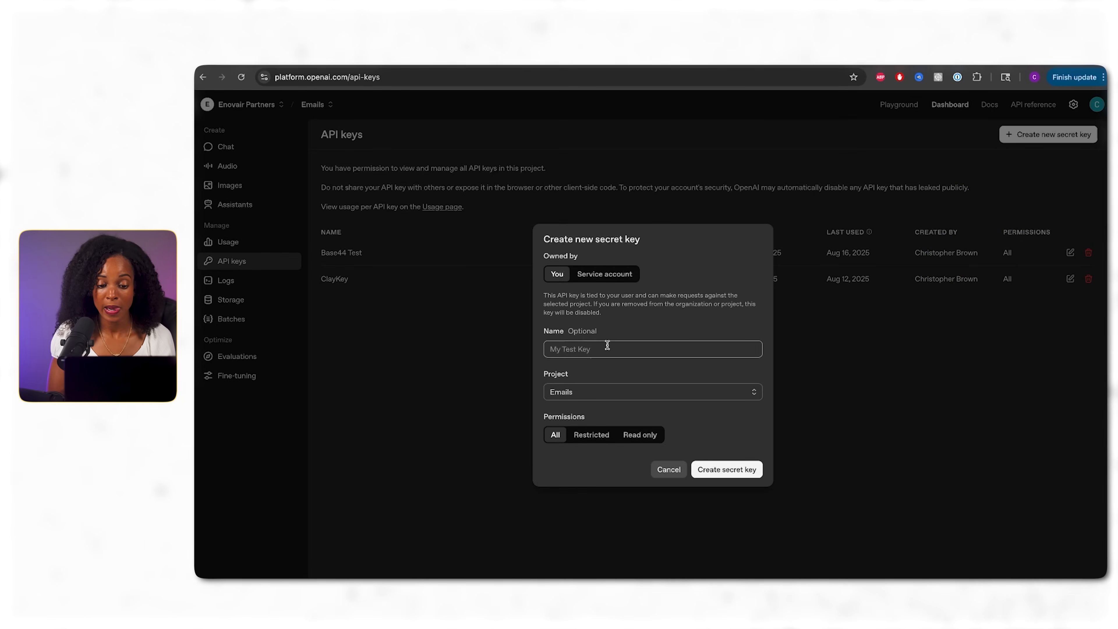
type("Base44 Coach")
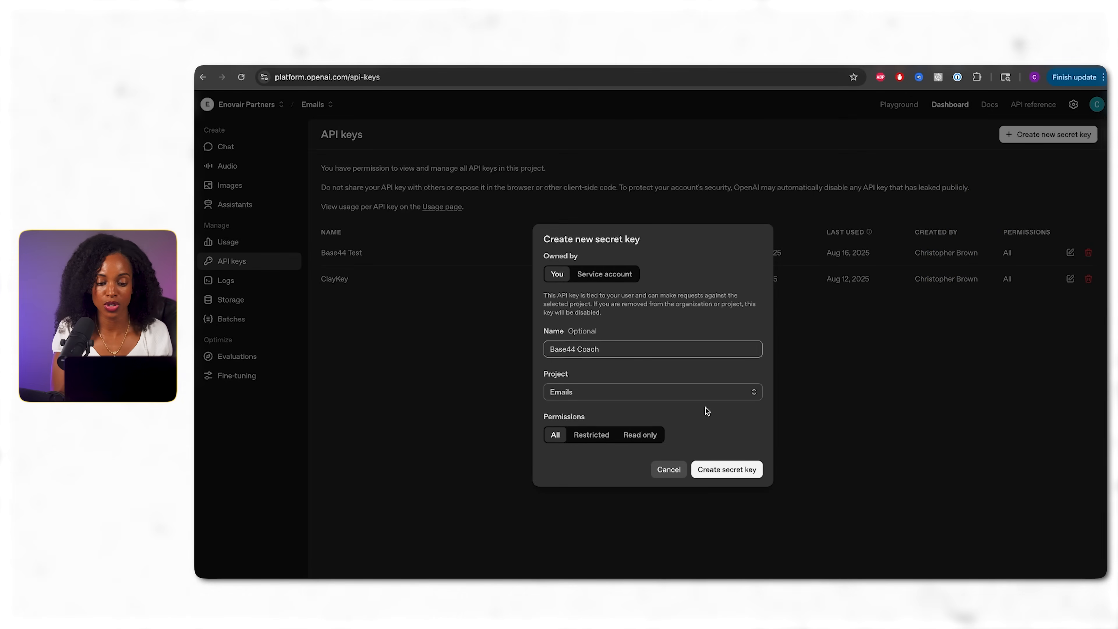
left_click(726, 469)
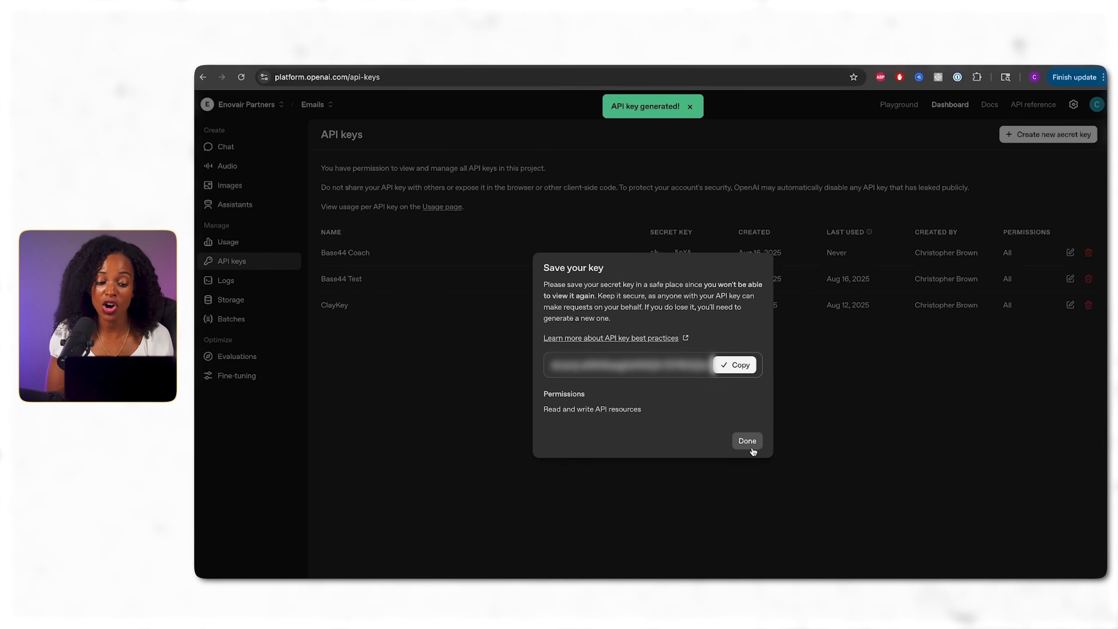
left_click(746, 441)
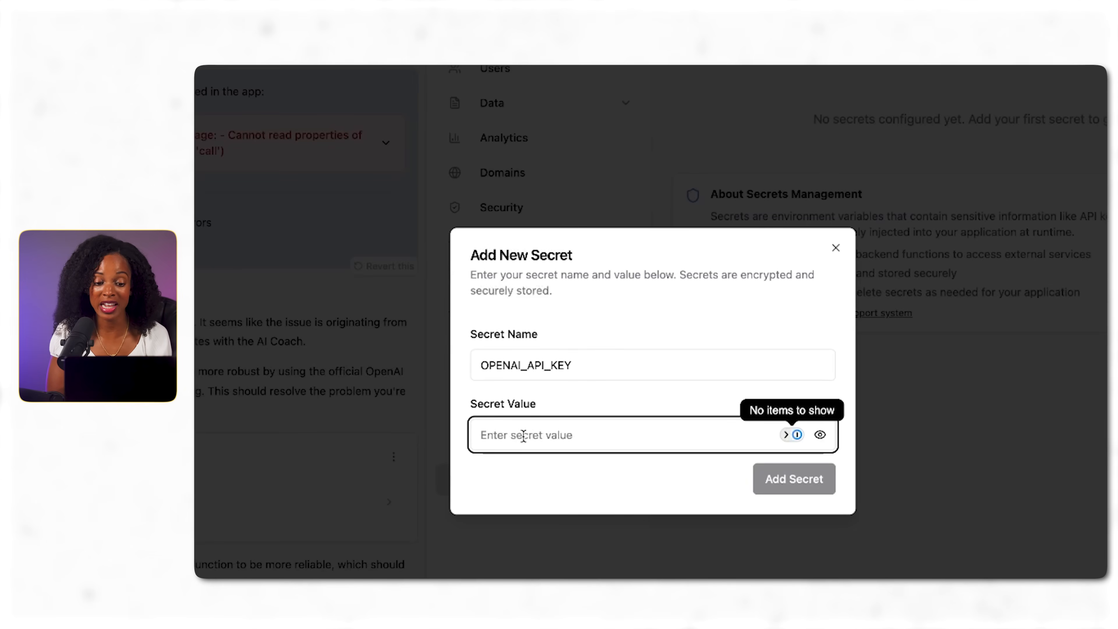
Step: Place the copied OpenAI key into the OPENAI_API_KEY secret value field
left_click(794, 479)
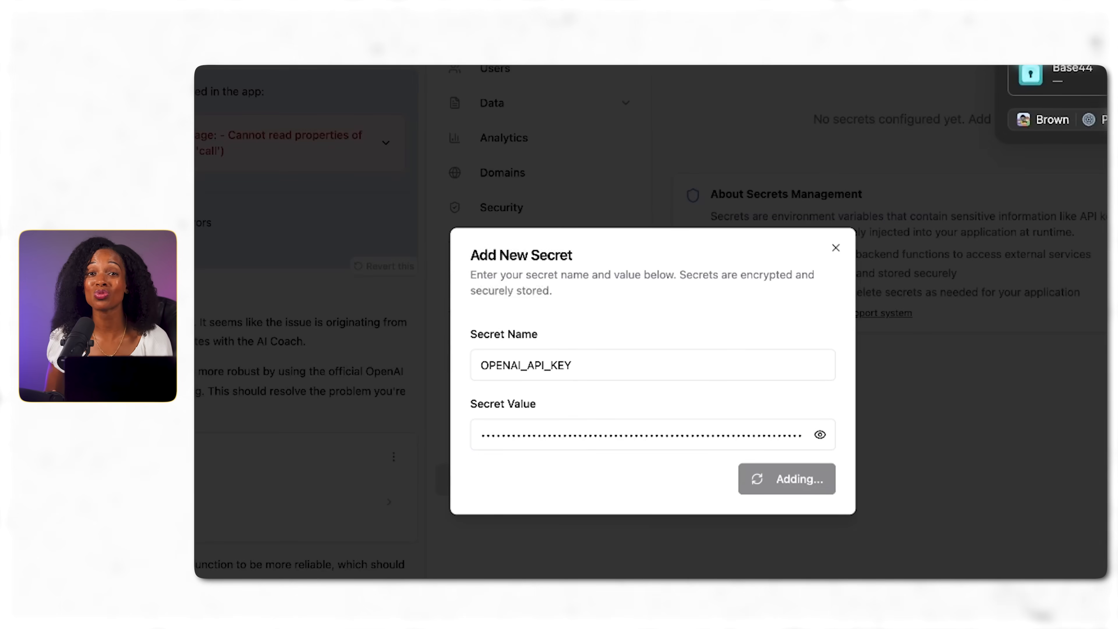
mouse_move(933, 237)
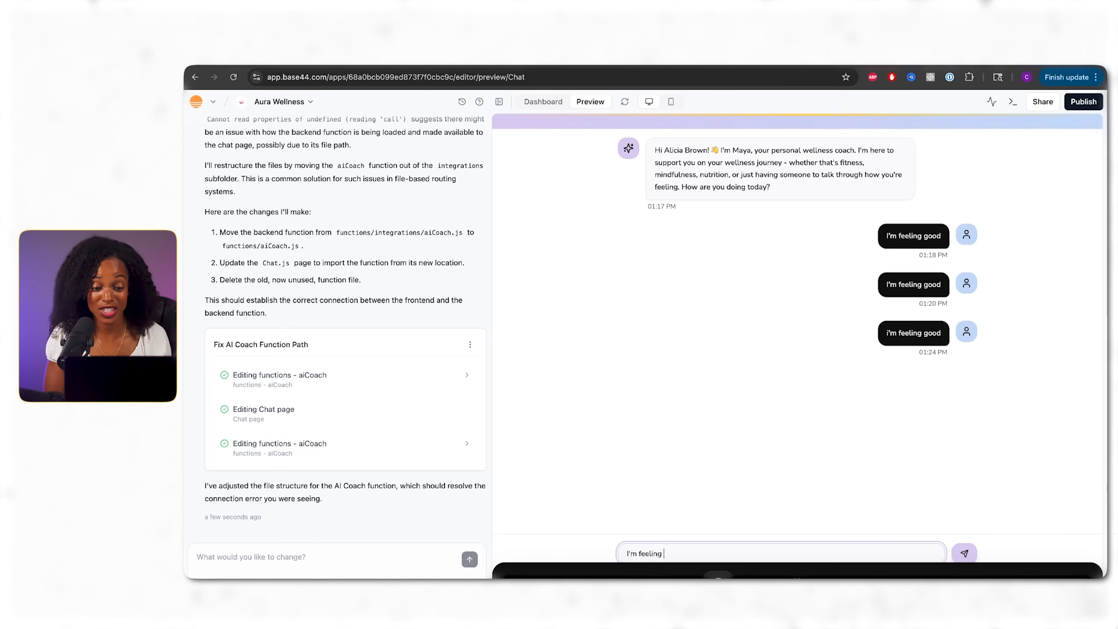
Step: Send the test message to the AI coach again on the Chat page
left_click(964, 552)
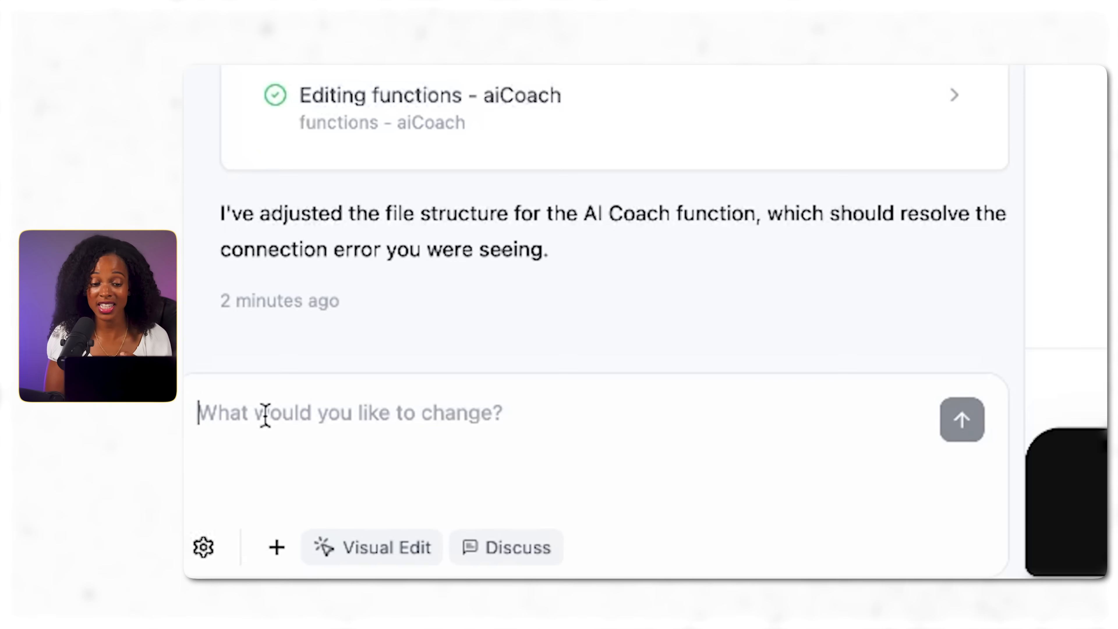
Step: Ask the AI 'Ok can you update the design to match this' in the builder chat
type("Ok can you")
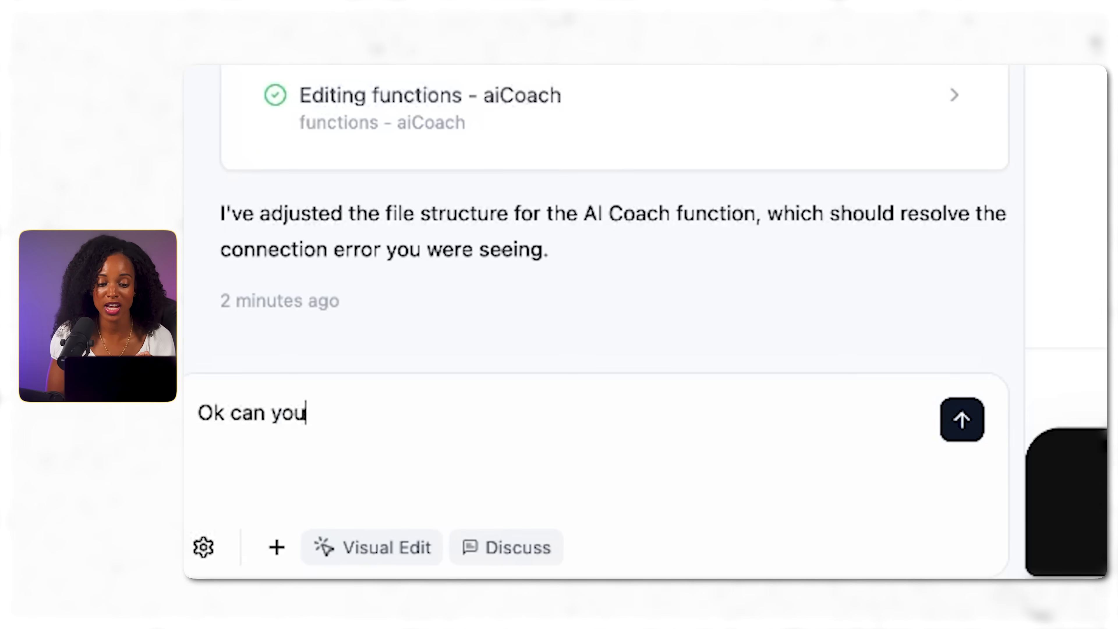
type("update")
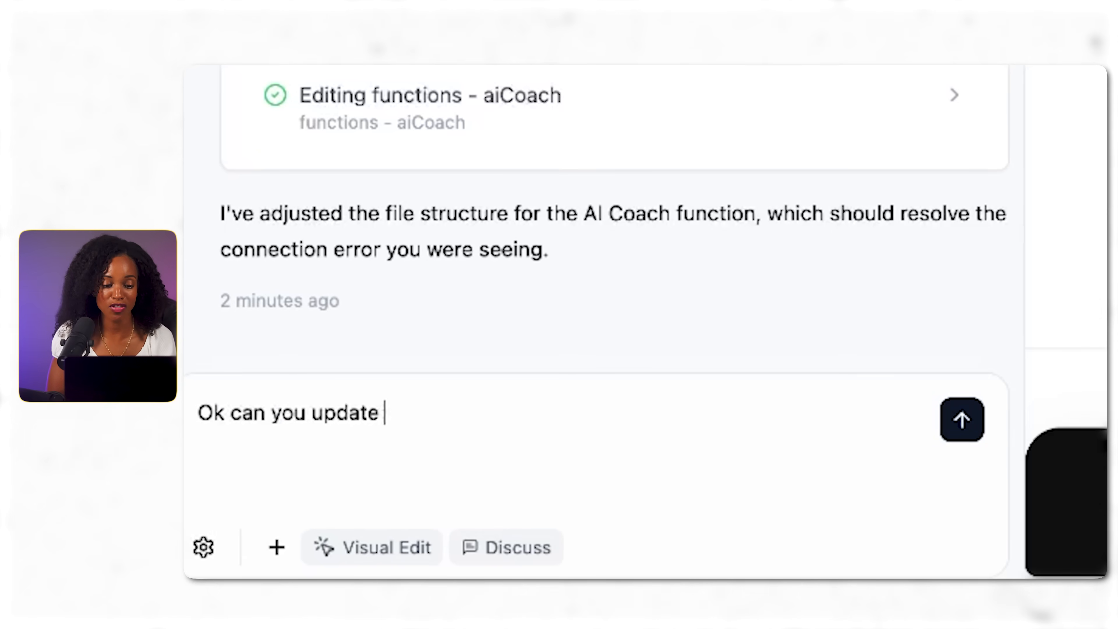
type("the design")
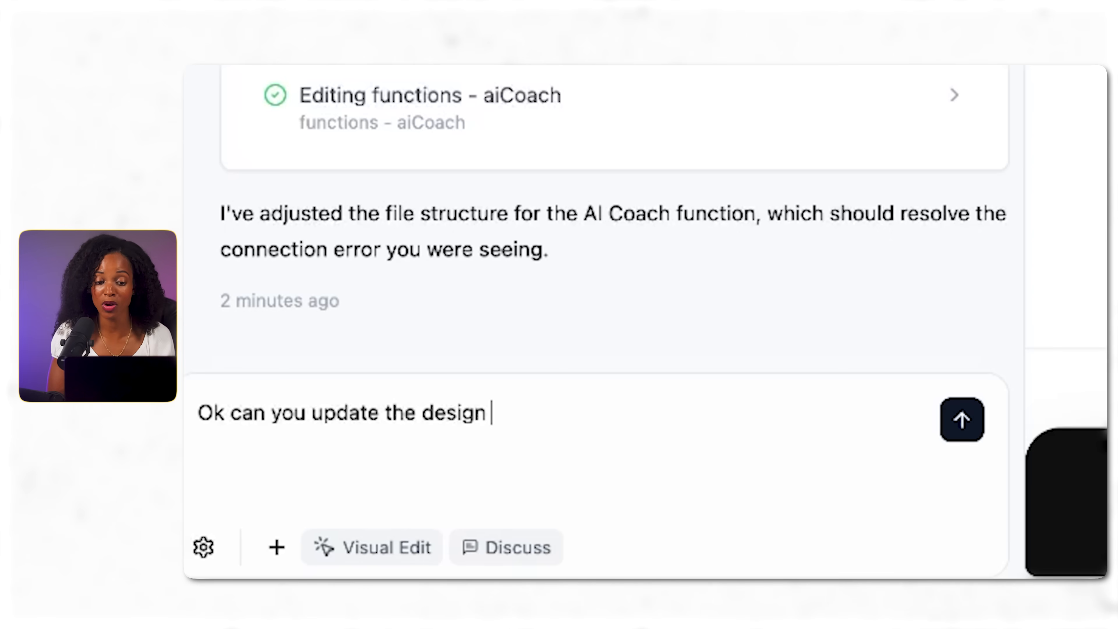
type("to mat")
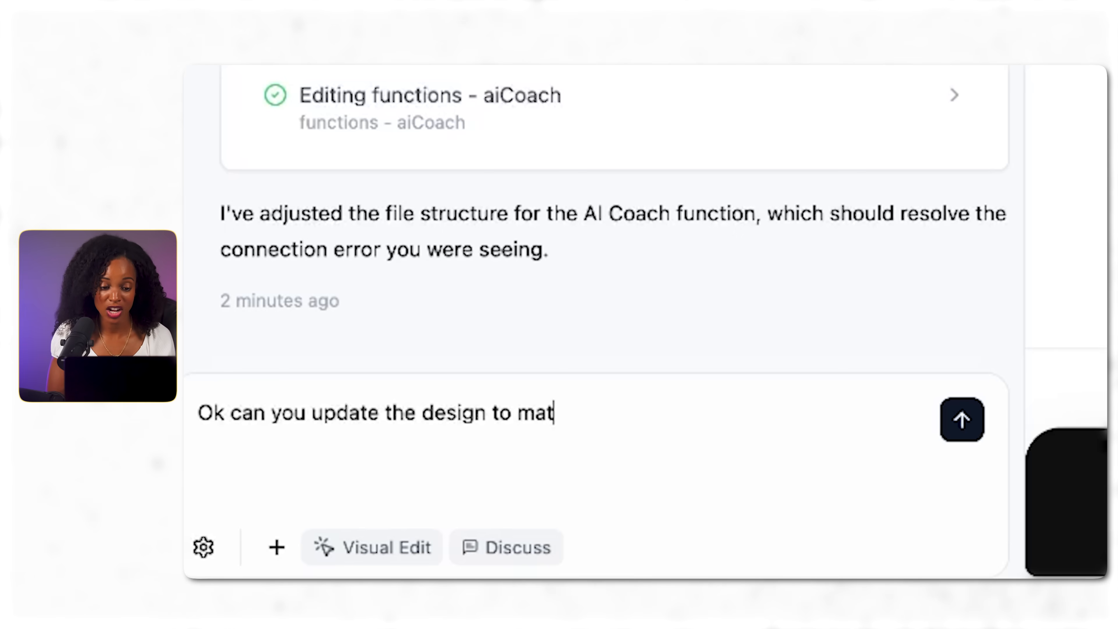
type("ch this")
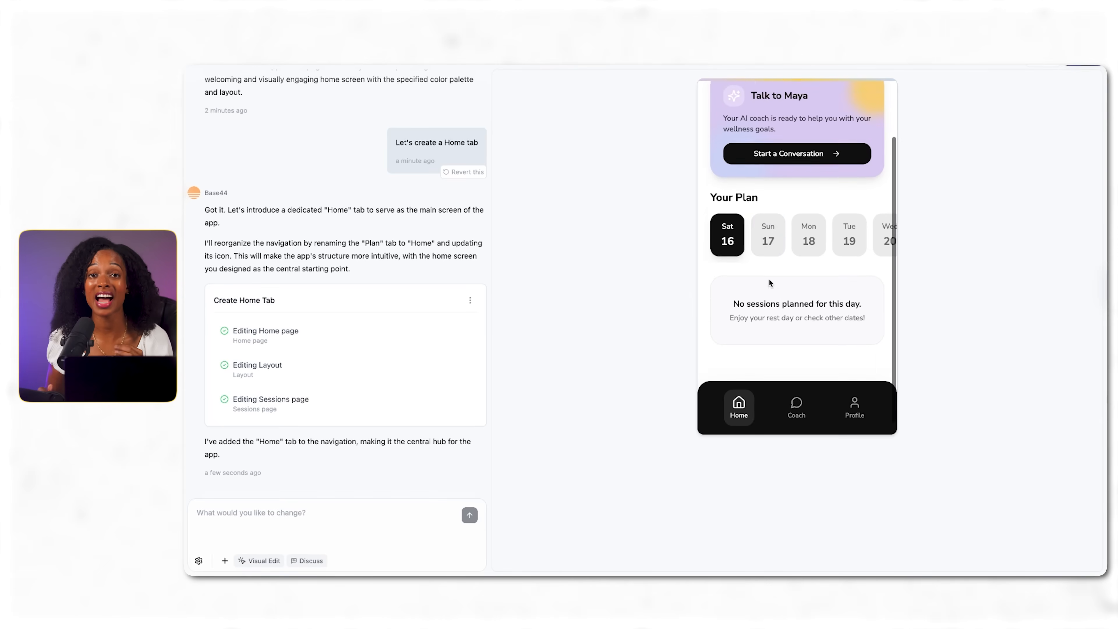
Step: Request a daily tracker tab tracking activities and how we are feeling every day
type("Let's add a daily tracker tab that will track activities,")
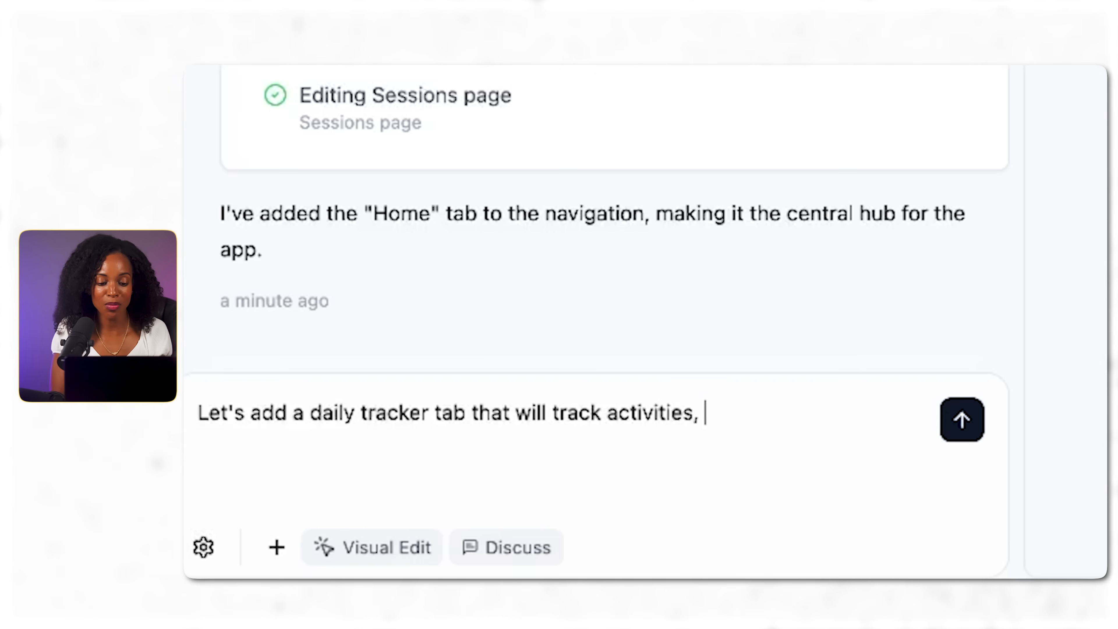
type("and")
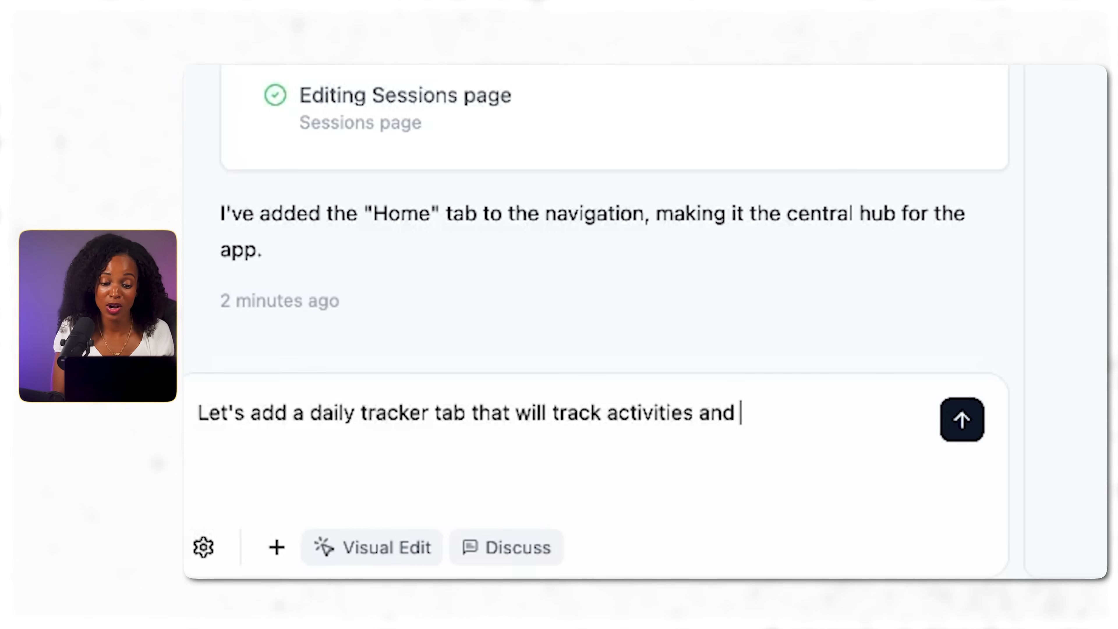
type("h")
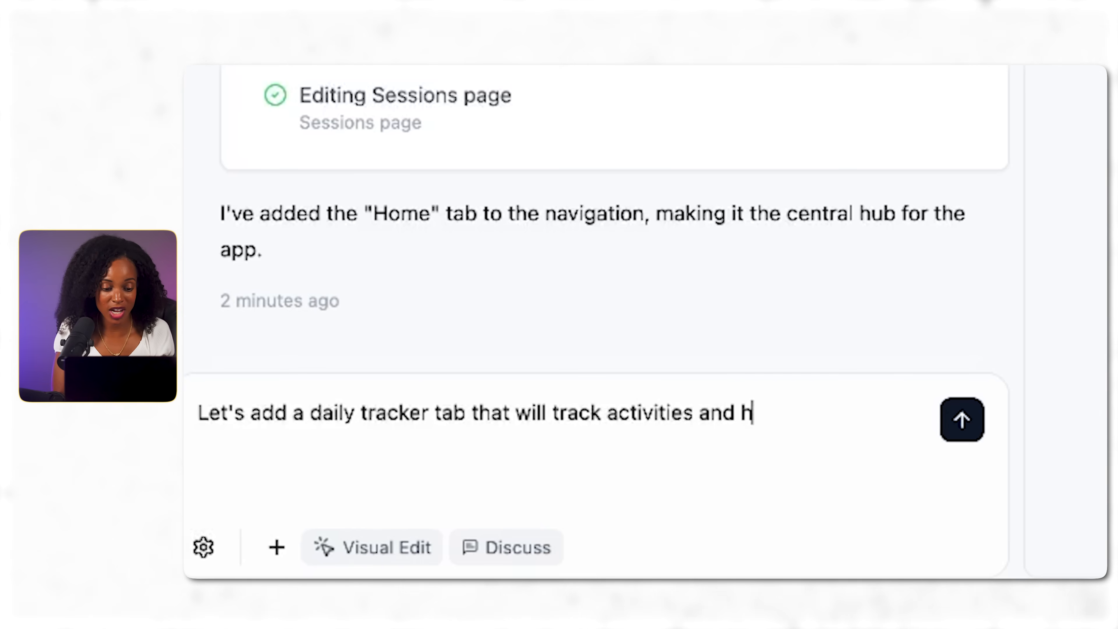
type("ow we are f")
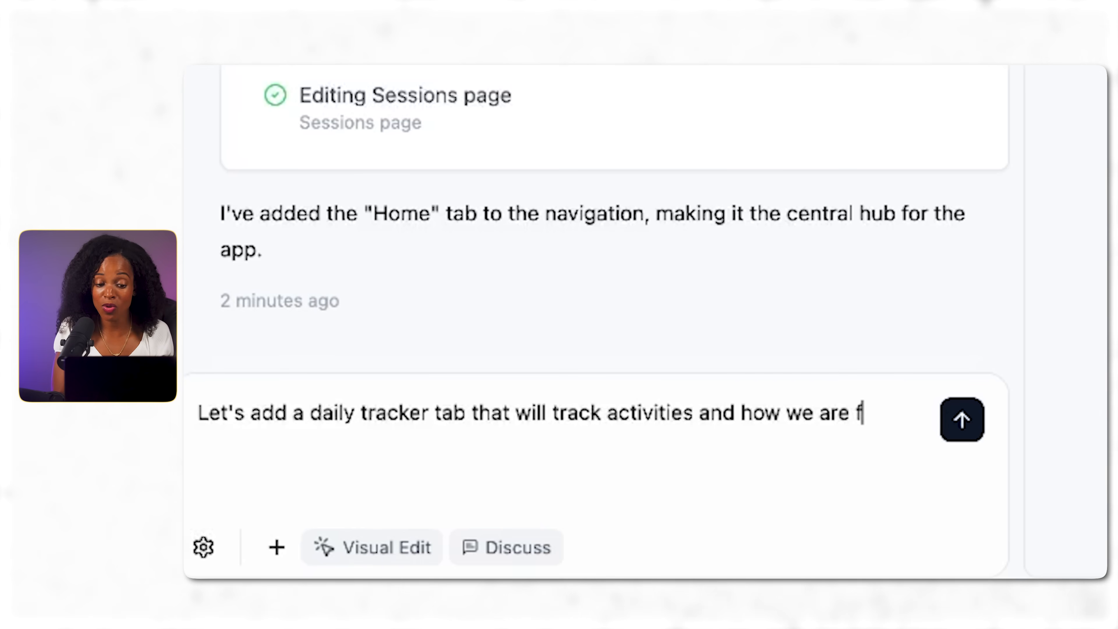
type("eeling every")
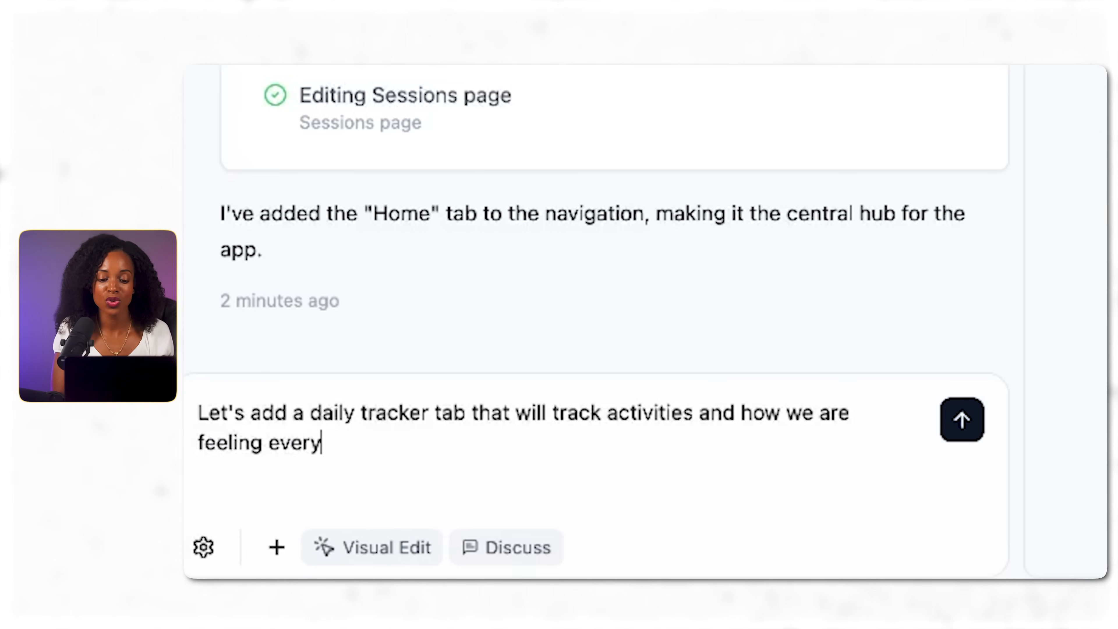
type("day")
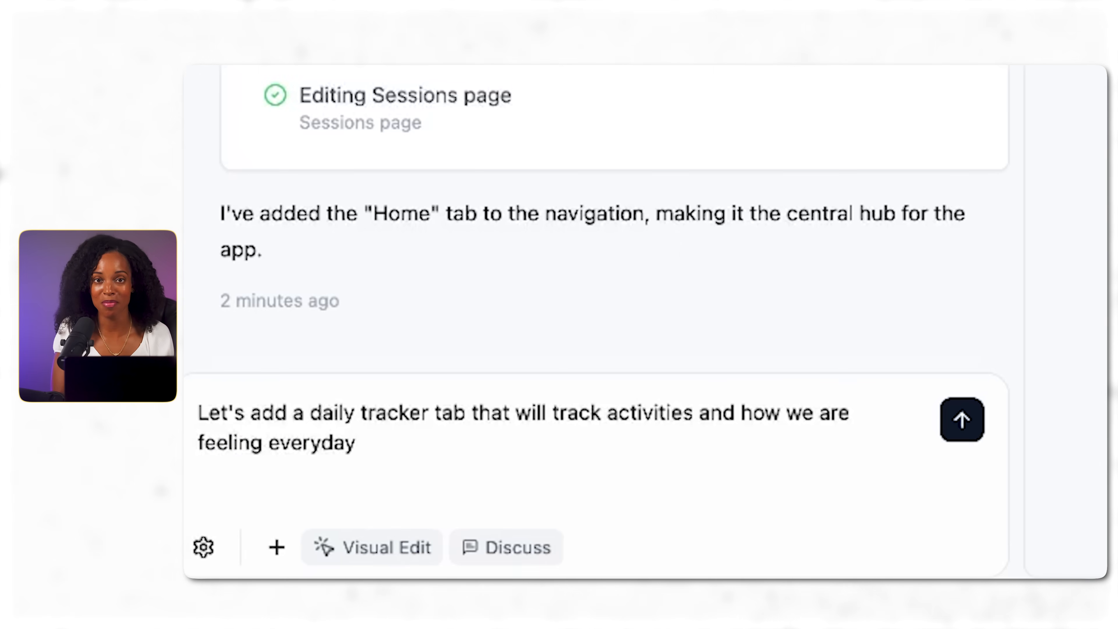
left_click(961, 420)
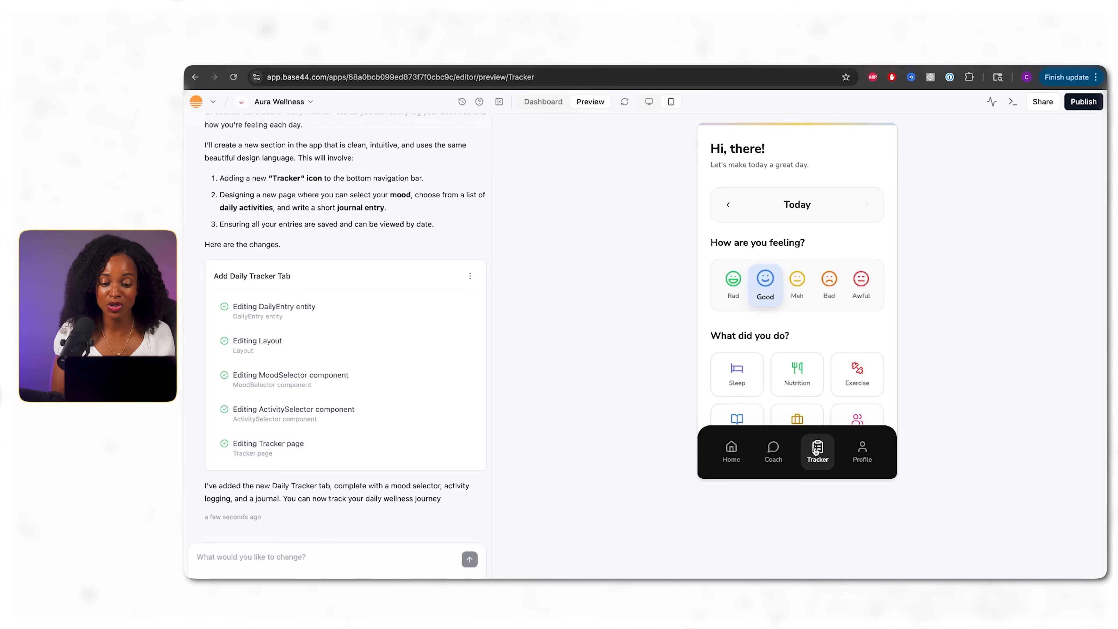
Step: Ask for the Home tab to add a planned session for the selected day
type("On the home tab lets add the ability to start")
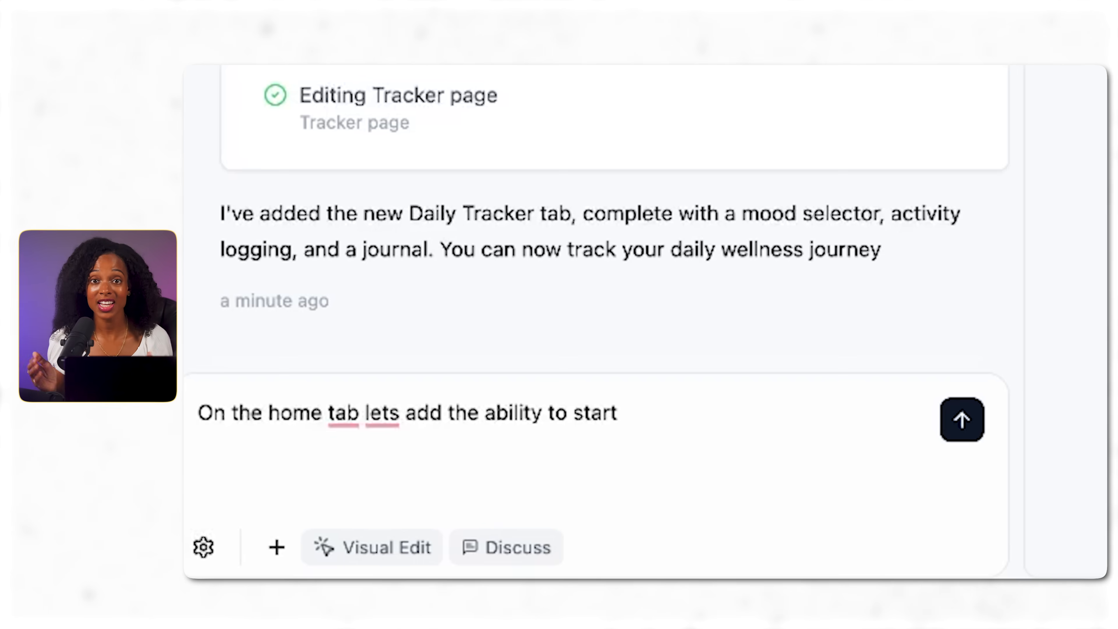
key("Backspace")
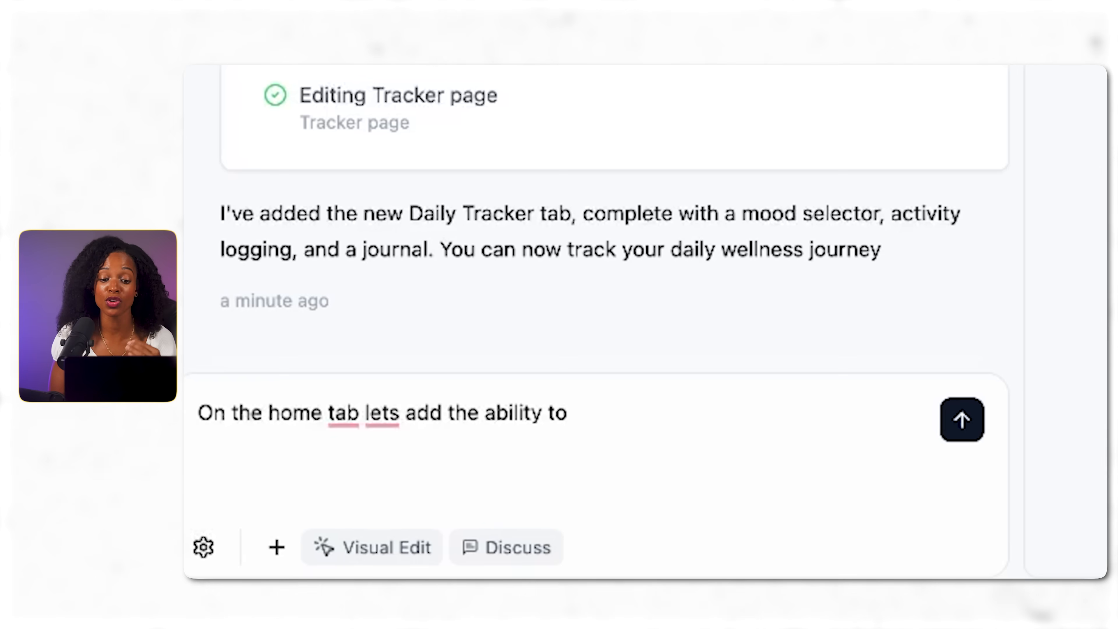
type("add a planned")
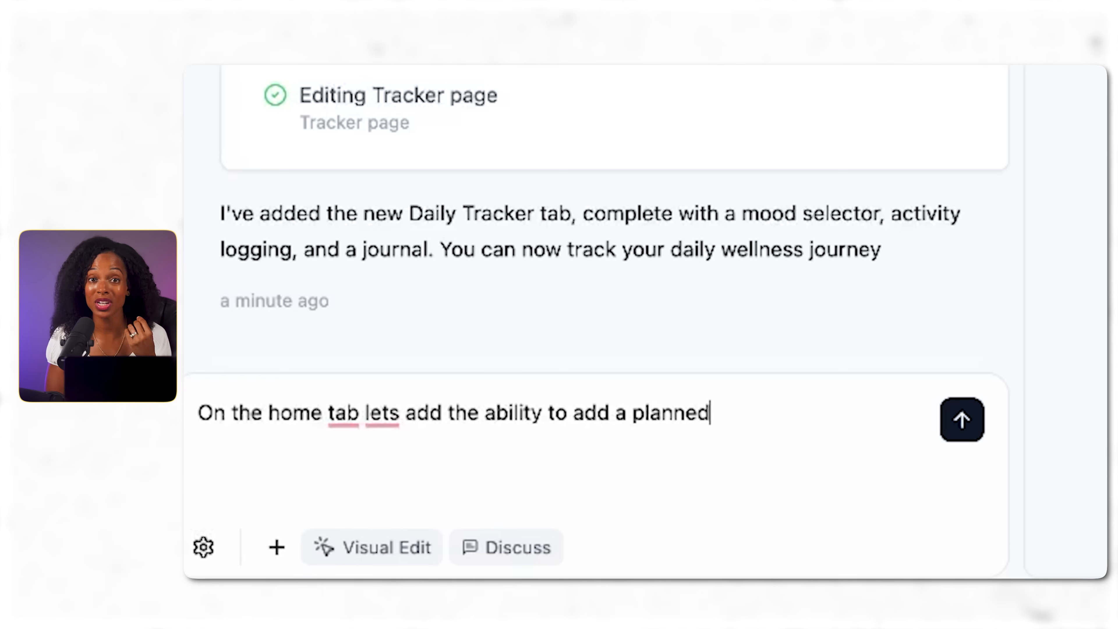
type("session for th")
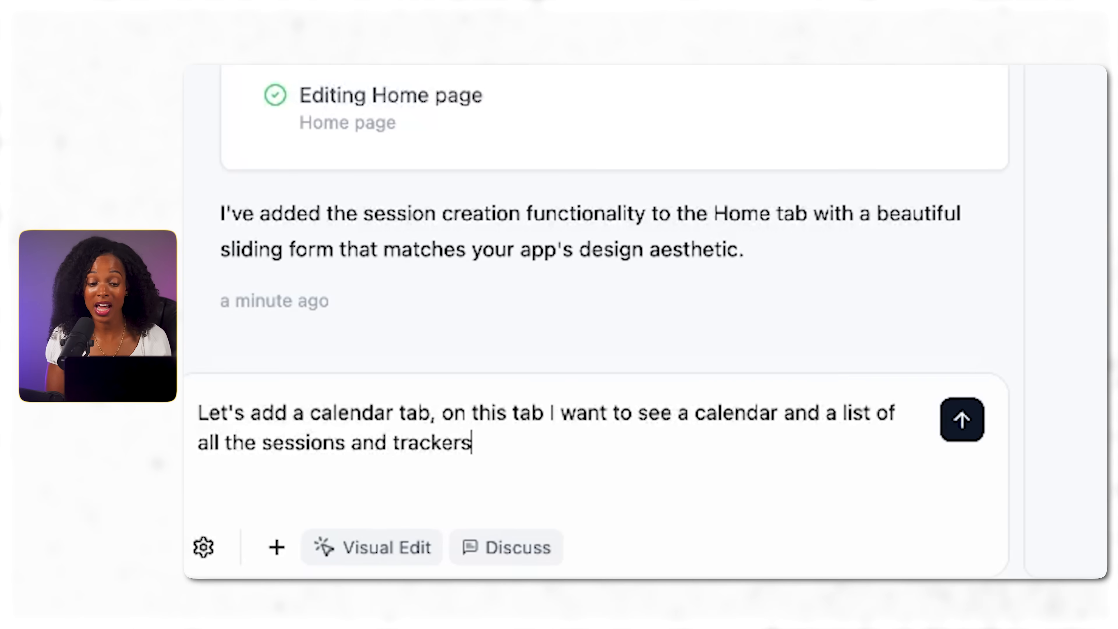
Step: Finish the 'for the day that was selected' request and view the new Calendar tab
type("for")
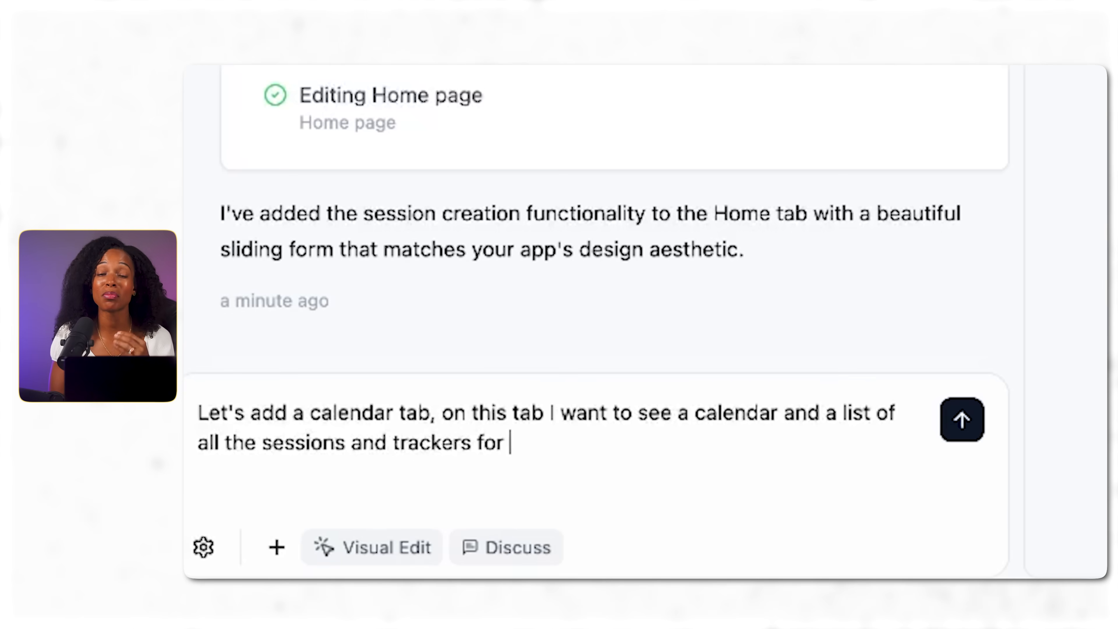
type("the day that w")
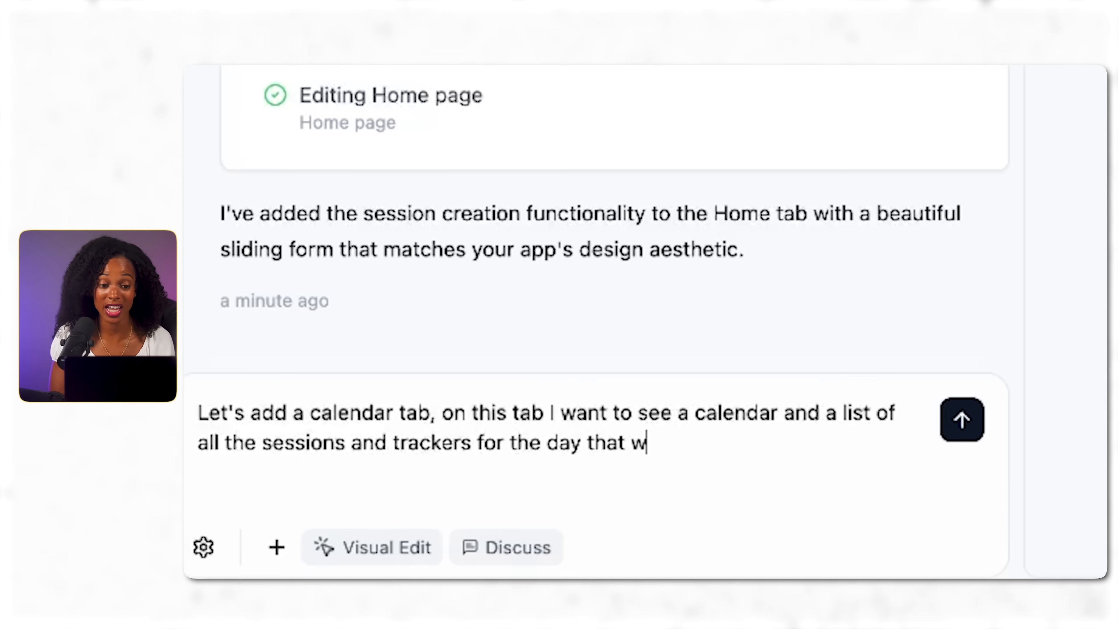
type("as selected")
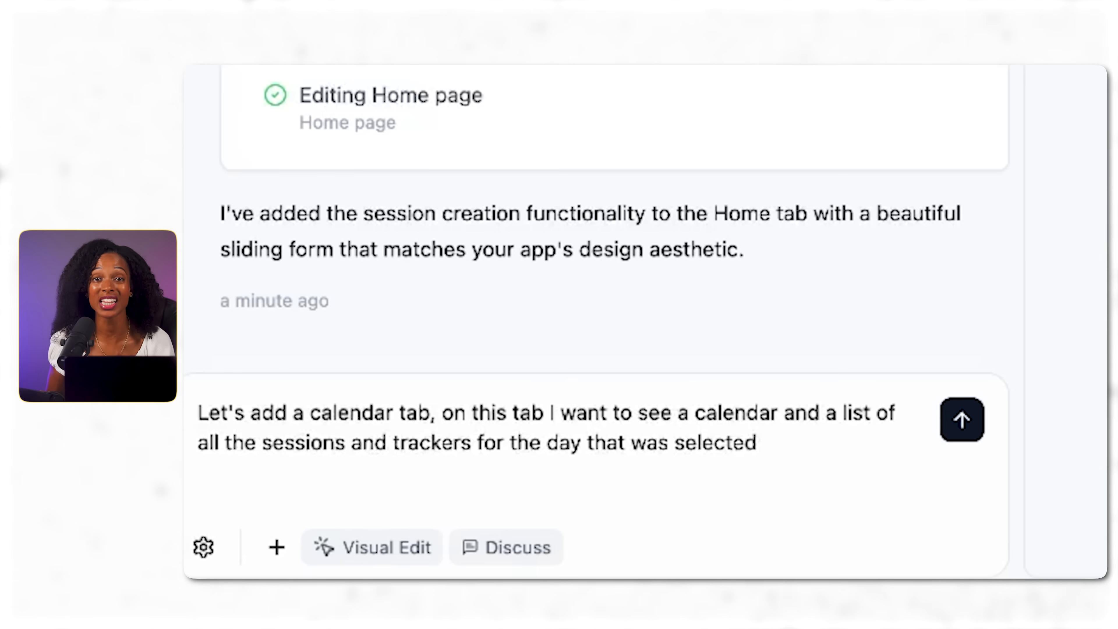
left_click(961, 419)
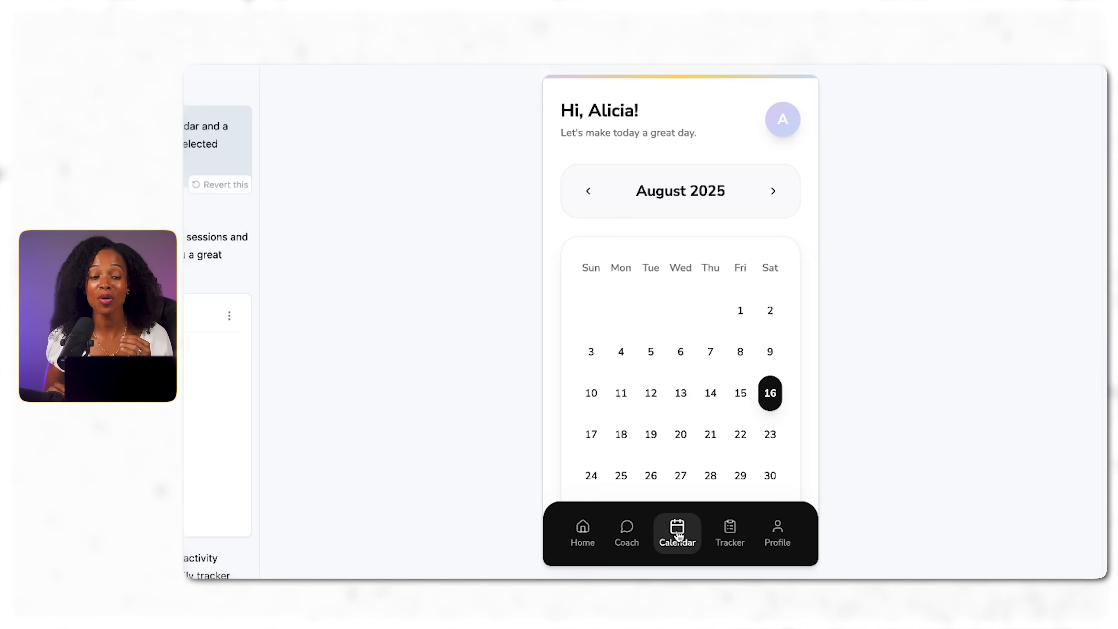
Step: Review the Calendar tab, then bring up the Plan New Session form on Home
scroll("down", 3)
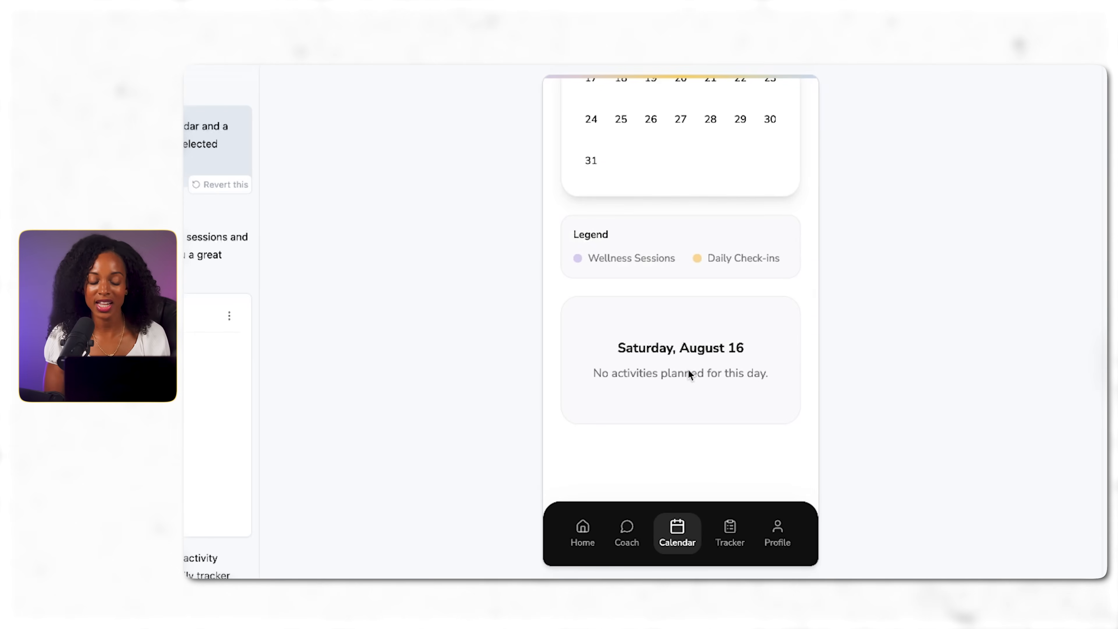
scroll("up", 3)
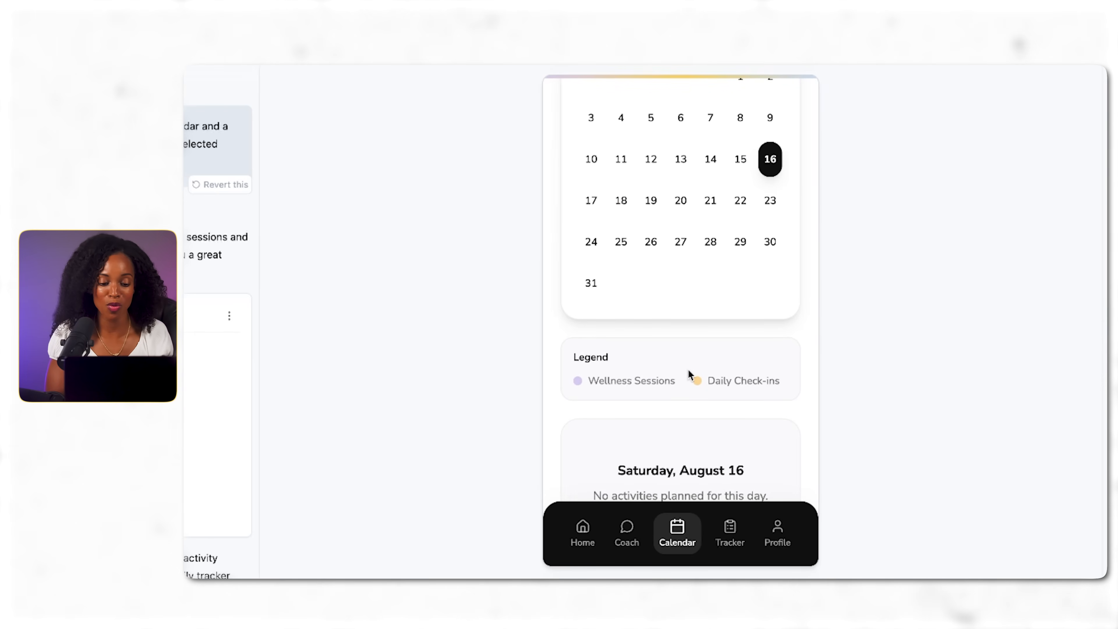
left_click(582, 533)
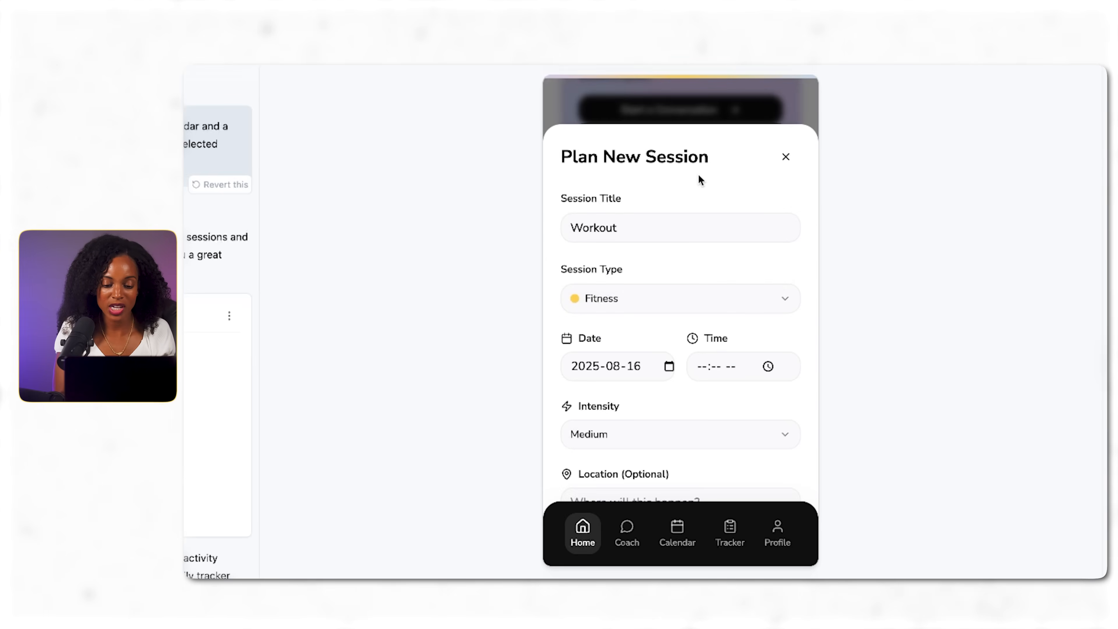
mouse_move(645, 378)
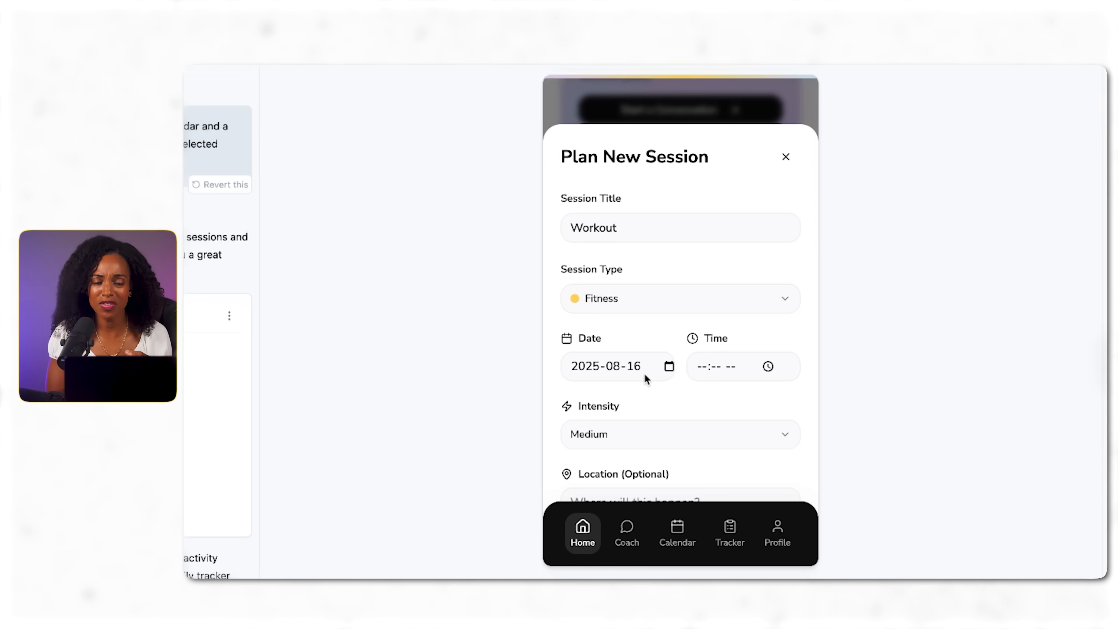
left_click(713, 366)
type("When I plan a new session there is no way to save")
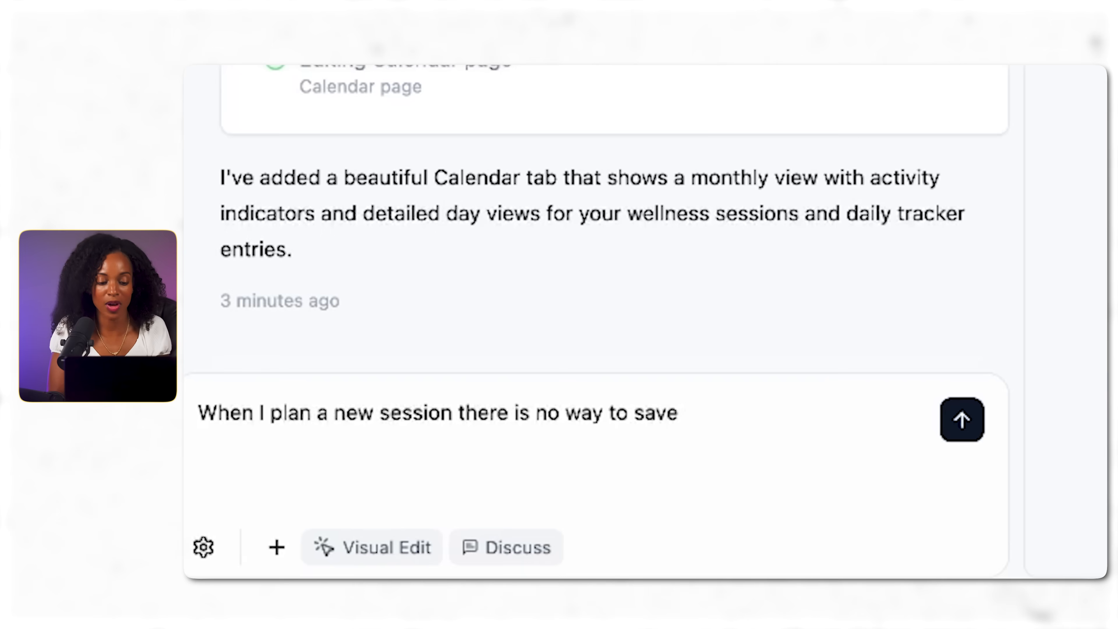
Step: Ask the AI to add a way to save and edit the planned sessions
type(". Add a")
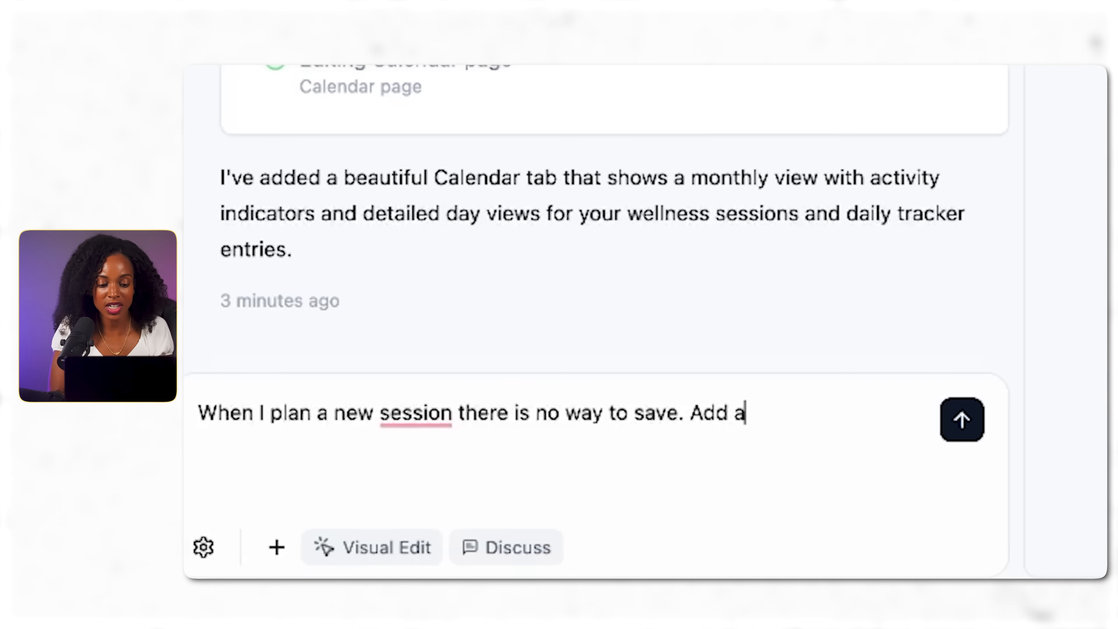
type("way to s")
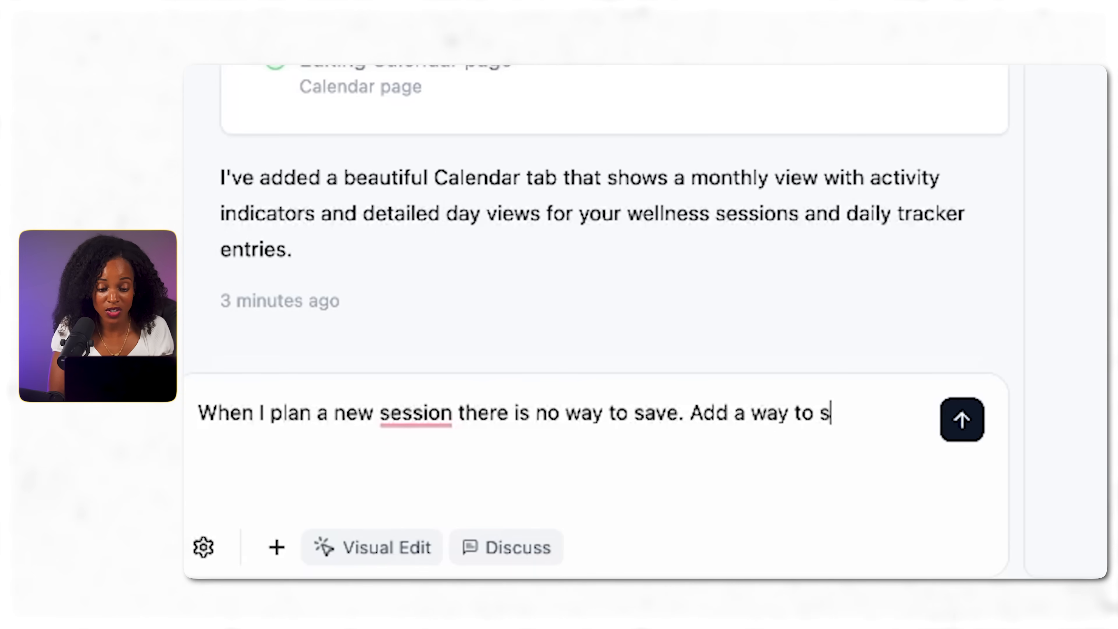
type("ave and edit the")
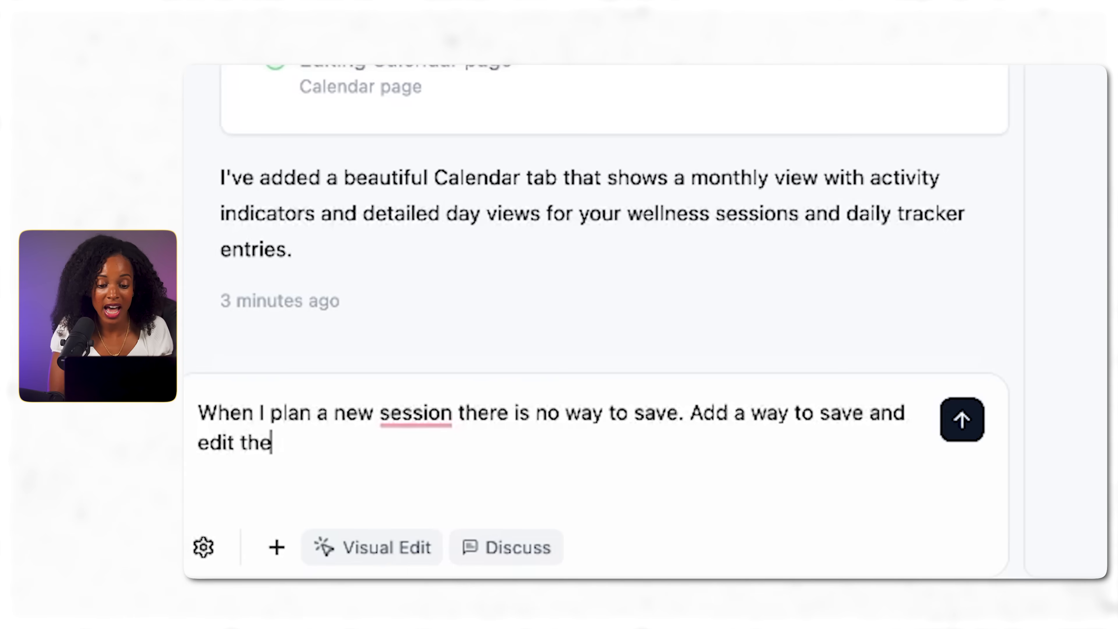
left_click(962, 419)
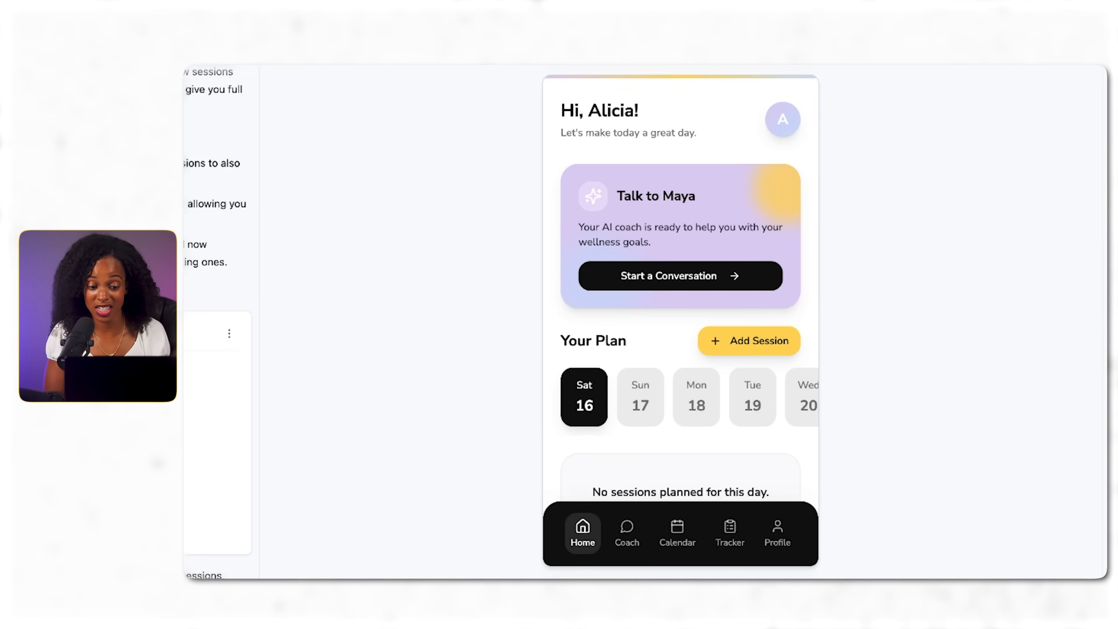
Step: Bring up the Plan New Session form and scroll through its fields
left_click(749, 340)
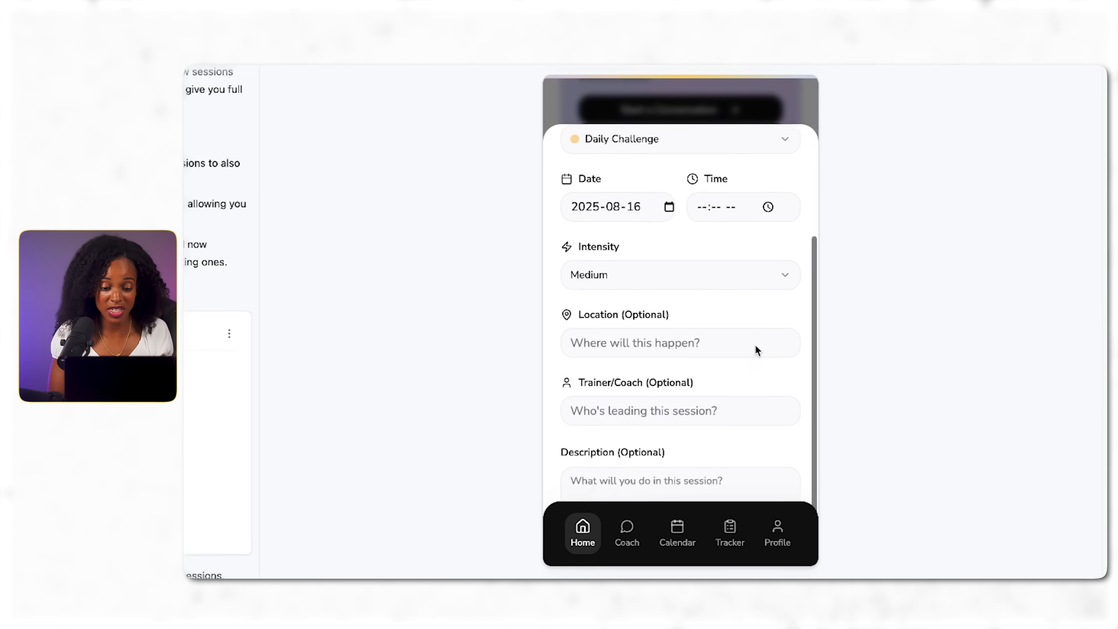
scroll("up", 3)
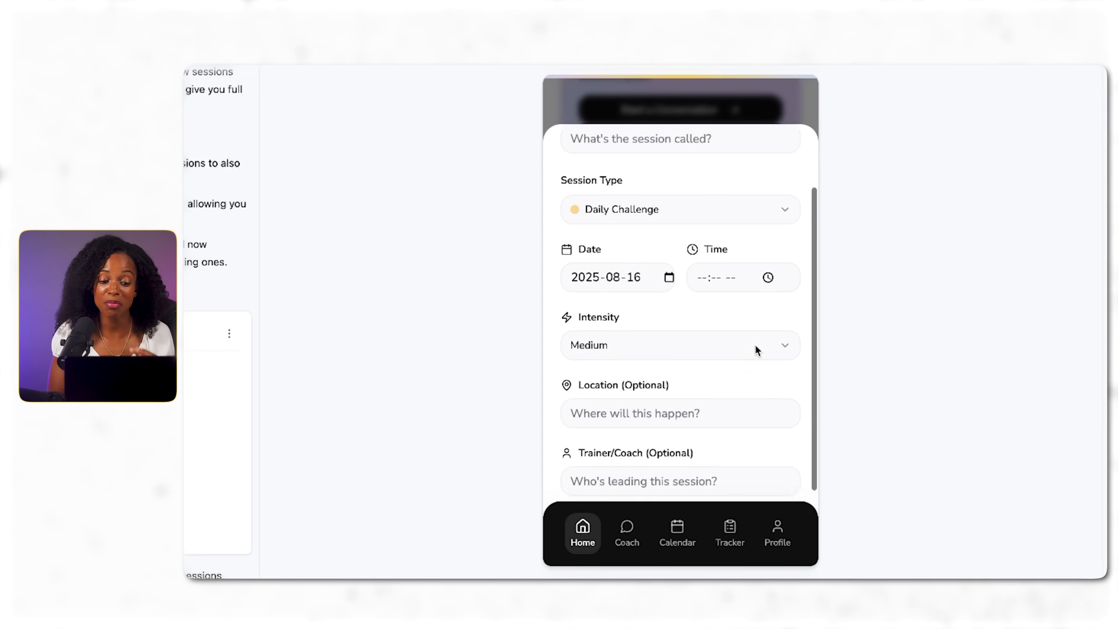
scroll("up", 3)
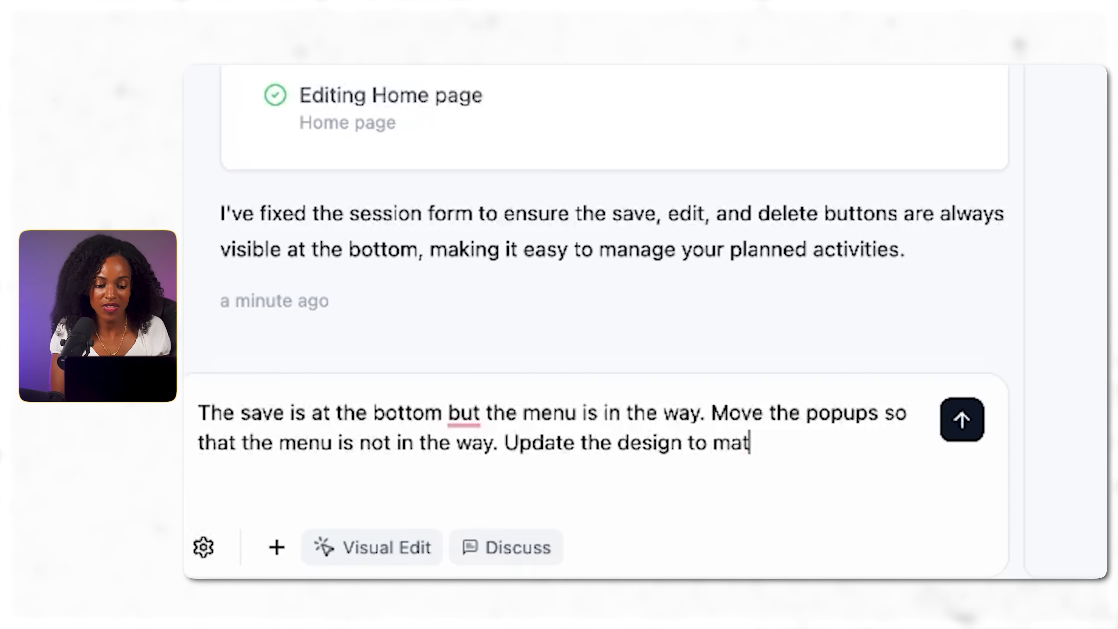
Step: Finish the prompt asking popups to sit above the menu and match the home screen theme
type("ch the home")
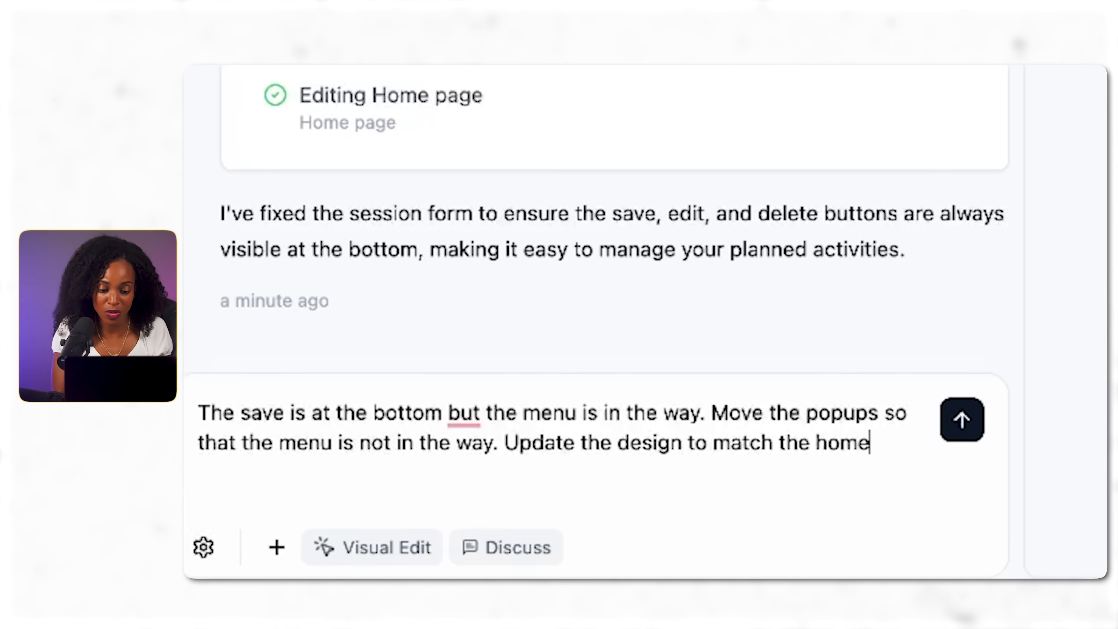
type("screen")
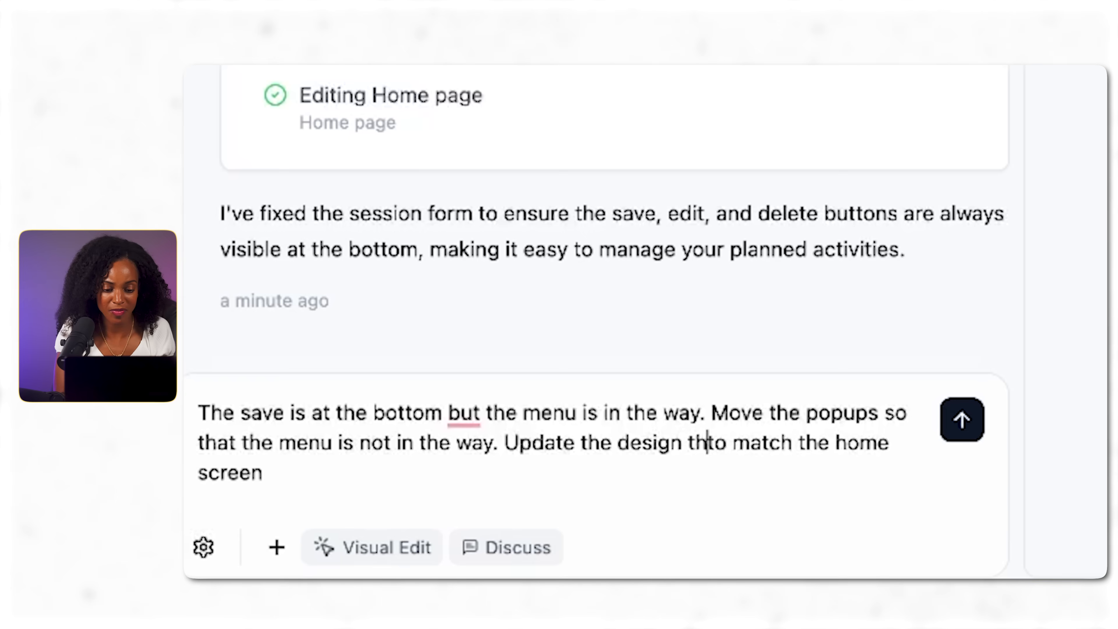
type("theme")
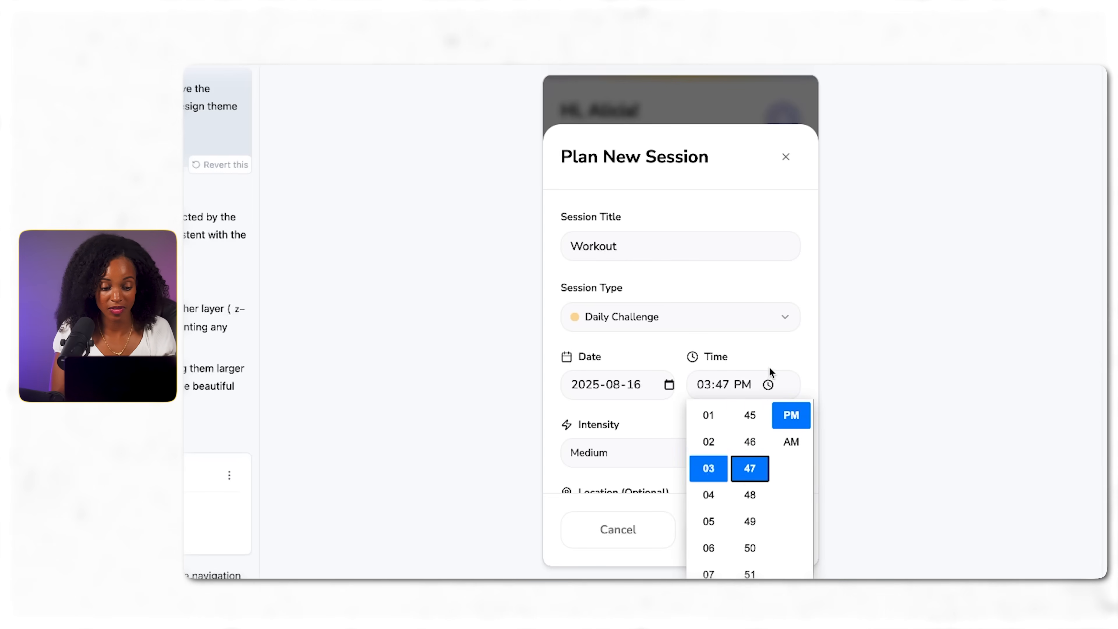
Step: Save a Workout session planned for 3:47 PM from the redesigned popup
left_click(668, 384)
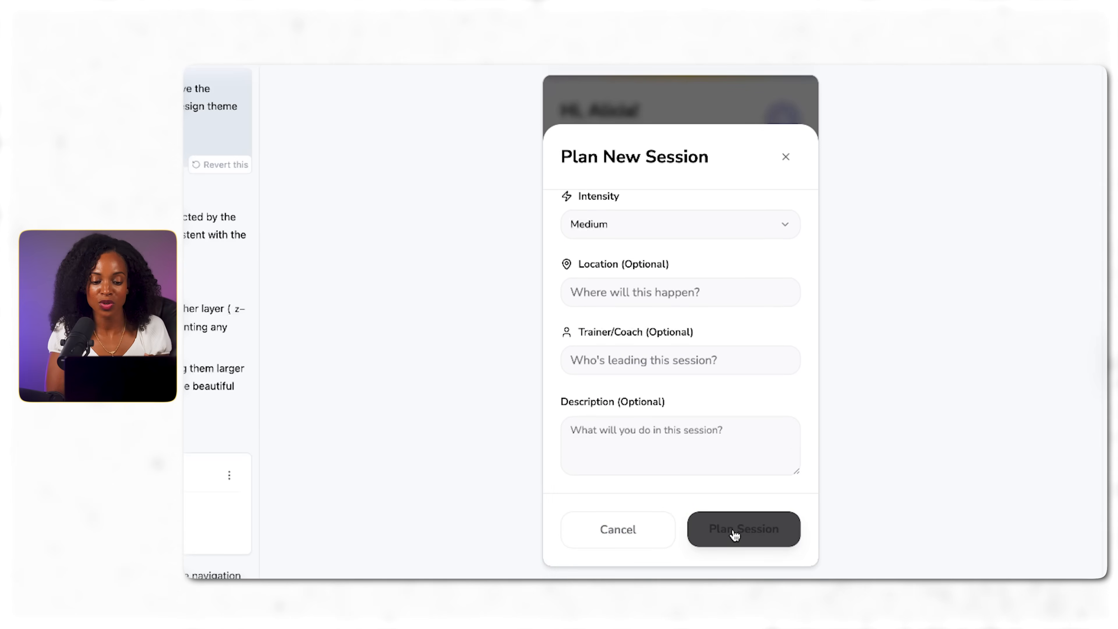
left_click(743, 529)
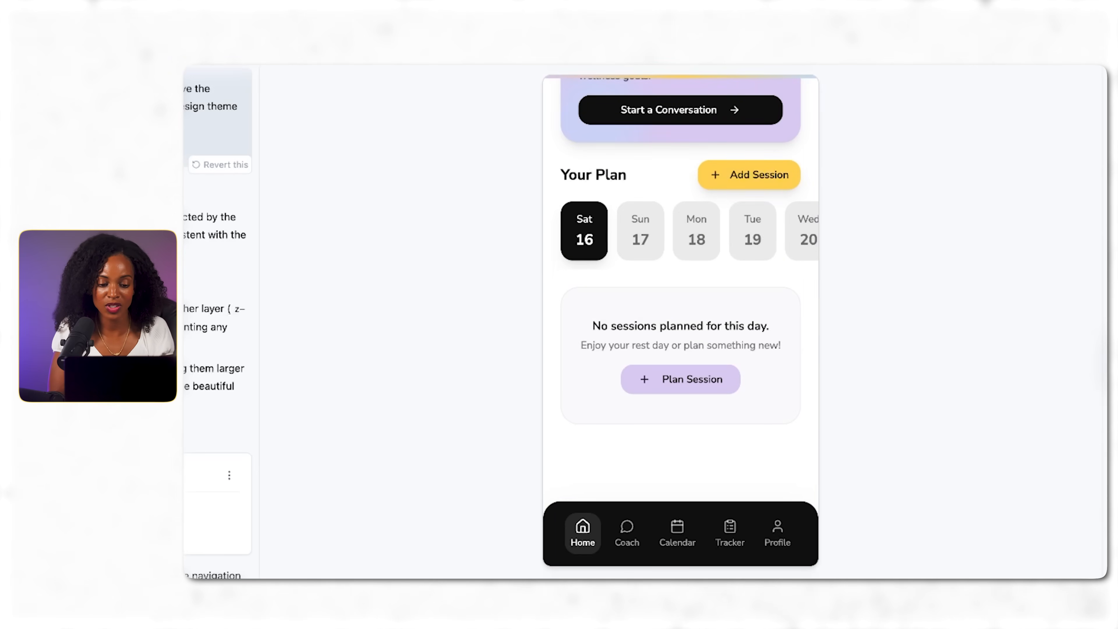
Step: Check the Home plan for Sat 16 and Sun 17, then focus the chat input
scroll("up", 3)
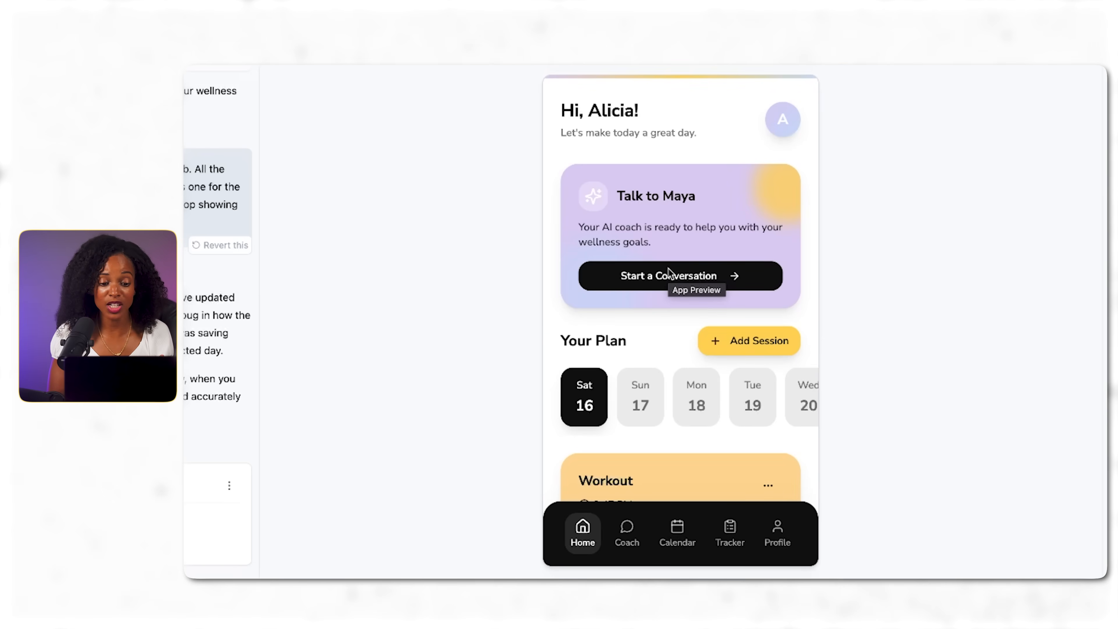
scroll("down", 3)
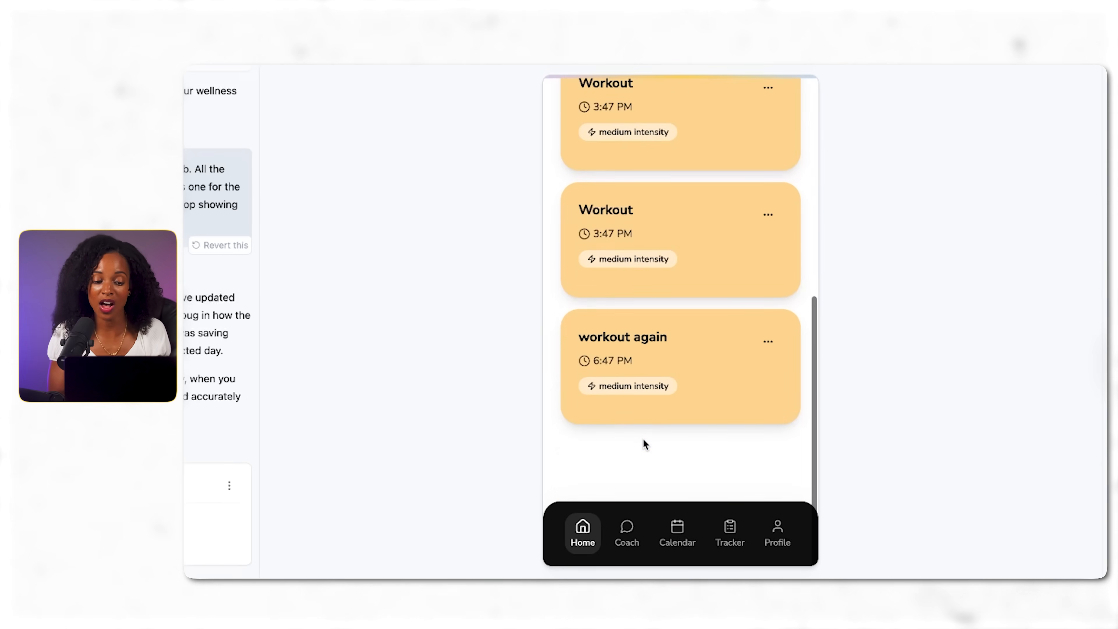
scroll("up", 3)
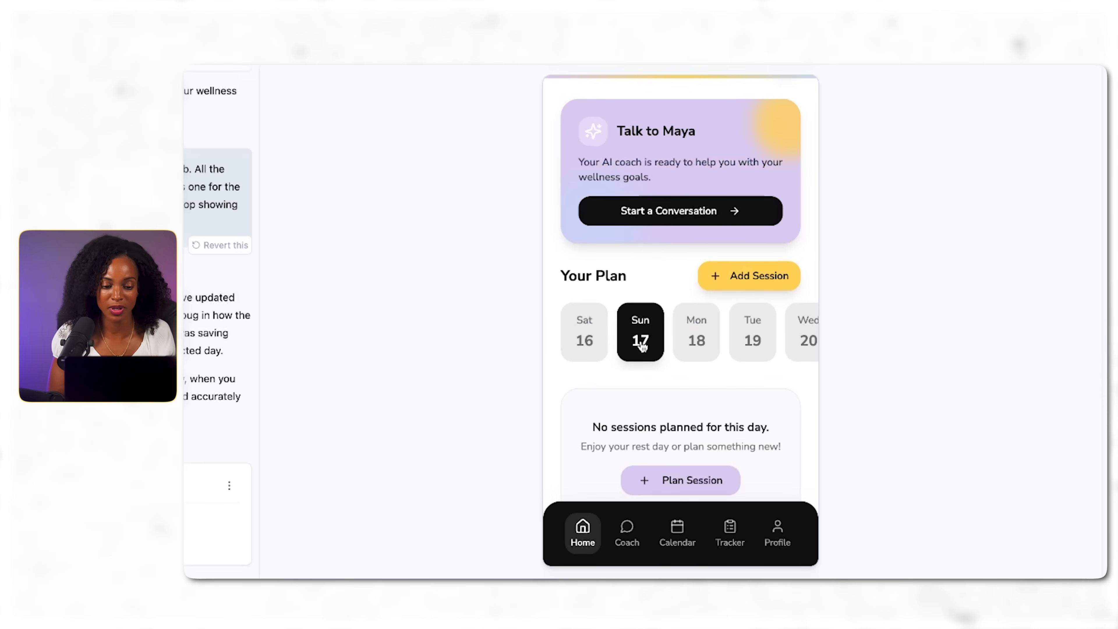
left_click(727, 272)
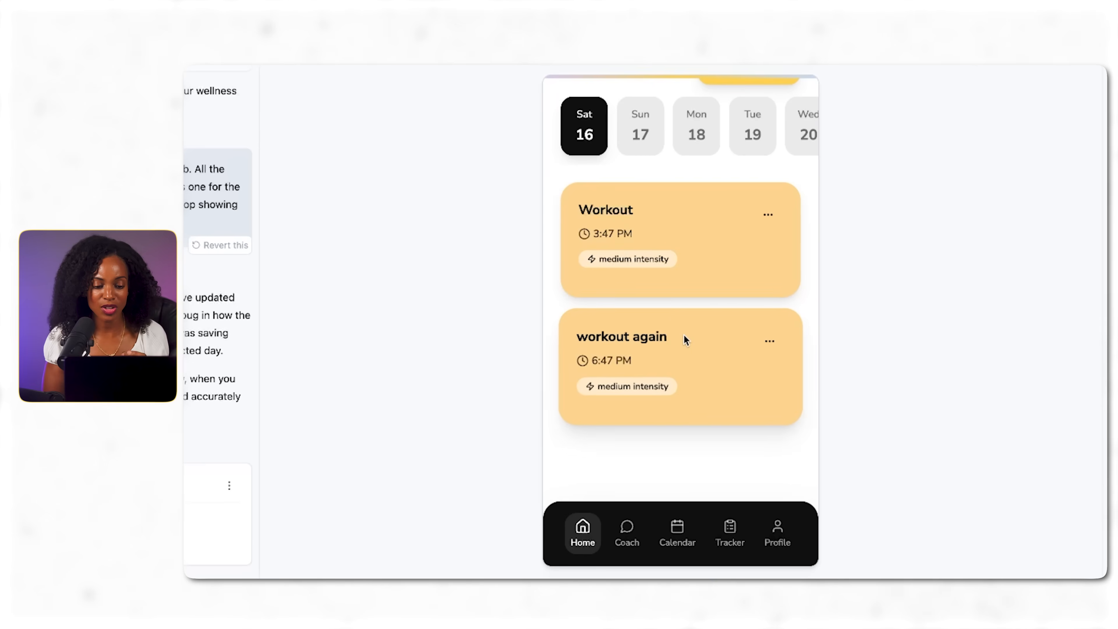
scroll("up", 3)
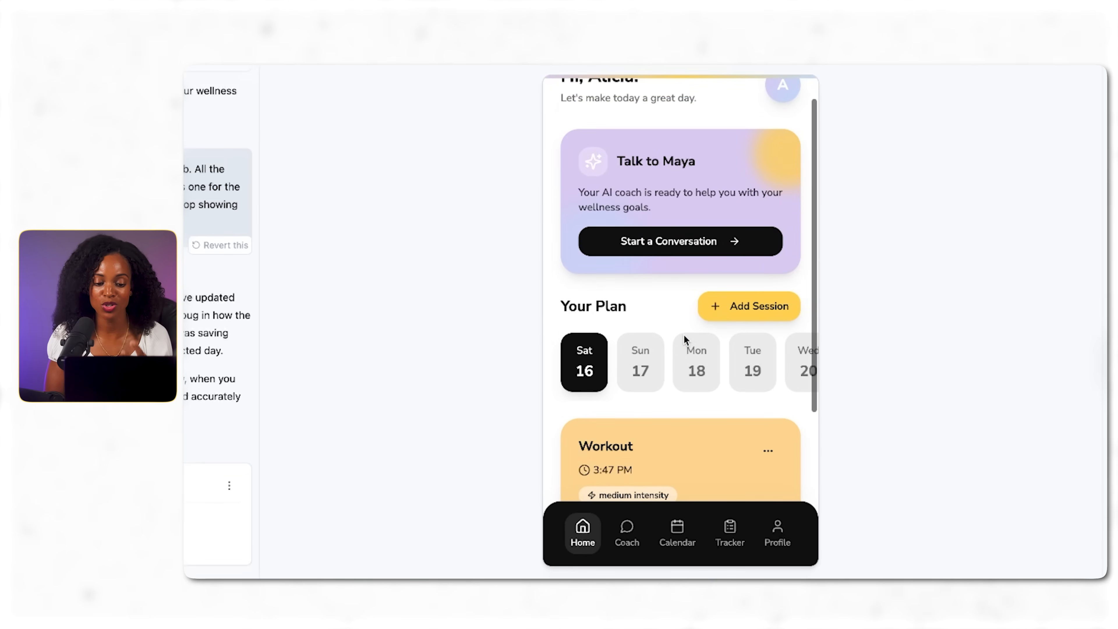
left_click(639, 362)
type("Great, now the intensity only have one selection. it should have med")
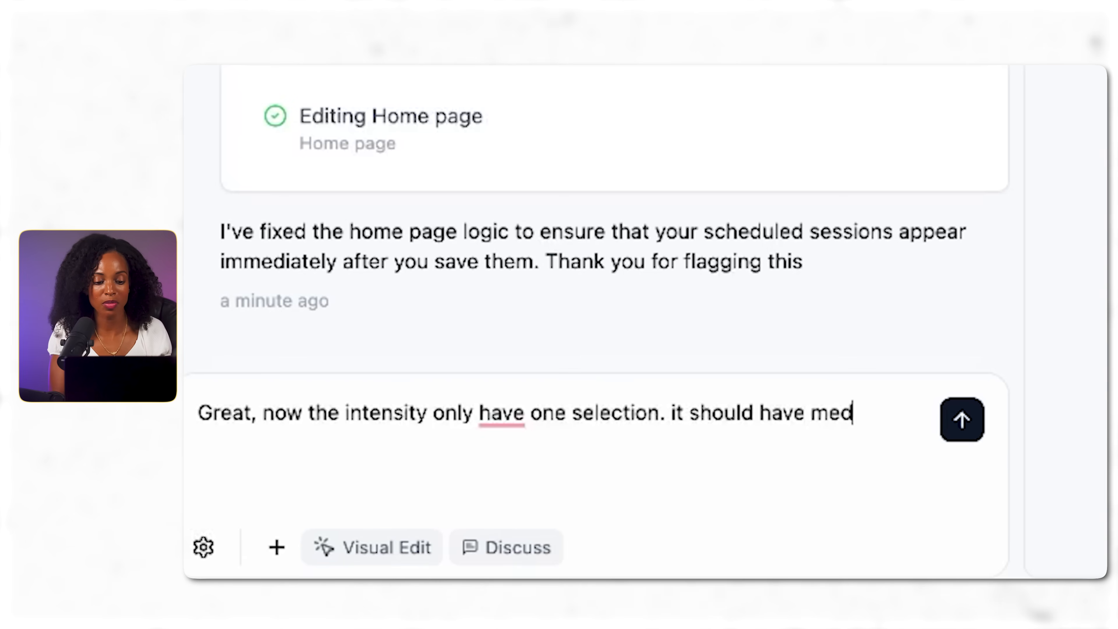
Step: Send the request for medium, low and high intensity options
type("ium, low")
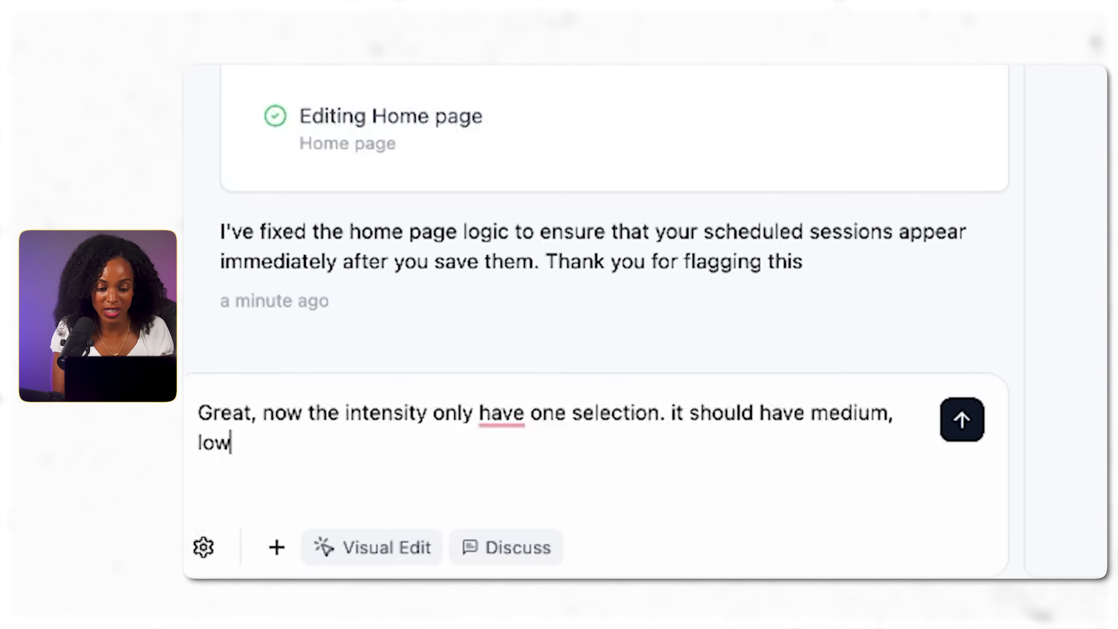
type("and high")
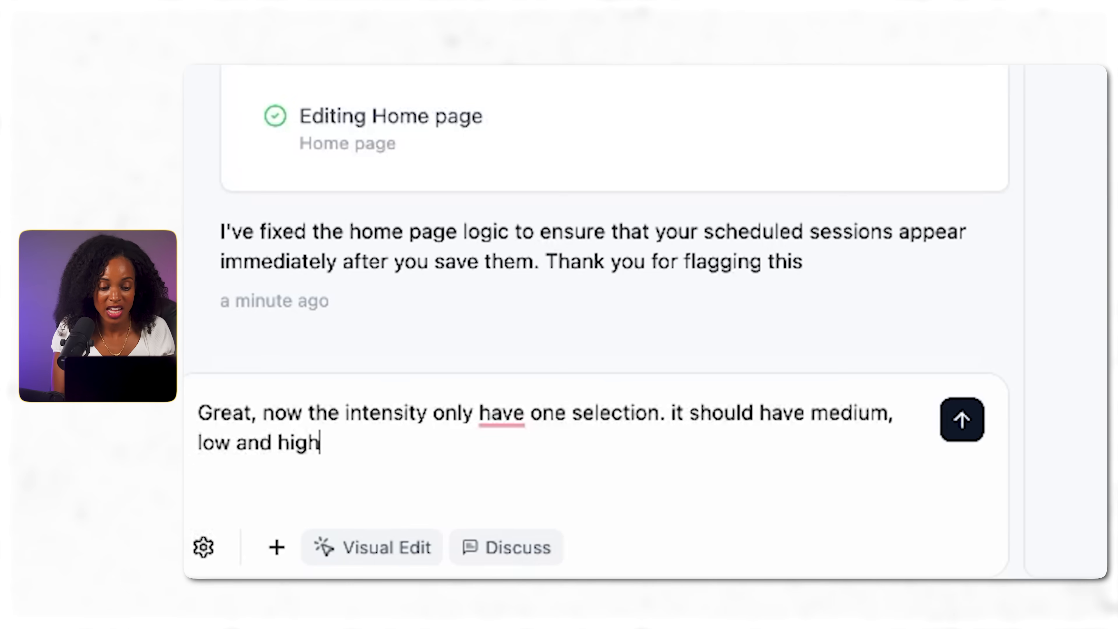
left_click(962, 420)
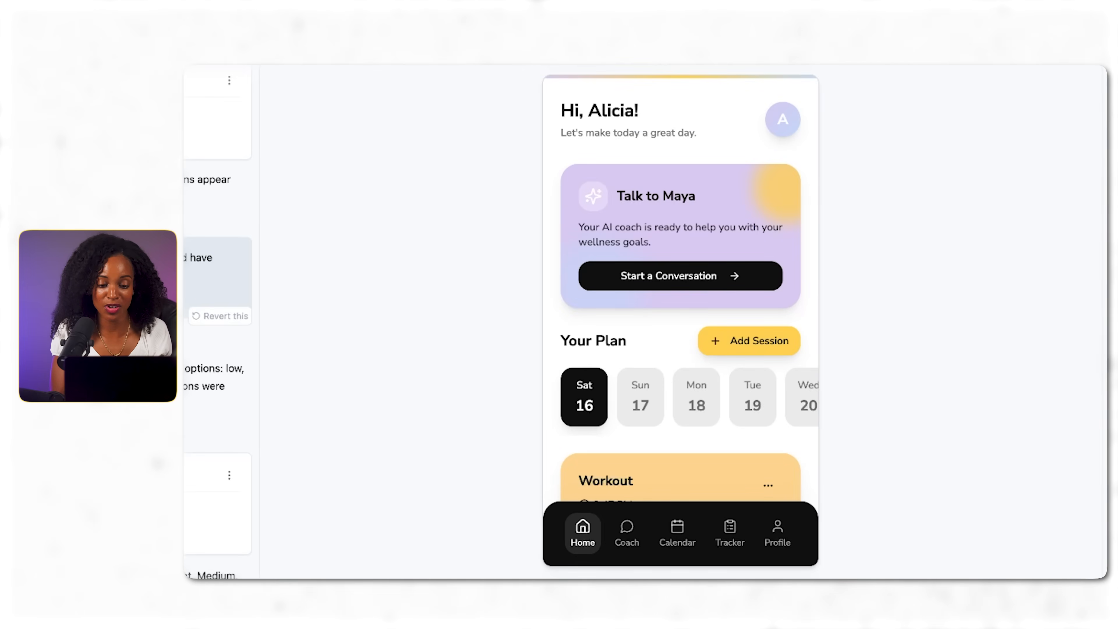
Step: Open the saved Workout session's Edit Session form from the Home plan
scroll("down", 3)
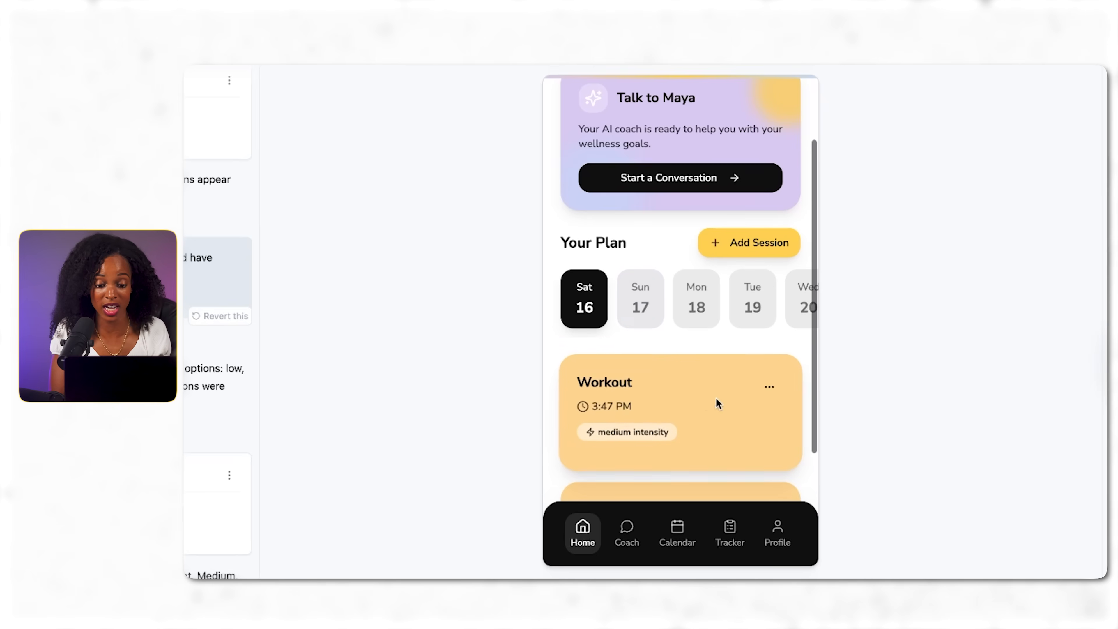
left_click(769, 387)
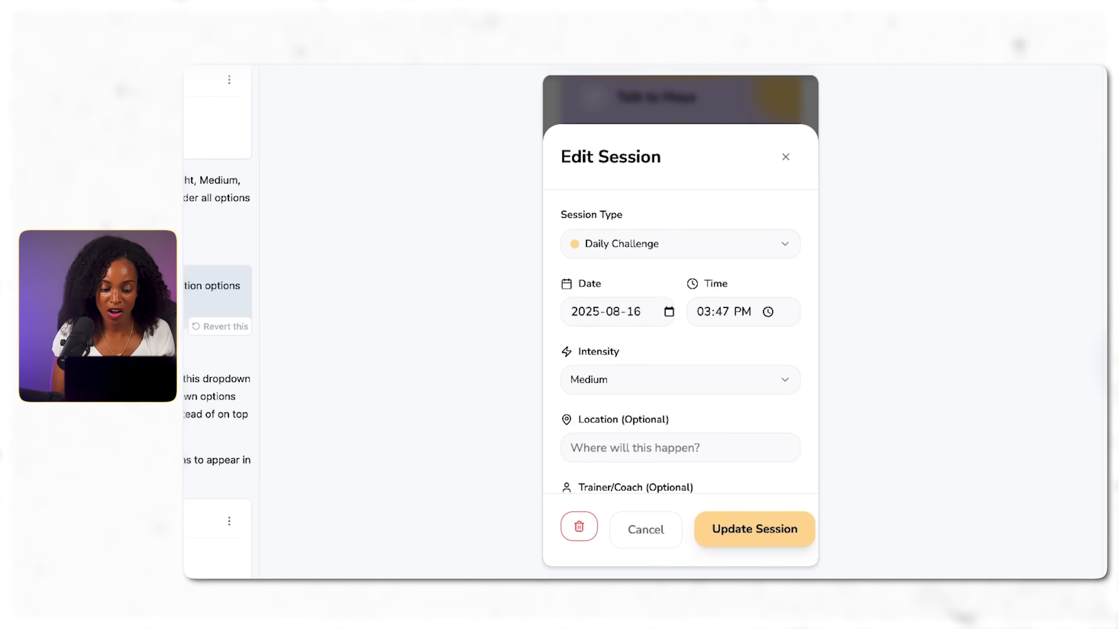
Step: Write that none of the dropdown options work for session type or intensity
type("None of the dropdown options are working for either session t")
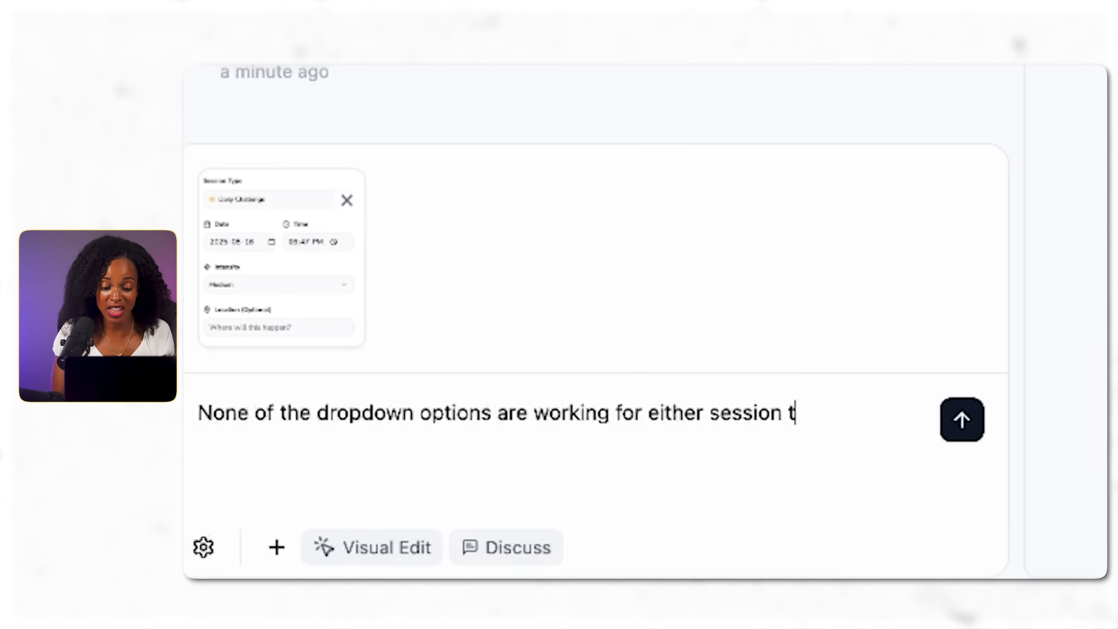
type("ype or")
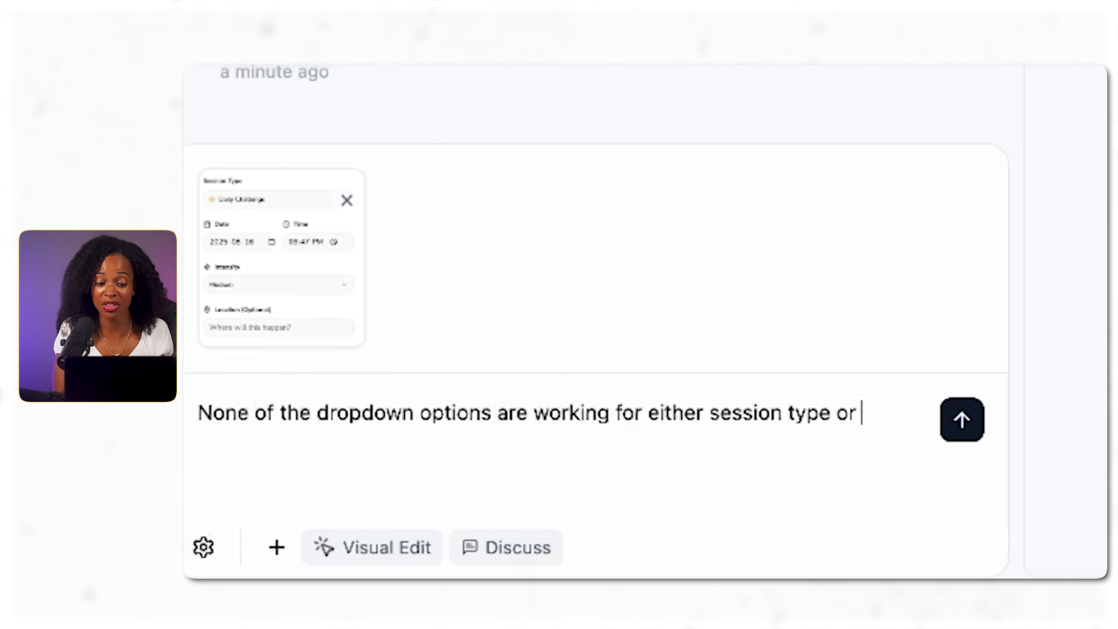
type("intensity")
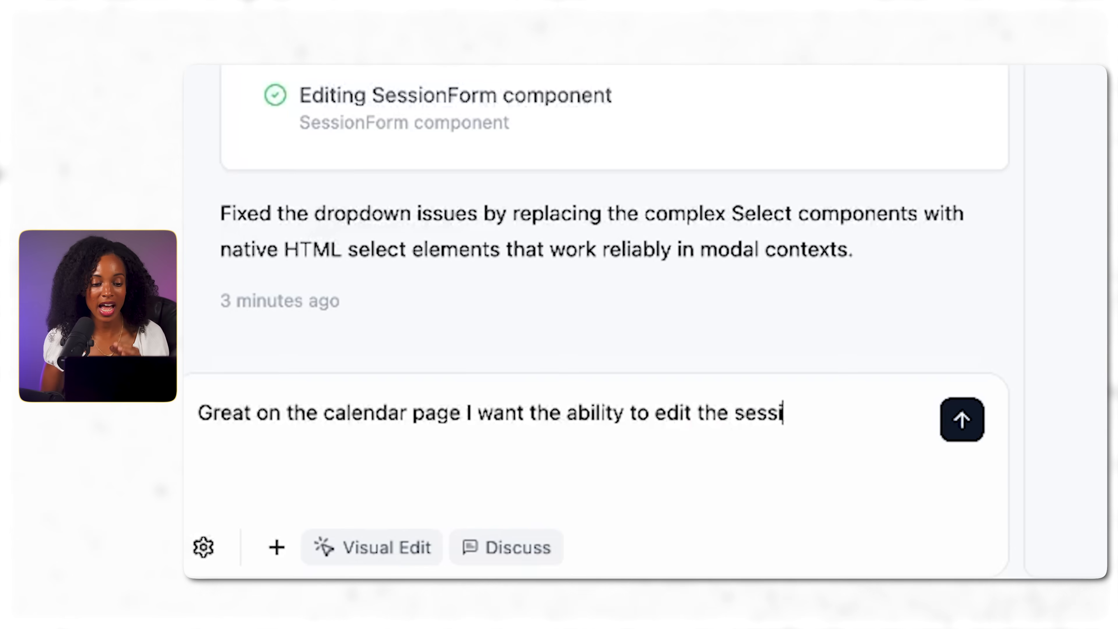
Step: Write that calendar sessions should be editable just like on the main page
type("ons just l")
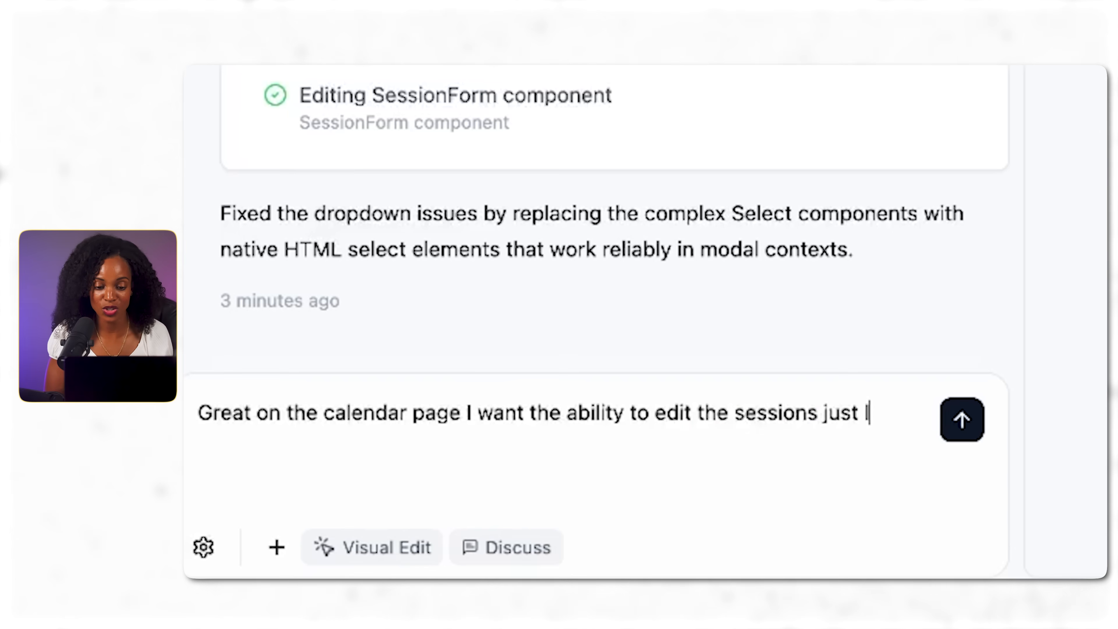
type("like on the main")
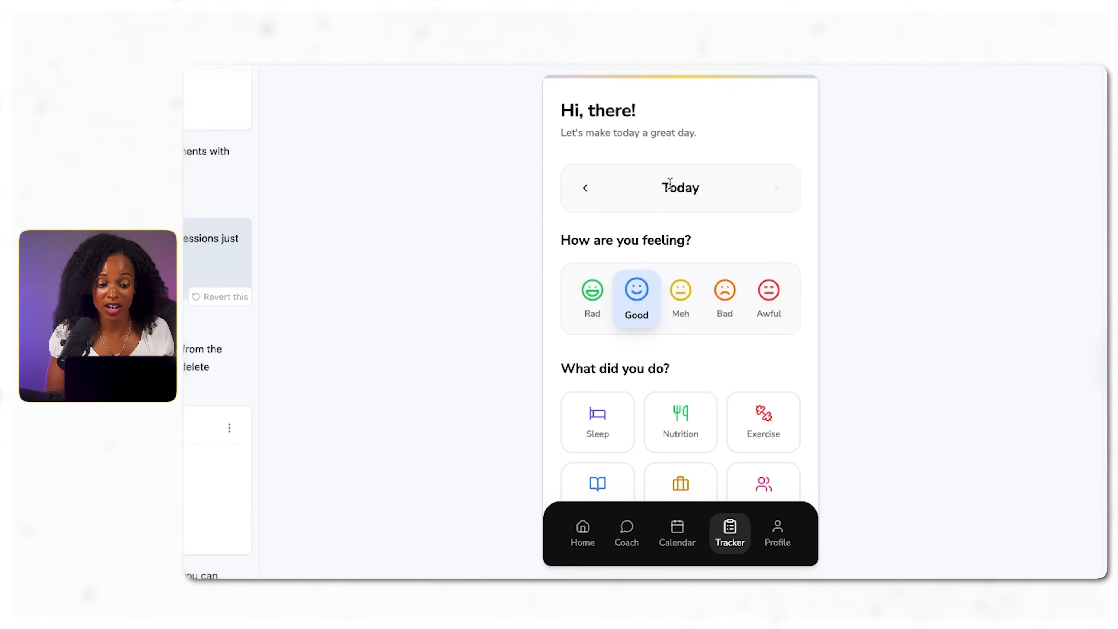
mouse_move(615, 234)
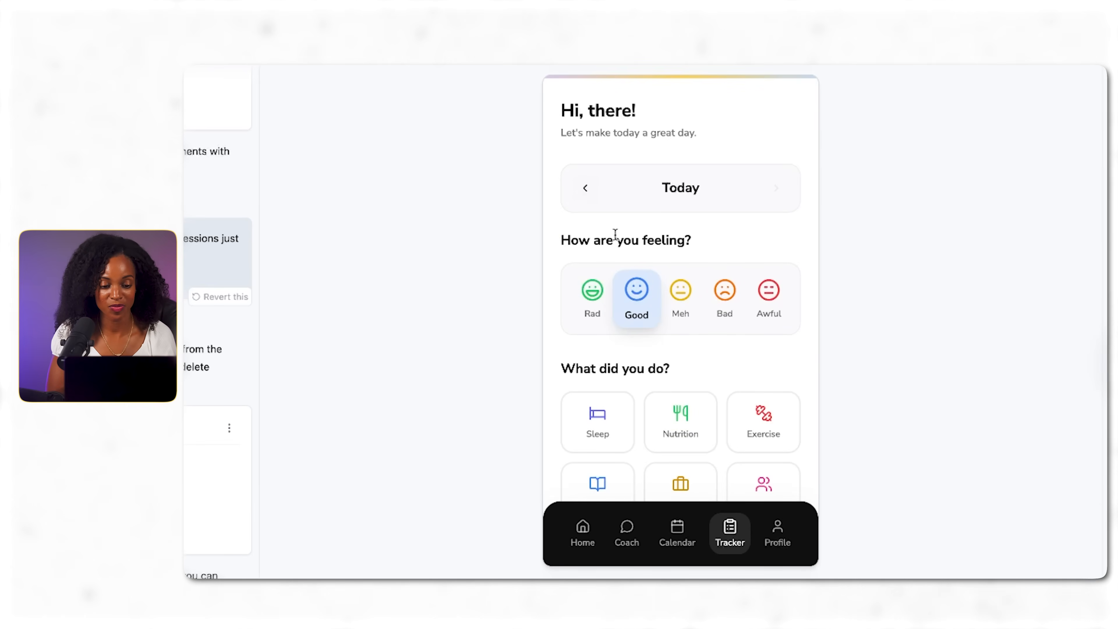
Step: Send the request for tracker options called "Meditate" and "Stretch"
type("Ok now let's add another option for the tracker called \"Meditate\" and another one called \"St")
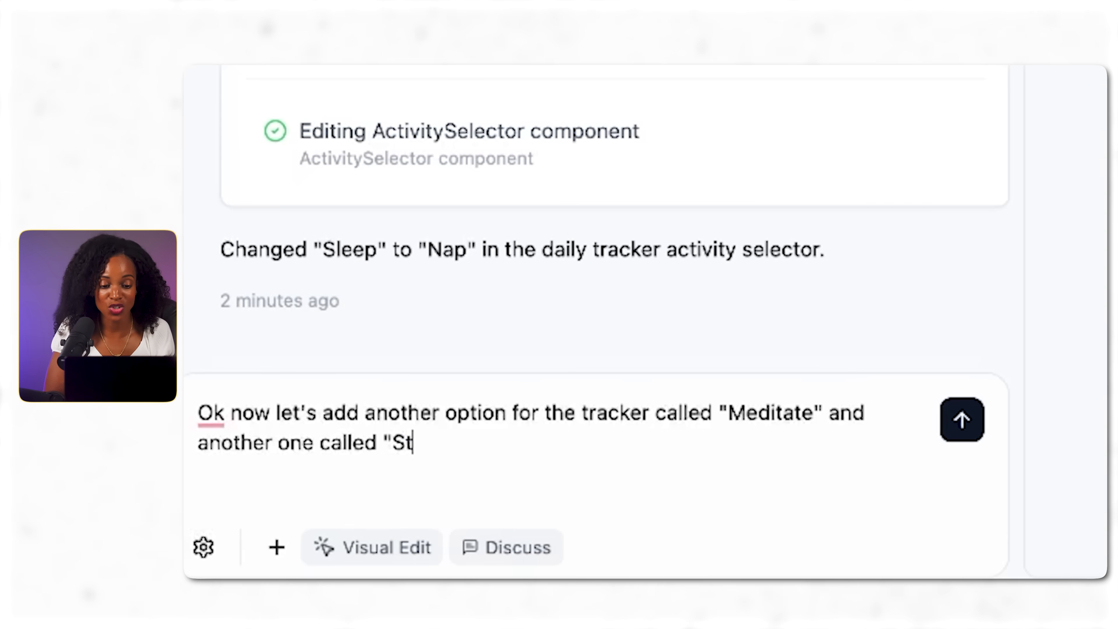
type("retch\"")
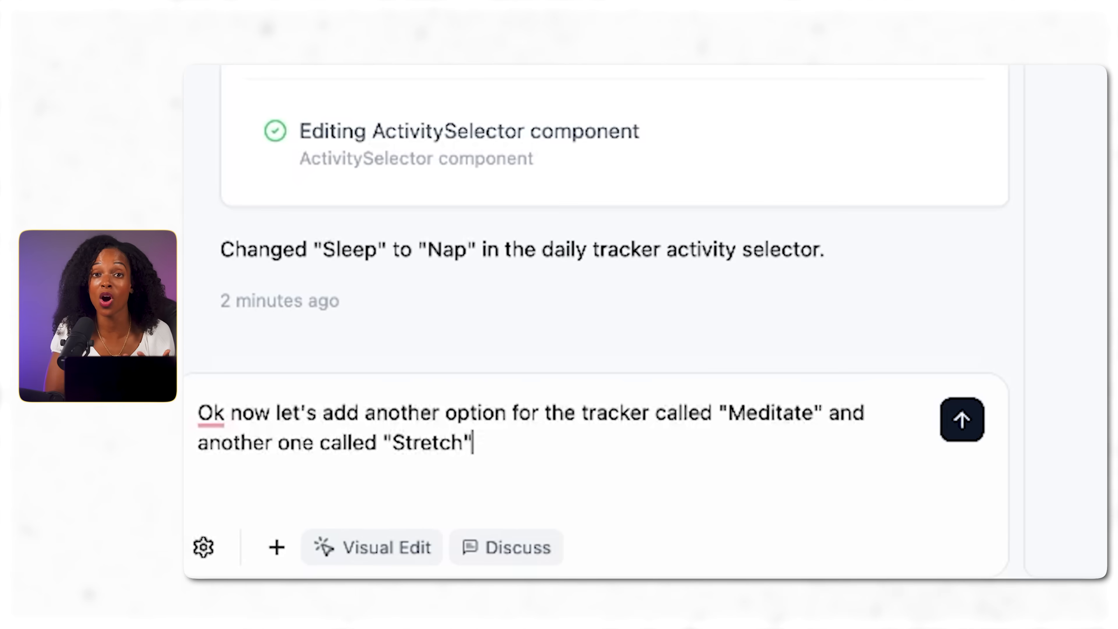
left_click(961, 419)
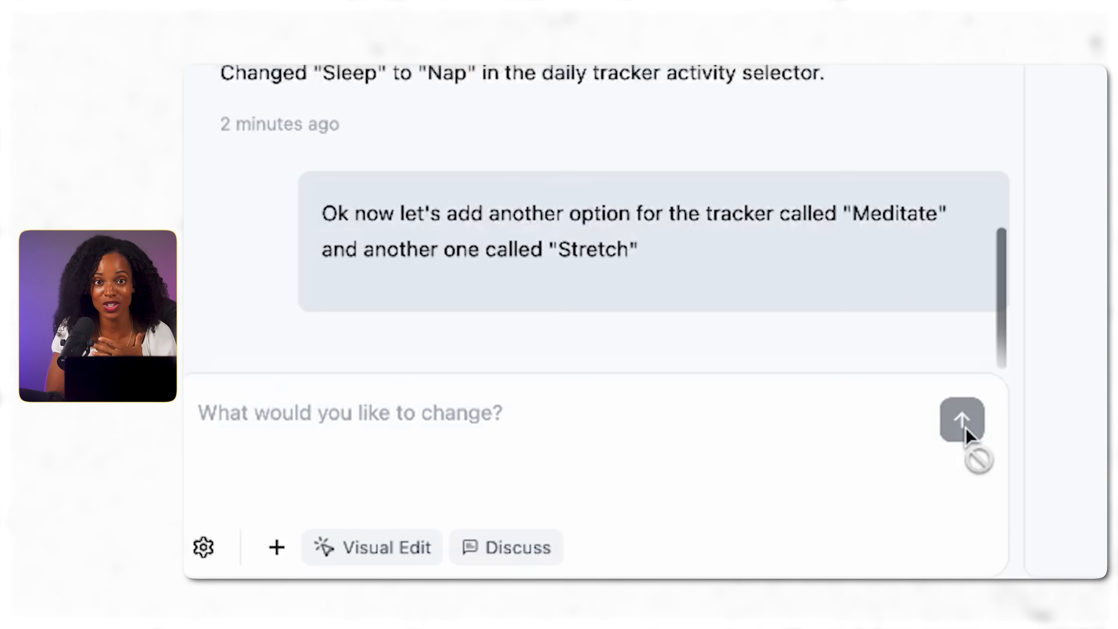
Step: Draft a request for a coach-section button that clears the chat
type("Can we add a button on the coach section to allow u")
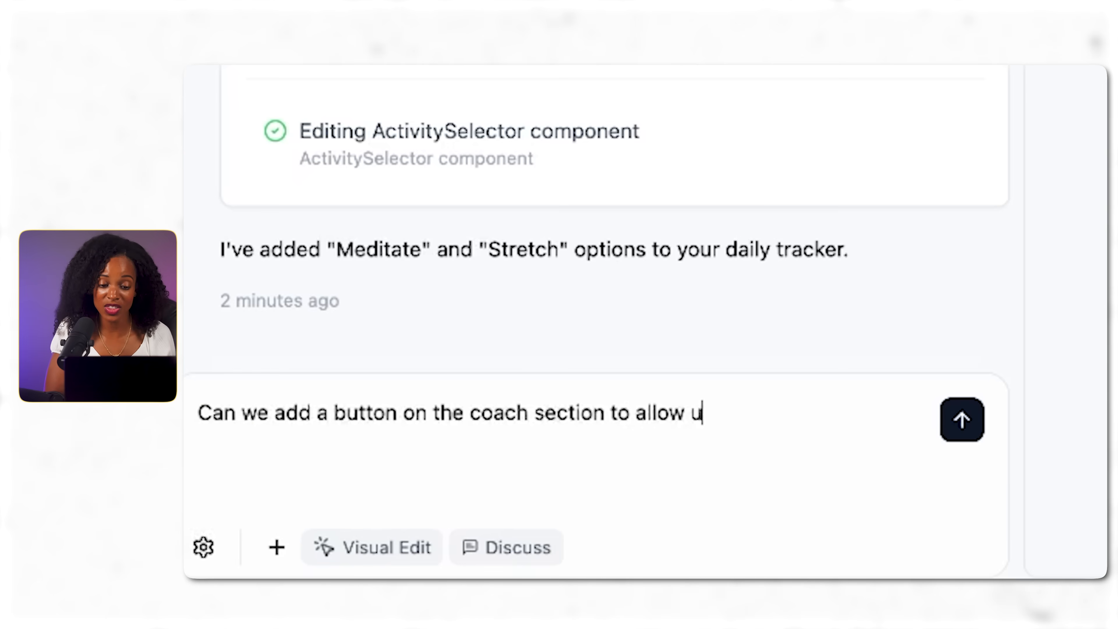
type("s to clear the")
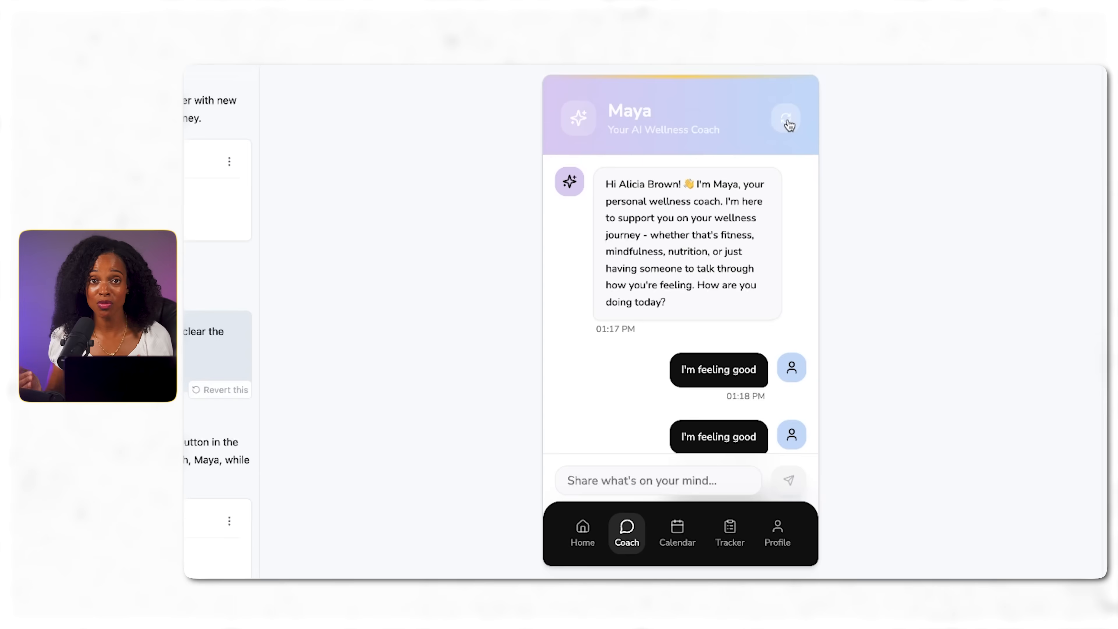
Step: Clear Maya's coach chat with the refresh icon, then return to Home
left_click(787, 118)
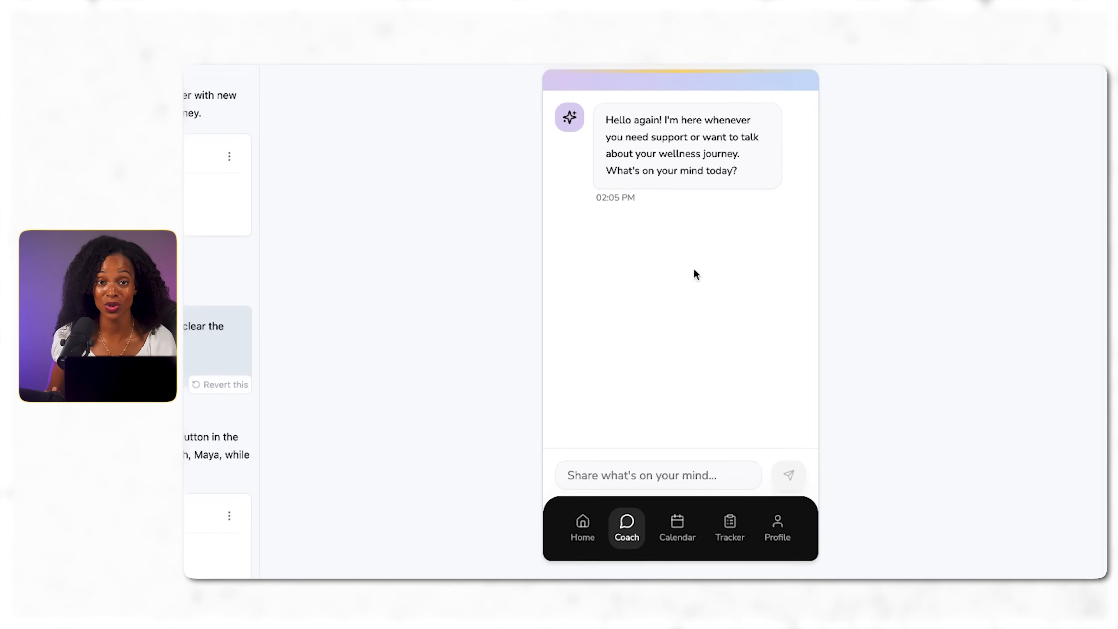
left_click(582, 528)
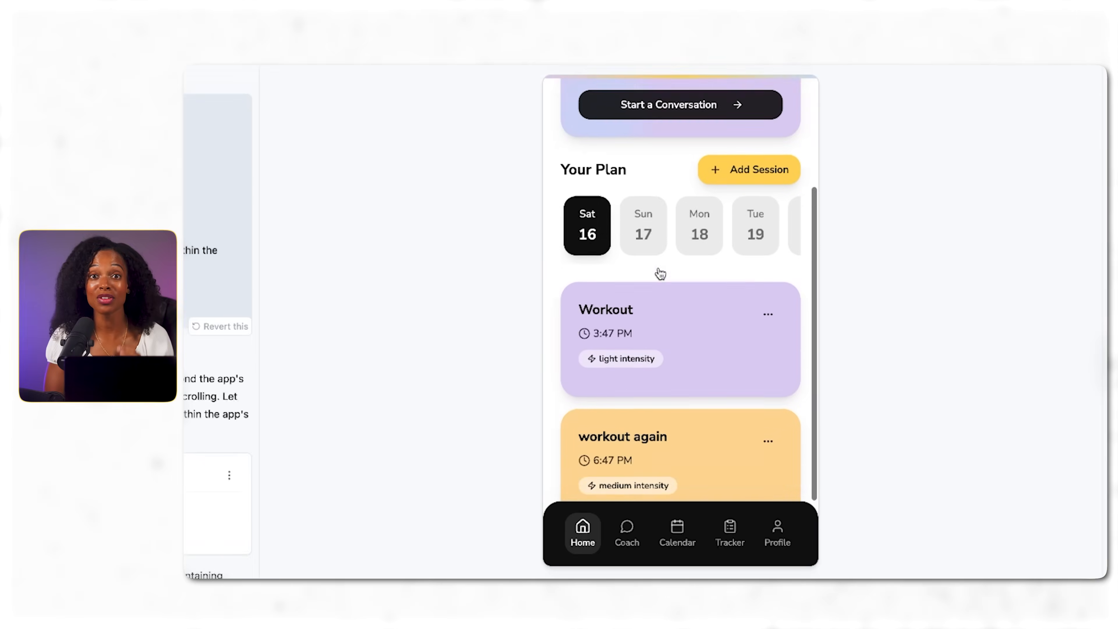
Step: Review the Home, Calendar and Tracker pages, ending on Maya's empty coach chat
scroll("up", 3)
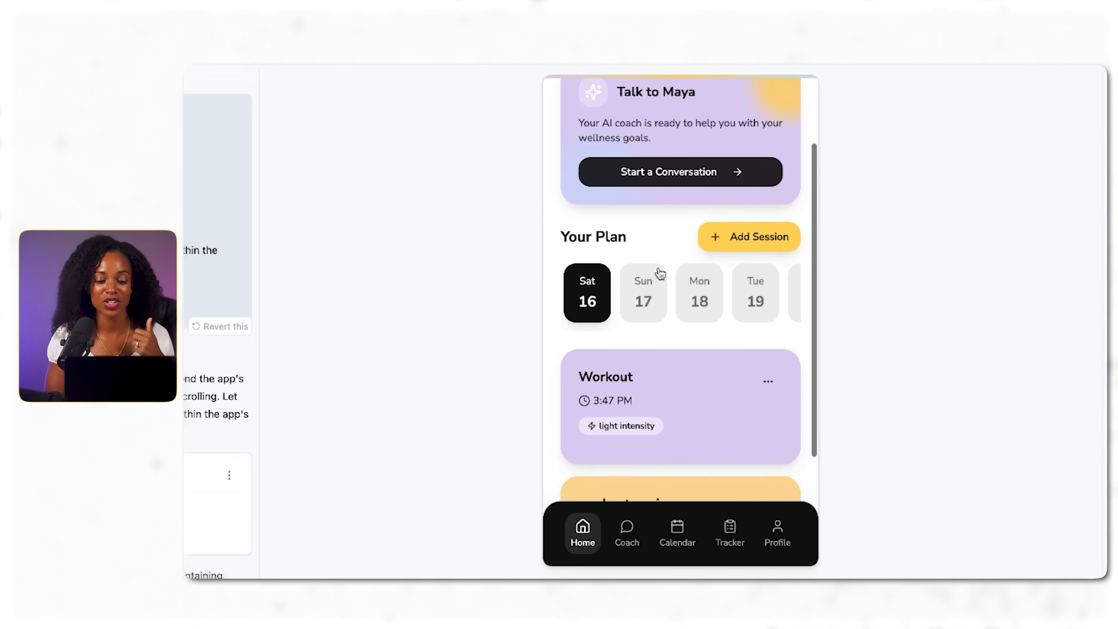
left_click(676, 532)
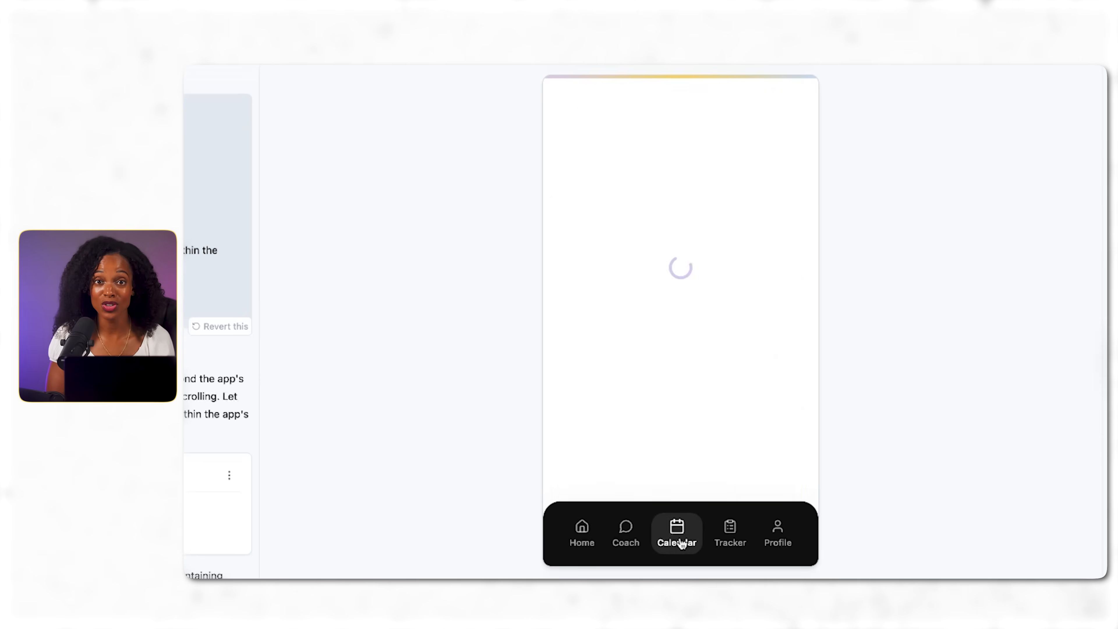
left_click(728, 534)
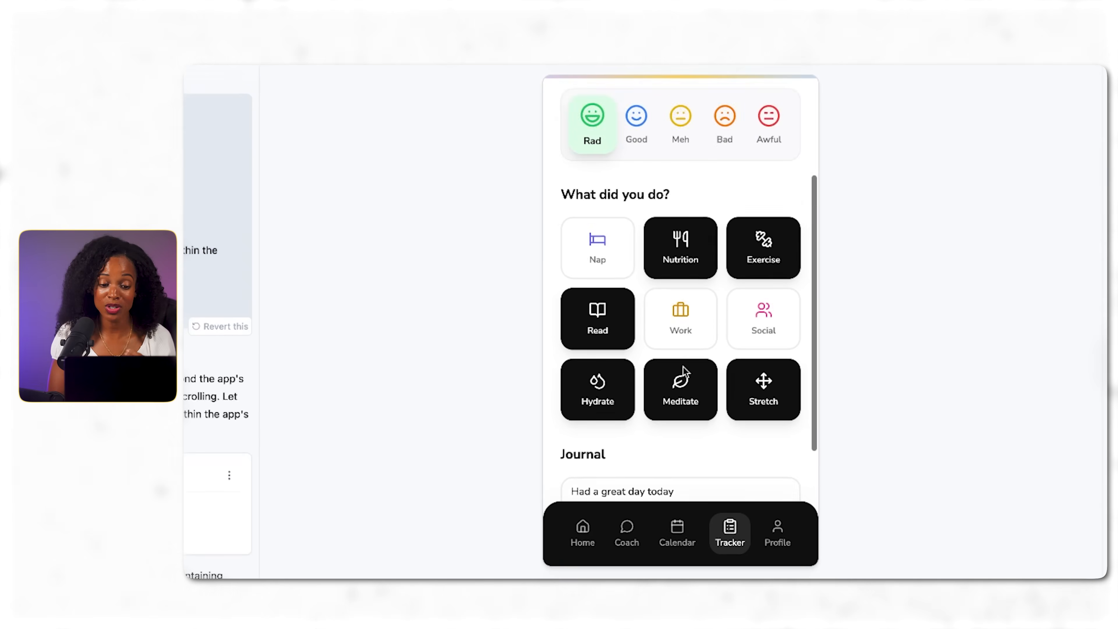
left_click(626, 531)
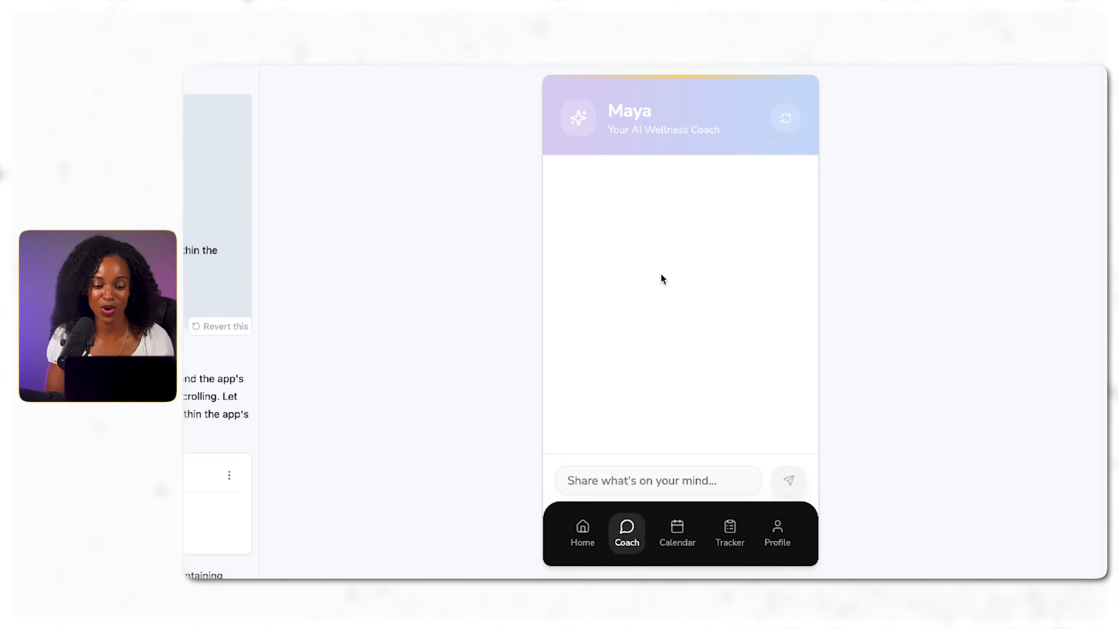